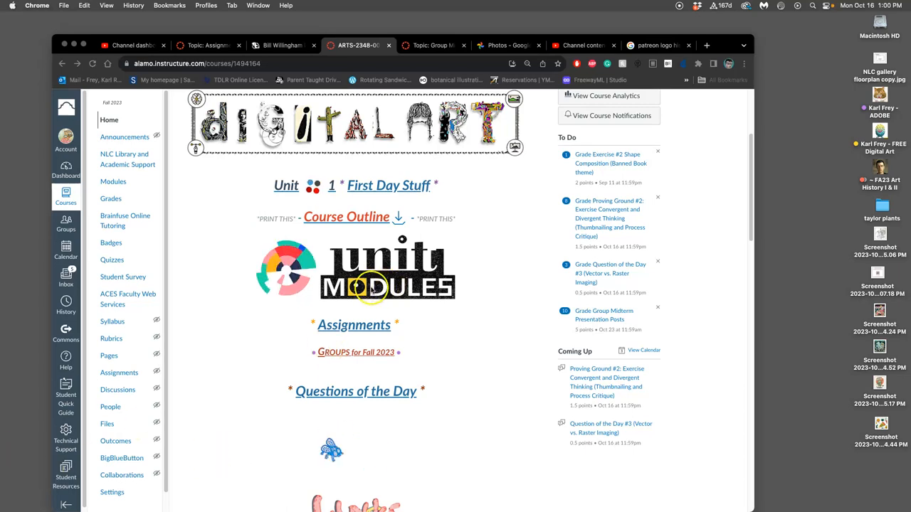
- Go from the Unit Modules banner to the Unit 9: Vector Imaging overview page
{"action": "left_click", "coordinate": [386, 285]}
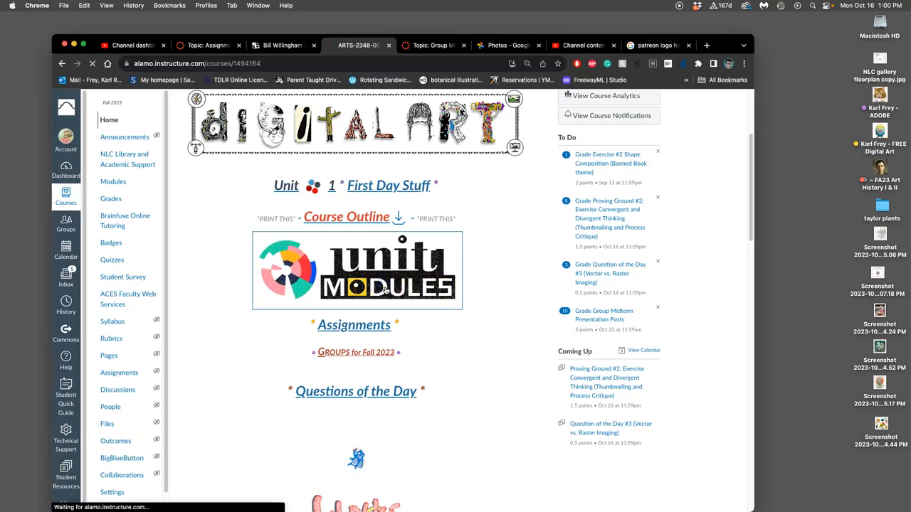
{"action": "left_click", "coordinate": [356, 271]}
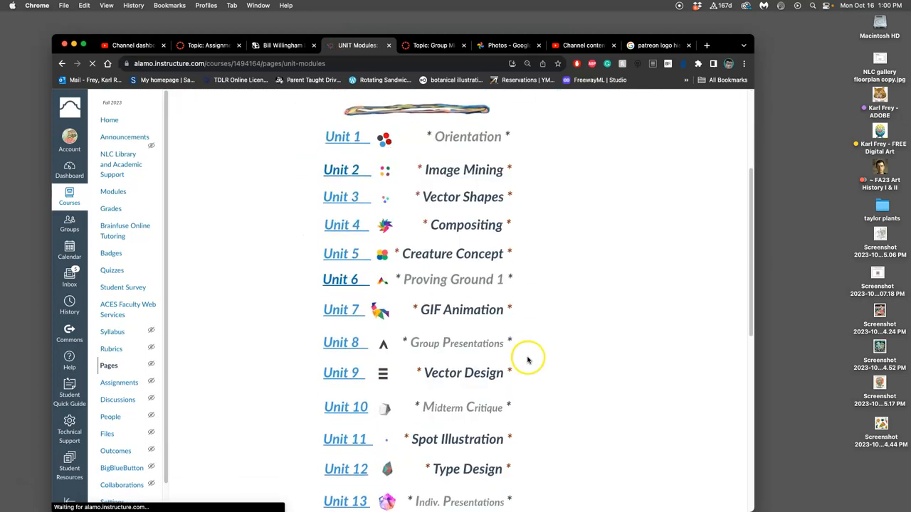
{"action": "left_click", "coordinate": [342, 372]}
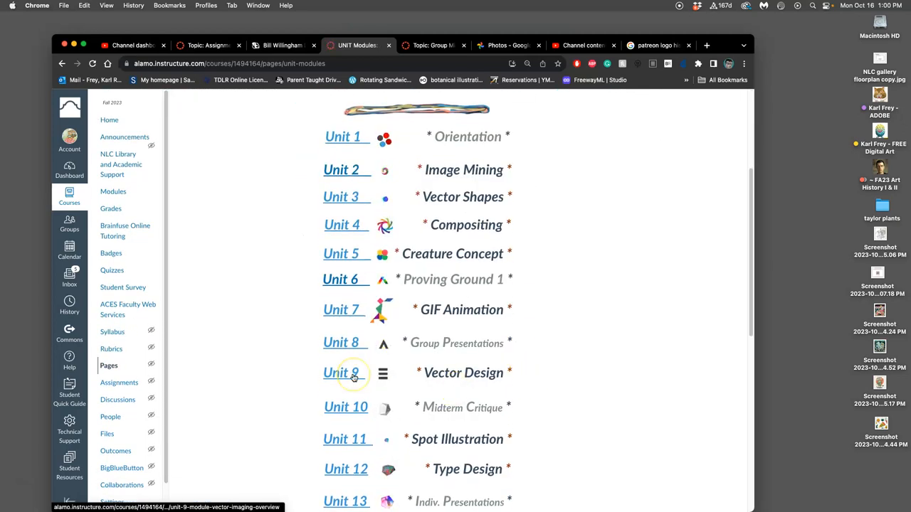
{"action": "mouse_move", "coordinate": [354, 375]}
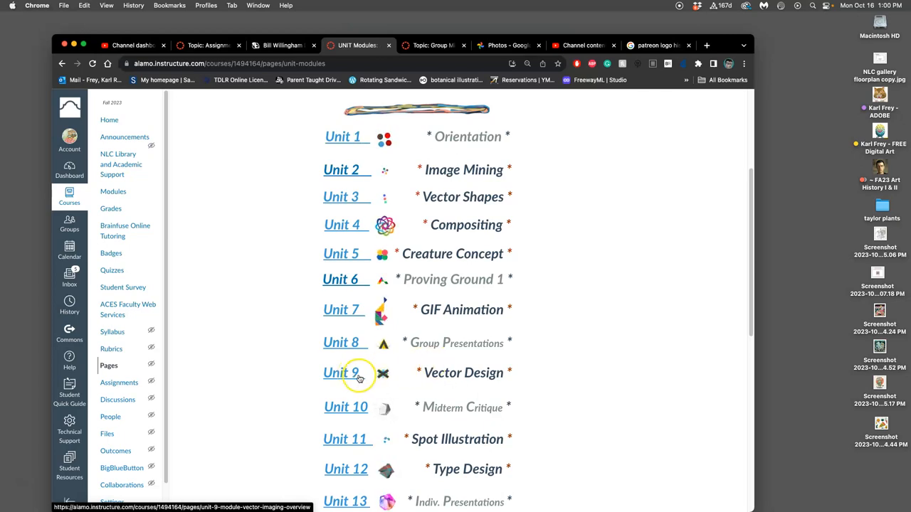
{"action": "left_click", "coordinate": [340, 372]}
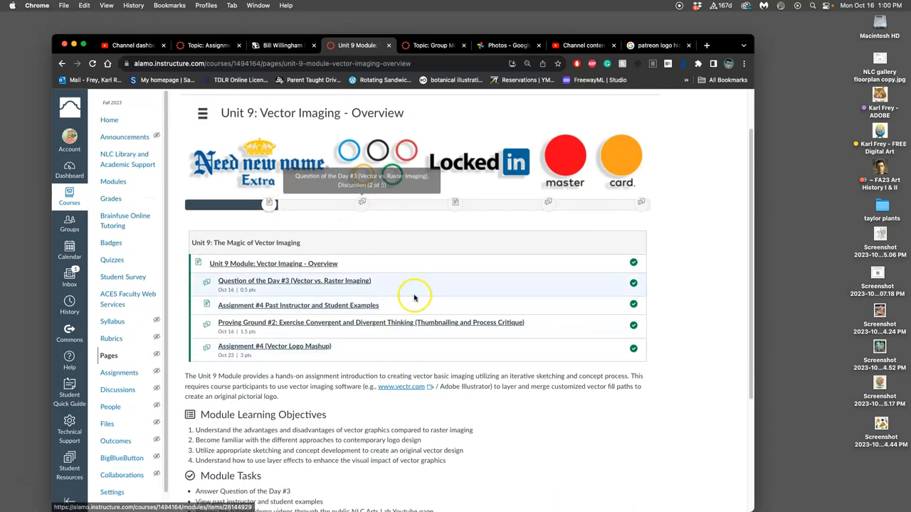
- Scroll down the Question of the Day #3 discussion to its vector-vs-raster prompt
{"action": "scroll", "scroll_direction": "down", "scroll_amount": 3}
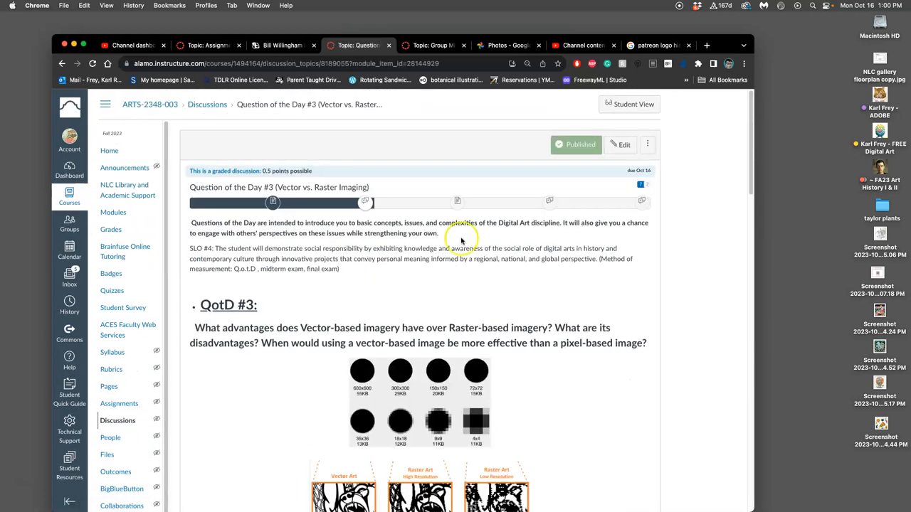
{"action": "scroll", "scroll_direction": "down", "scroll_amount": 3}
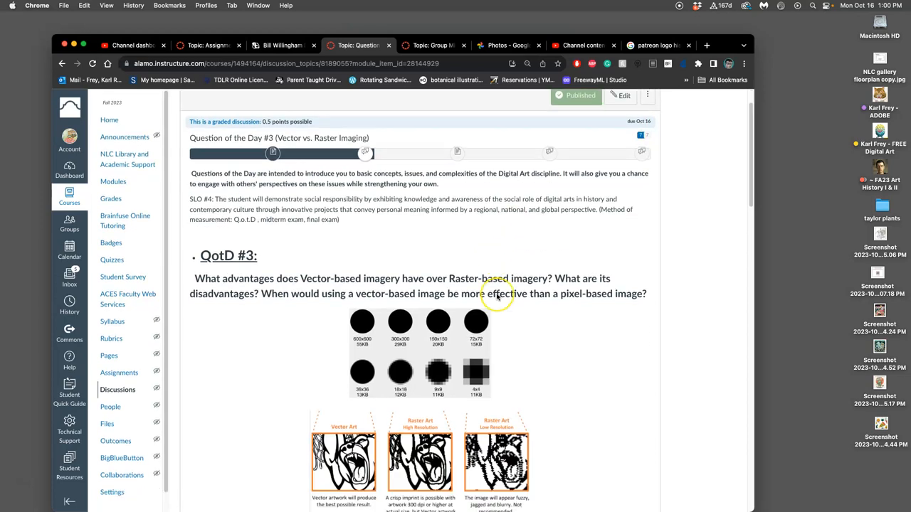
{"action": "scroll", "scroll_direction": "down", "scroll_amount": 3}
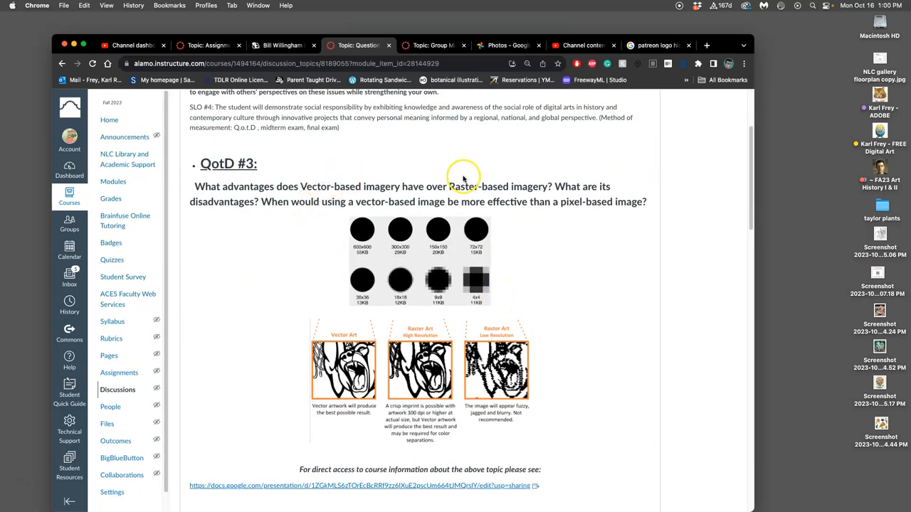
{"action": "mouse_move", "coordinate": [481, 185]}
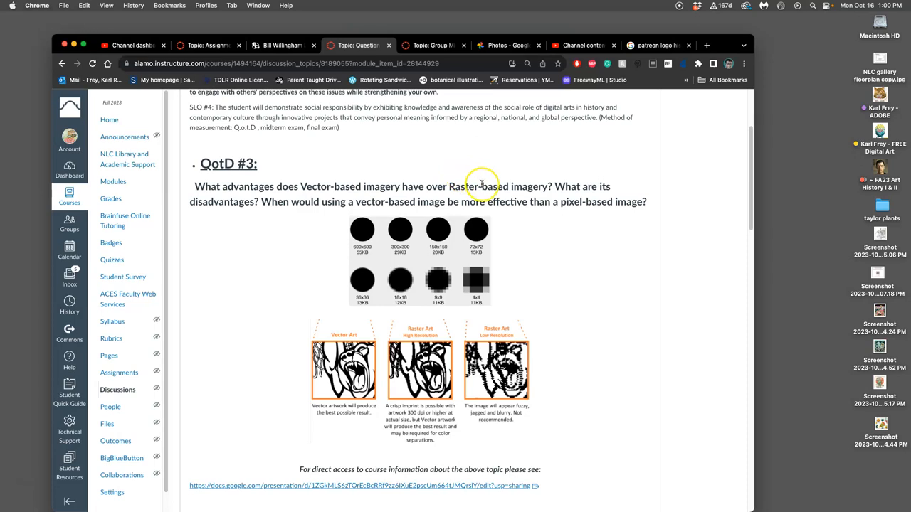
{"action": "mouse_move", "coordinate": [477, 186]}
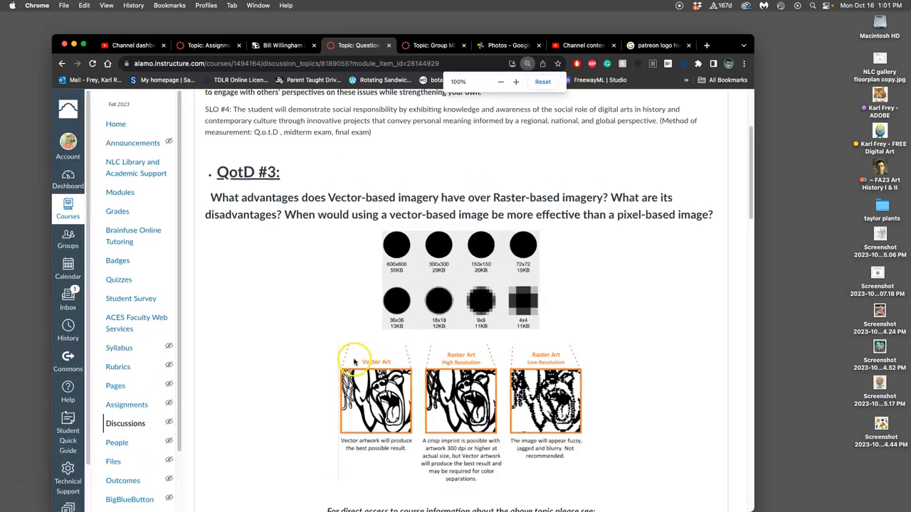
{"action": "scroll", "scroll_direction": "down", "scroll_amount": 3}
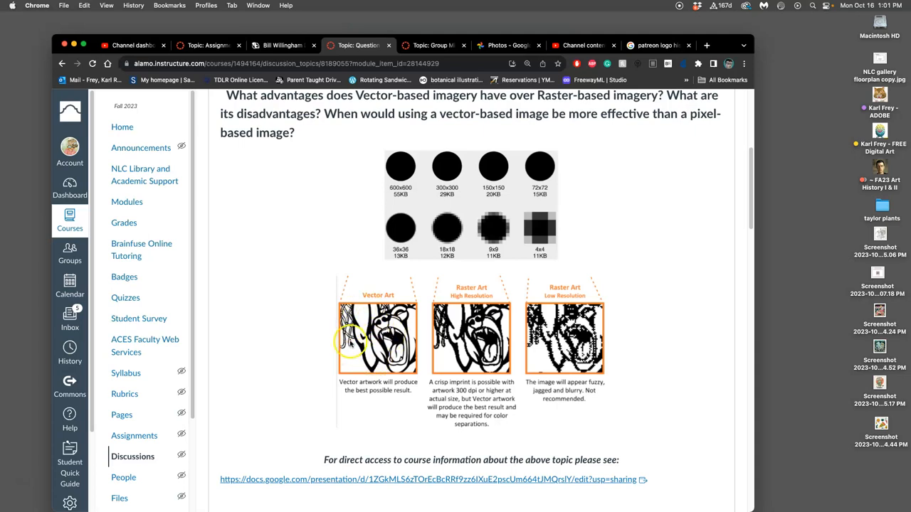
{"action": "mouse_move", "coordinate": [473, 345]}
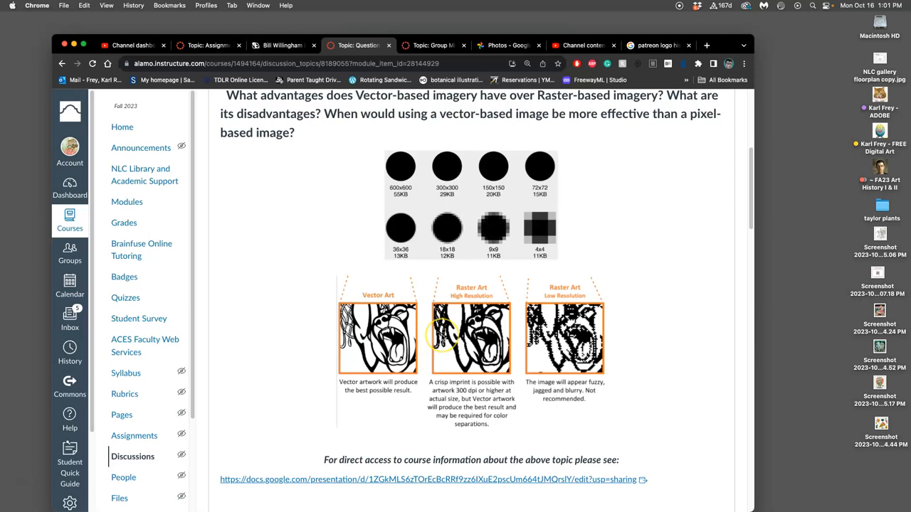
{"action": "mouse_move", "coordinate": [450, 334]}
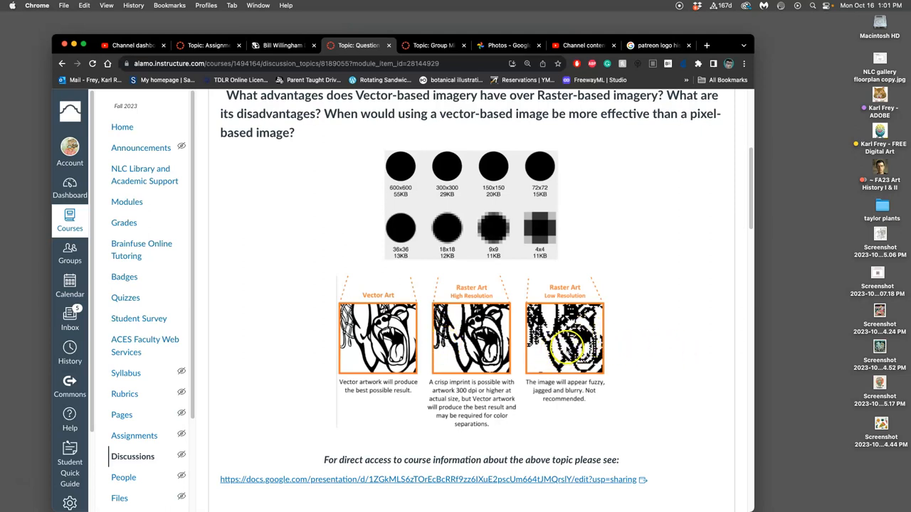
{"action": "mouse_move", "coordinate": [410, 335]}
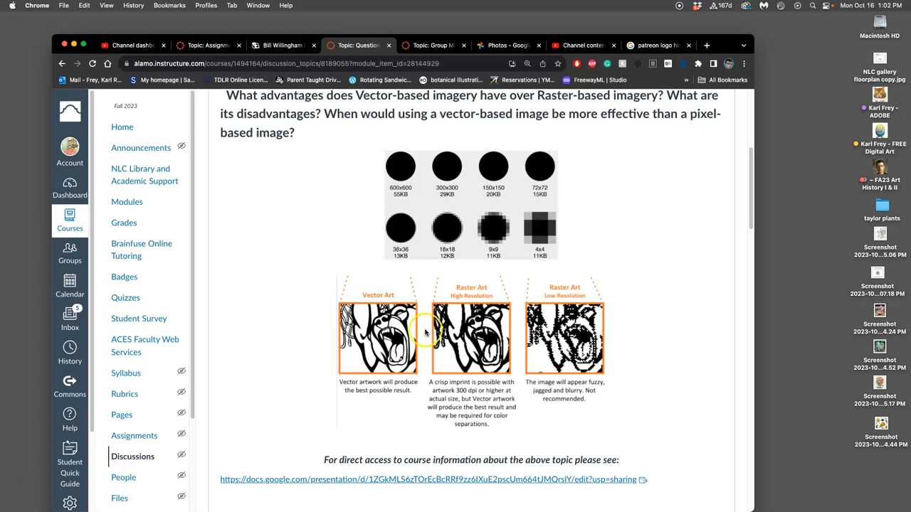
{"action": "scroll", "scroll_direction": "down", "scroll_amount": 3}
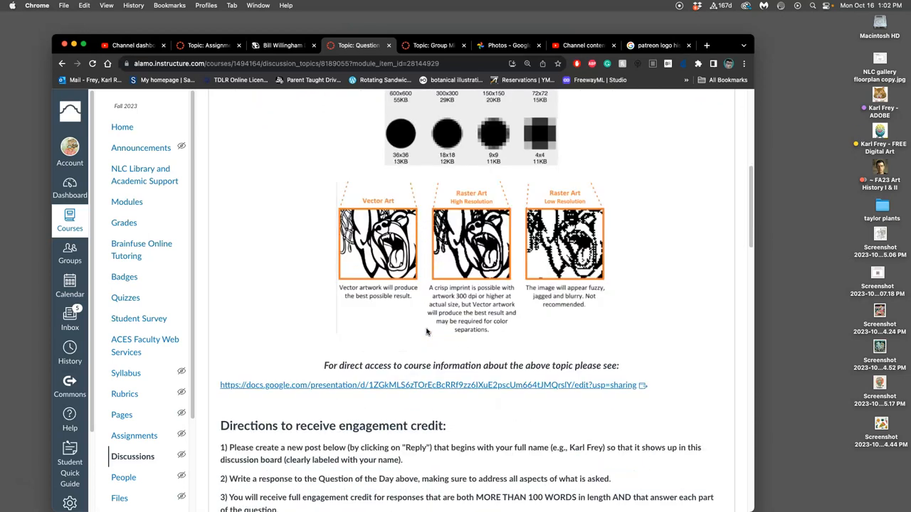
{"action": "scroll", "scroll_direction": "down", "scroll_amount": 3}
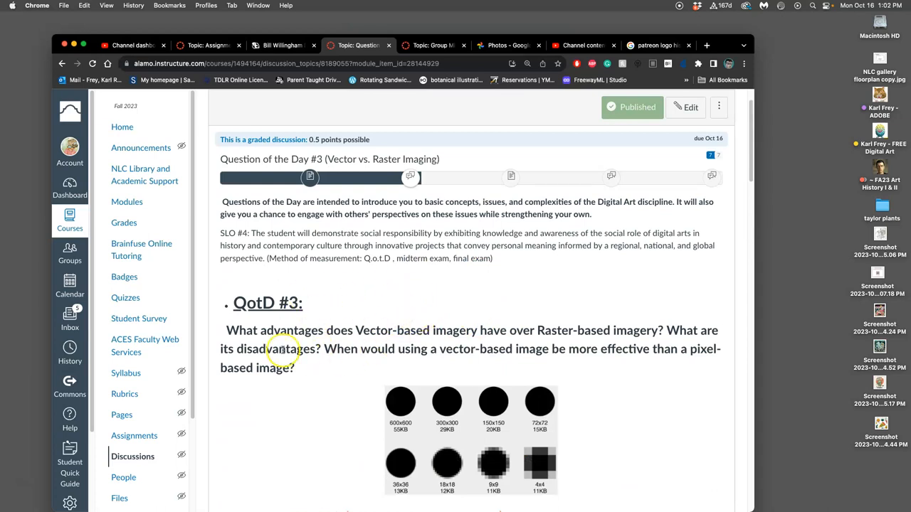
- Scroll to the bottom and follow the docs.google.com vector versus raster presentation link
{"action": "scroll", "scroll_direction": "down", "scroll_amount": 3}
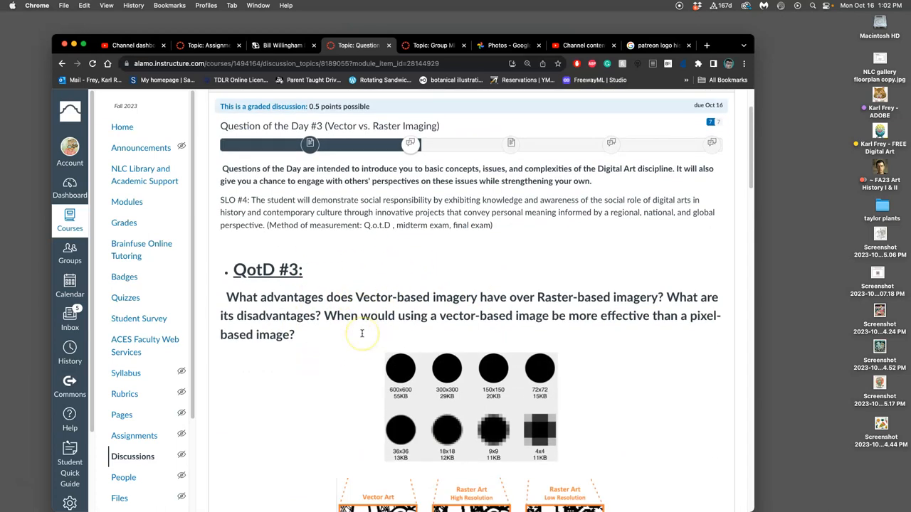
{"action": "scroll", "scroll_direction": "down", "scroll_amount": 3}
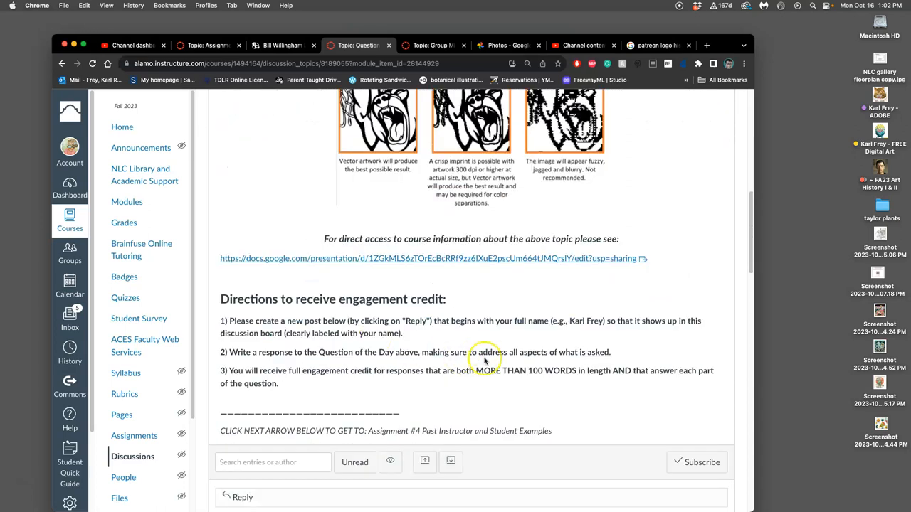
{"action": "mouse_move", "coordinate": [506, 366]}
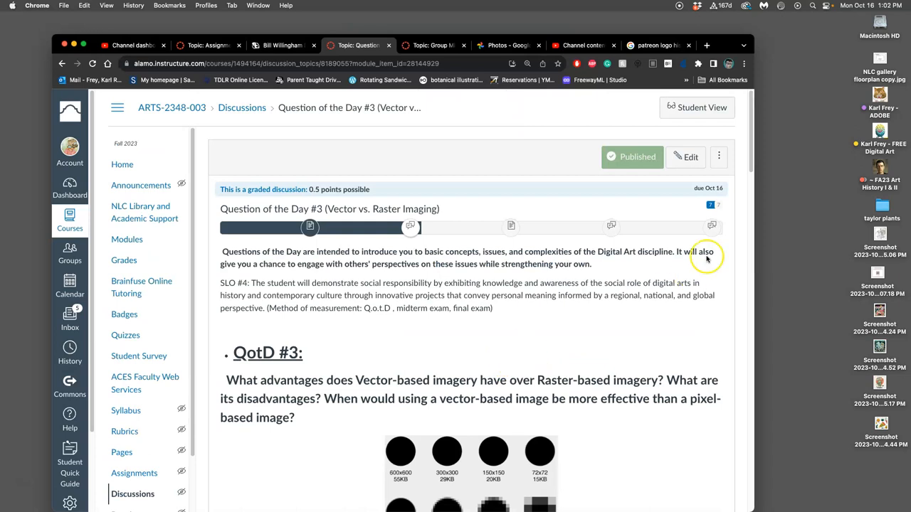
{"action": "mouse_move", "coordinate": [659, 254]}
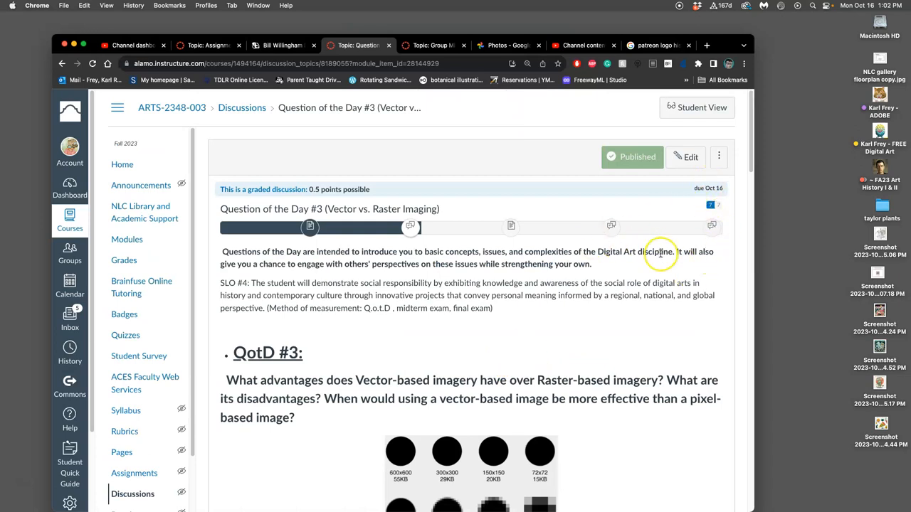
{"action": "mouse_move", "coordinate": [526, 238]}
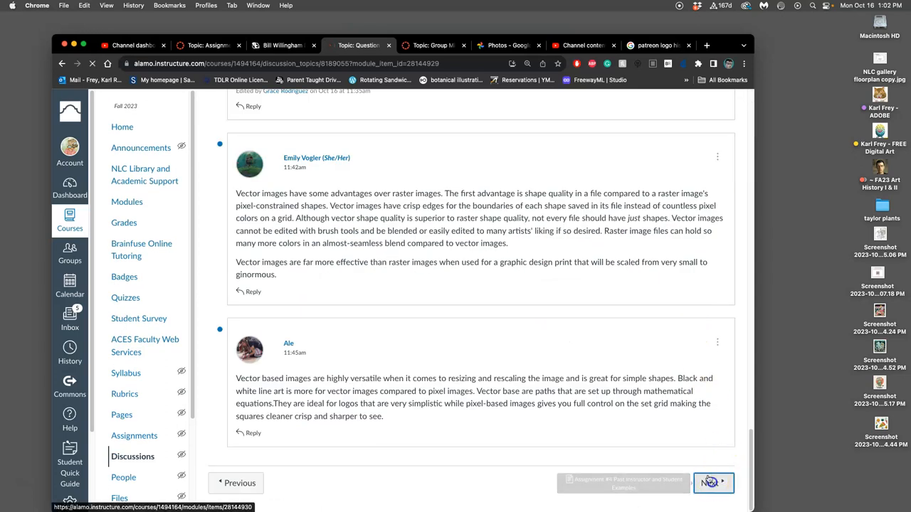
{"action": "left_click", "coordinate": [712, 483]}
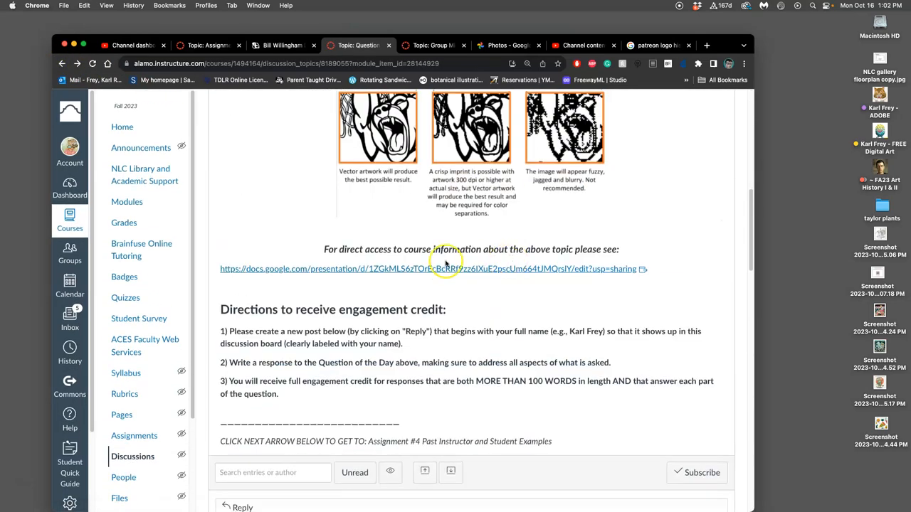
{"action": "left_click", "coordinate": [430, 268]}
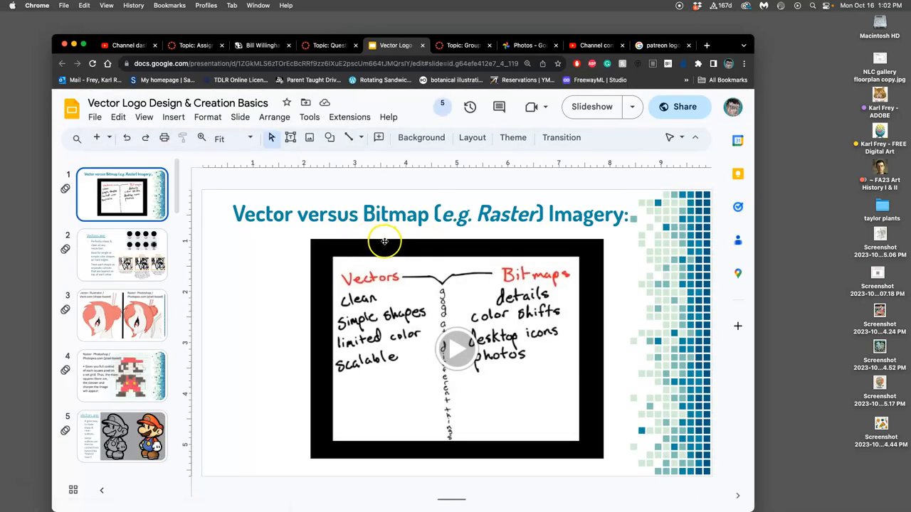
{"action": "mouse_move", "coordinate": [478, 339]}
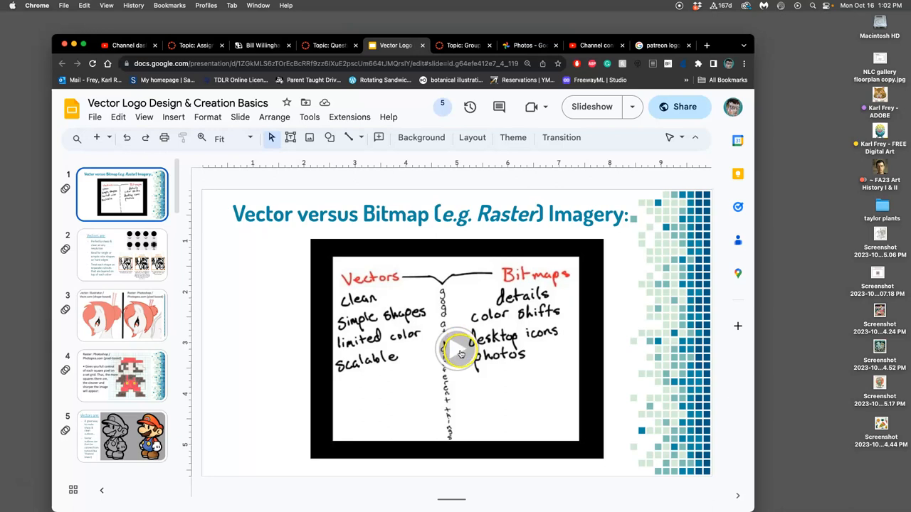
{"action": "mouse_move", "coordinate": [459, 350]}
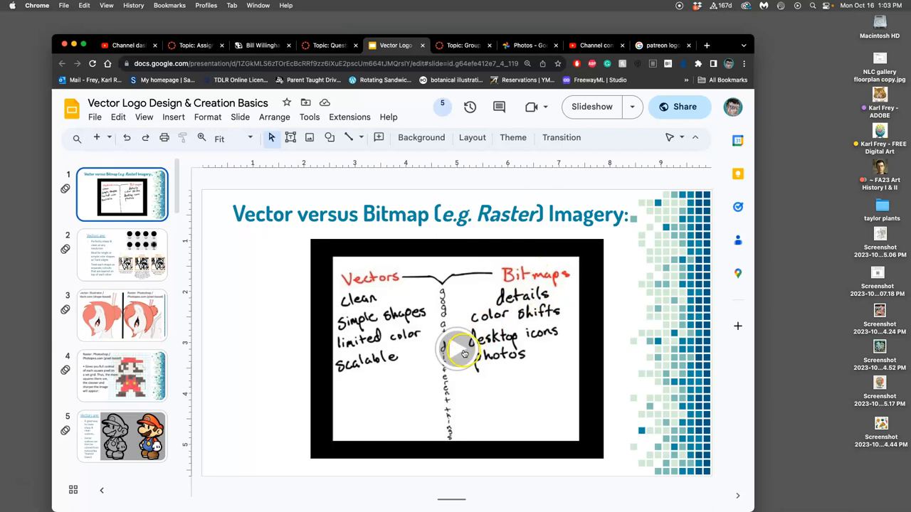
- Select the embedded vectors-versus-bitmaps video on slide 1 of the deck
{"action": "left_click", "coordinate": [457, 350]}
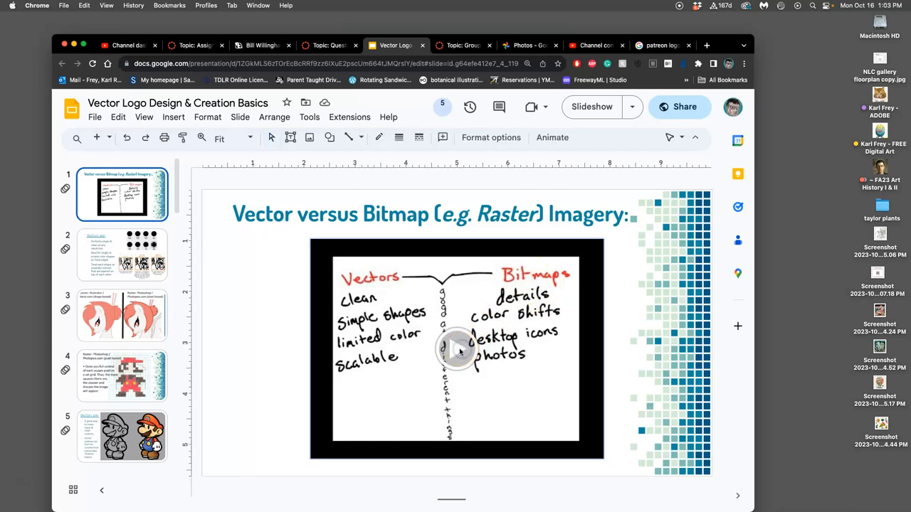
- Play the Vector vs Bitmap video full-screen to around the one-minute mark
{"action": "left_click", "coordinate": [456, 349]}
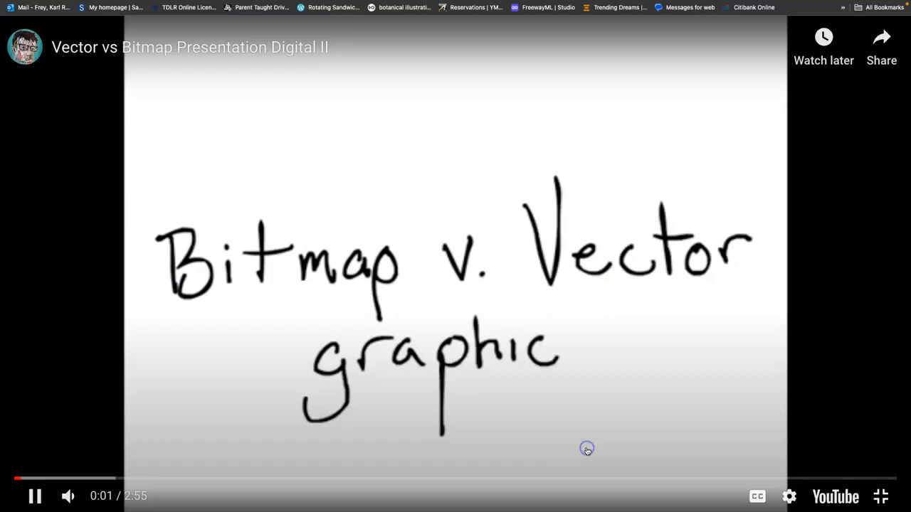
{"action": "left_click", "coordinate": [880, 496]}
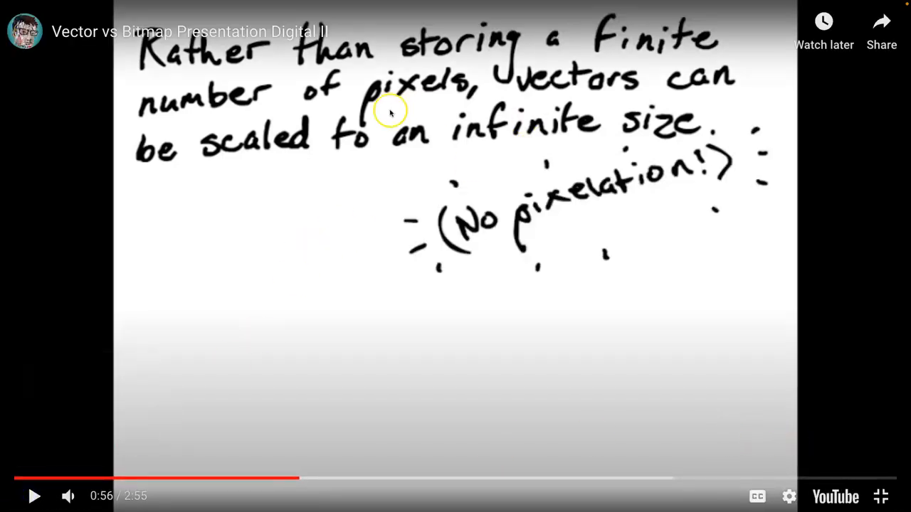
{"action": "mouse_move", "coordinate": [499, 86]}
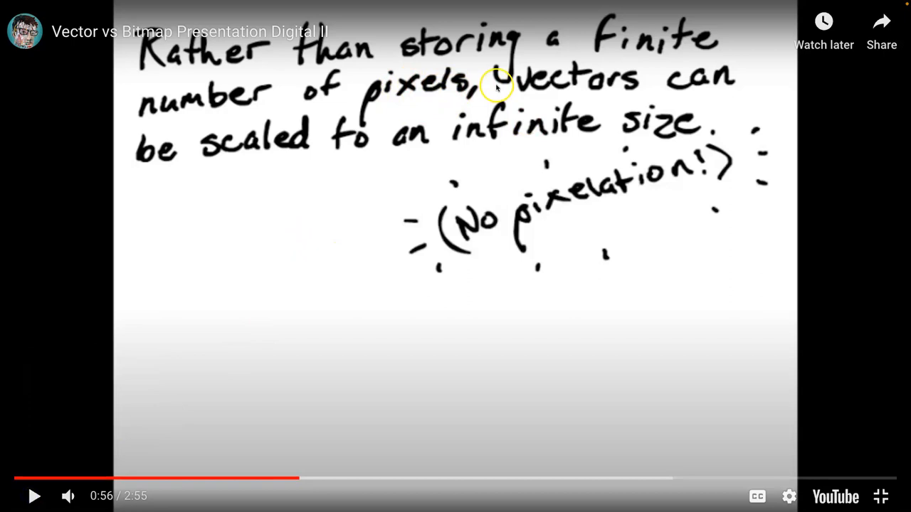
{"action": "mouse_move", "coordinate": [637, 143]}
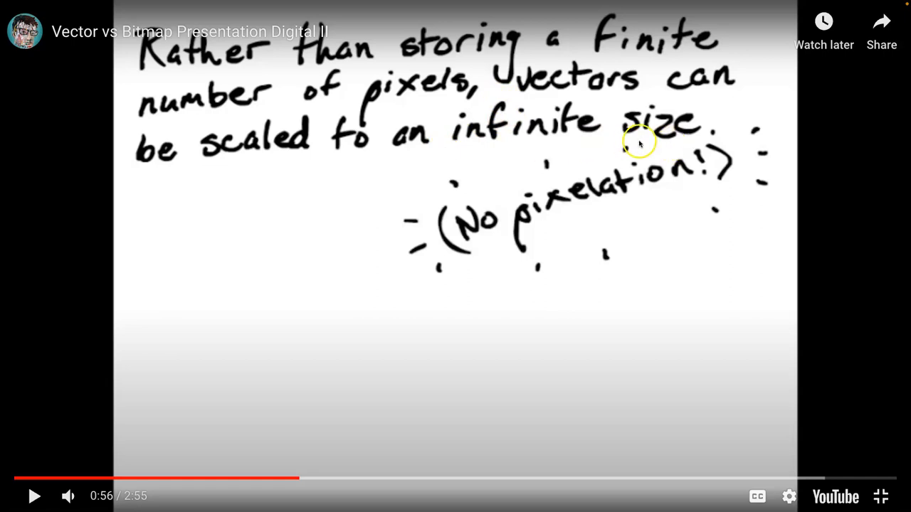
{"action": "mouse_move", "coordinate": [655, 180]}
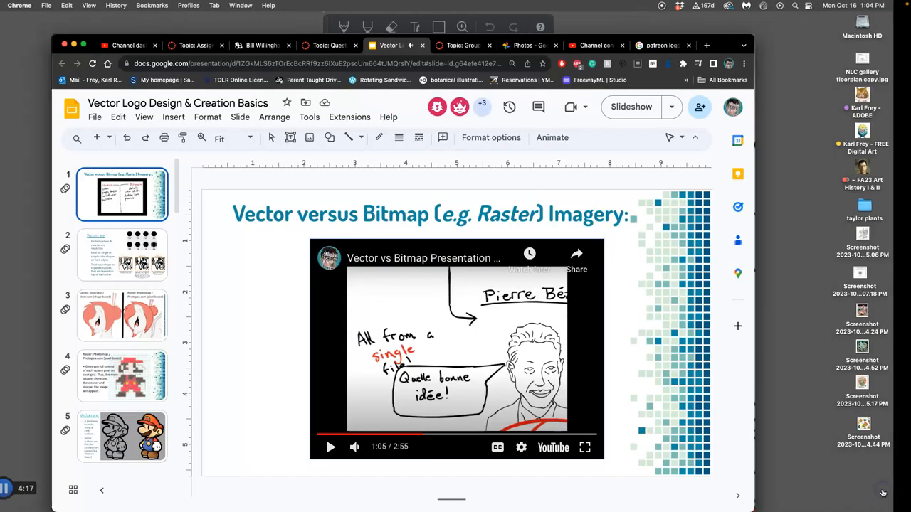
- Switch to slide 2 and back to slide 1 to reset the embedded video
{"action": "left_click", "coordinate": [121, 255]}
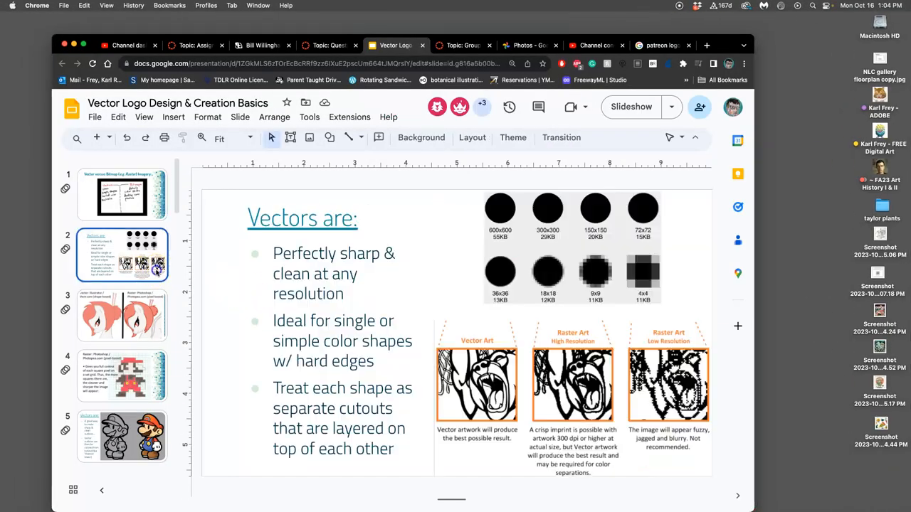
{"action": "left_click", "coordinate": [121, 194]}
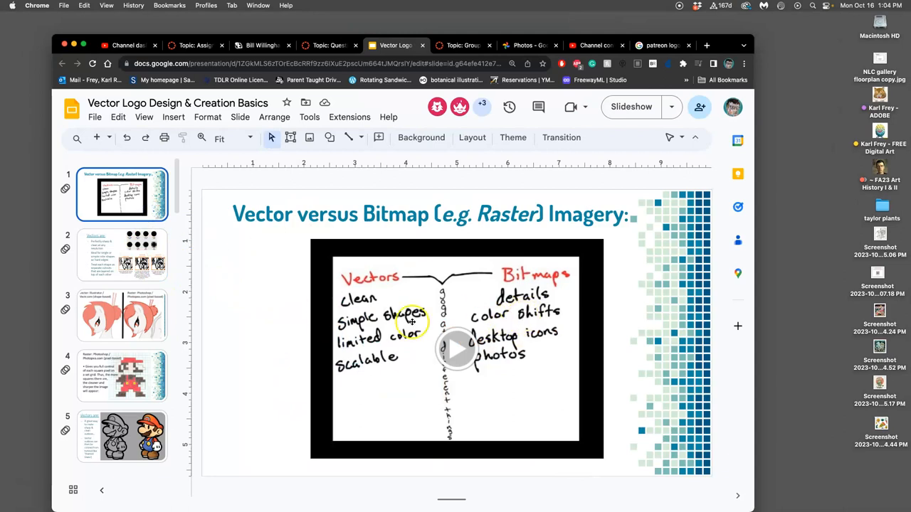
{"action": "mouse_move", "coordinate": [465, 321]}
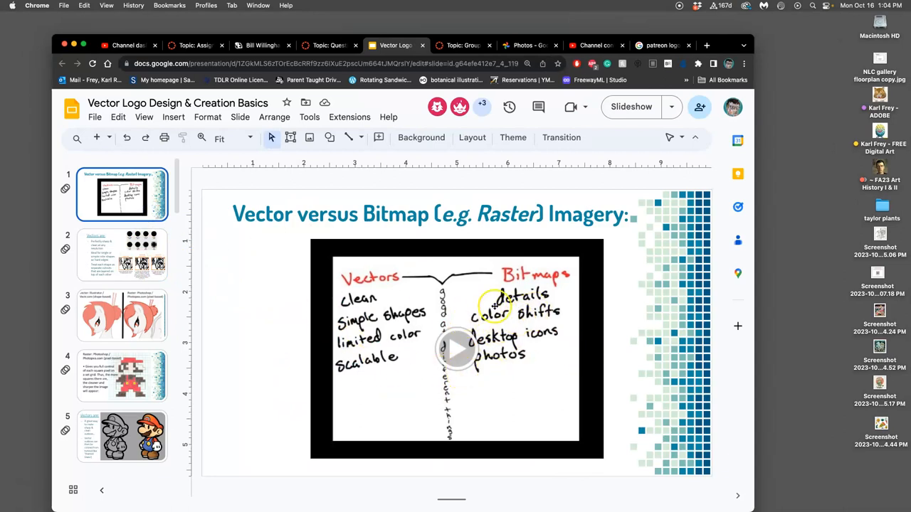
{"action": "mouse_move", "coordinate": [420, 327]}
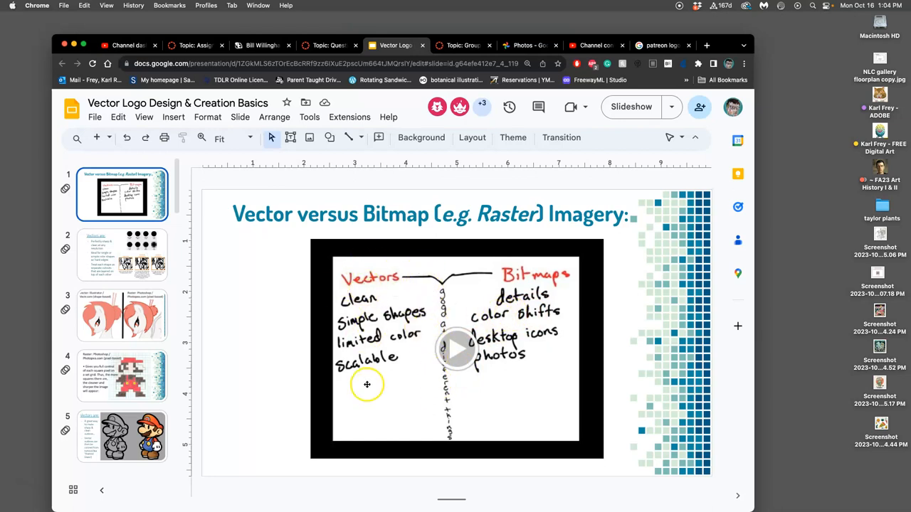
{"action": "mouse_move", "coordinate": [532, 390]}
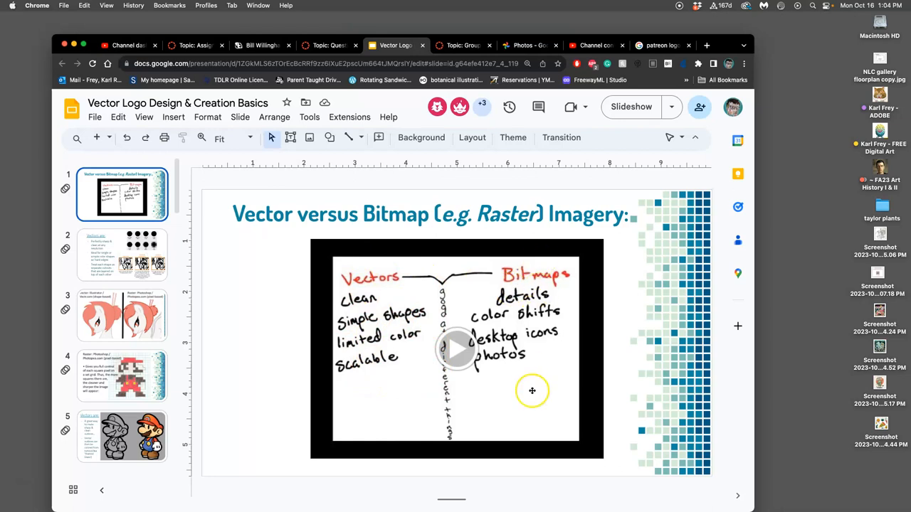
{"action": "mouse_move", "coordinate": [516, 368]}
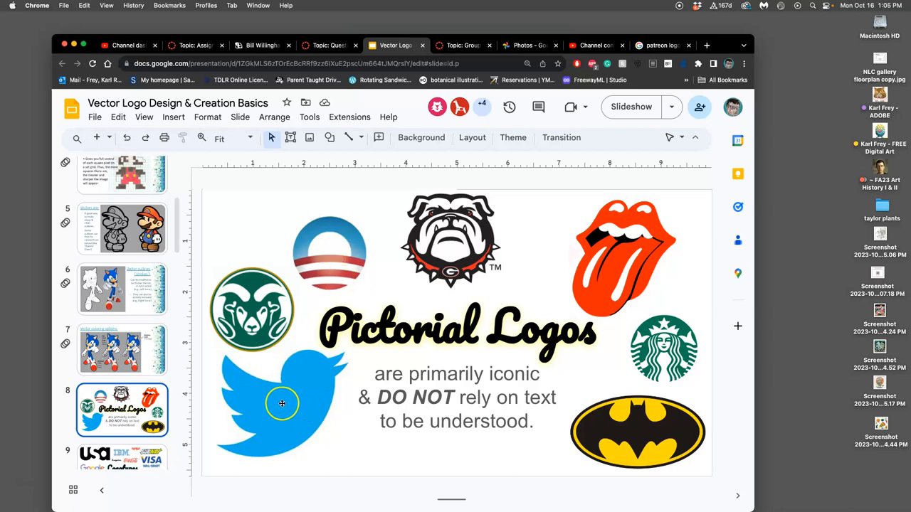
{"action": "mouse_move", "coordinate": [680, 335]}
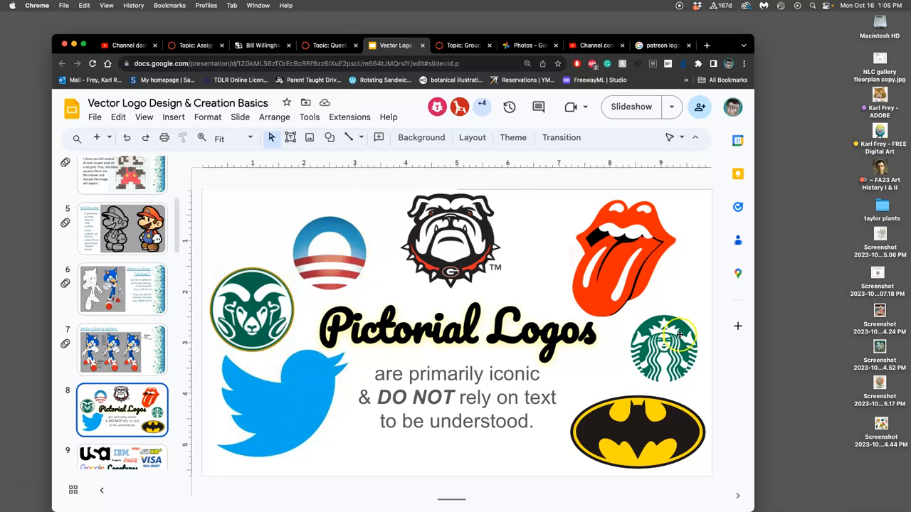
{"action": "mouse_move", "coordinate": [630, 269]}
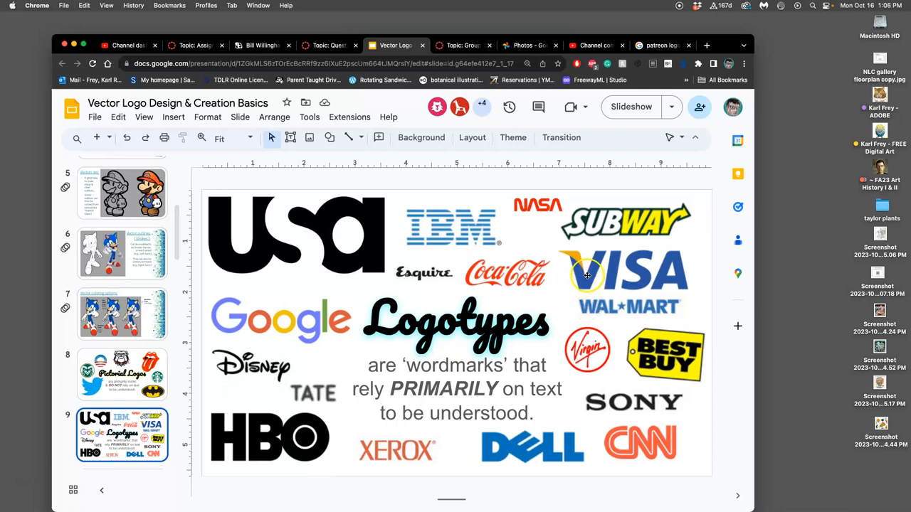
{"action": "mouse_move", "coordinate": [621, 309]}
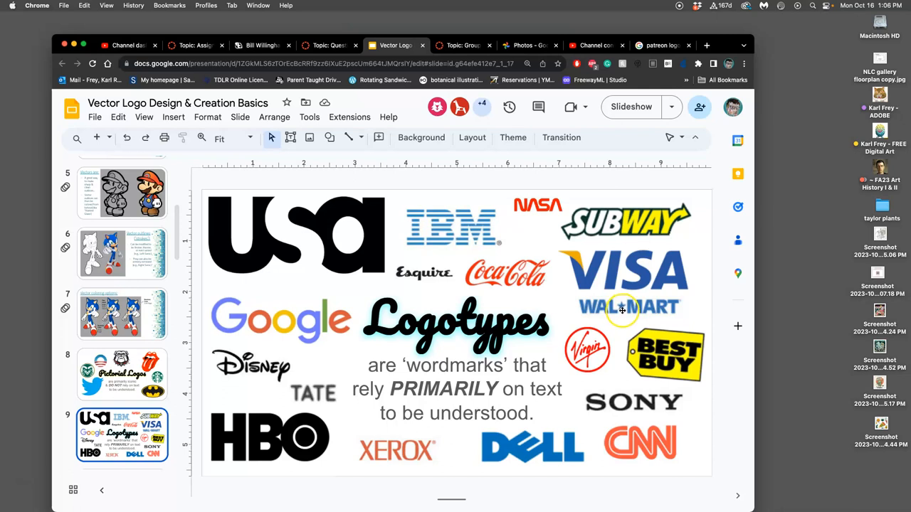
{"action": "mouse_move", "coordinate": [553, 234]}
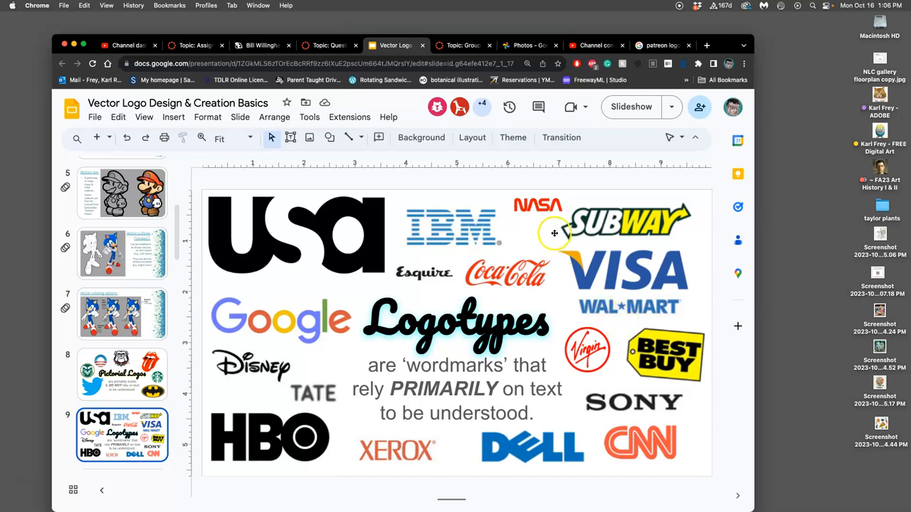
{"action": "mouse_move", "coordinate": [498, 241]}
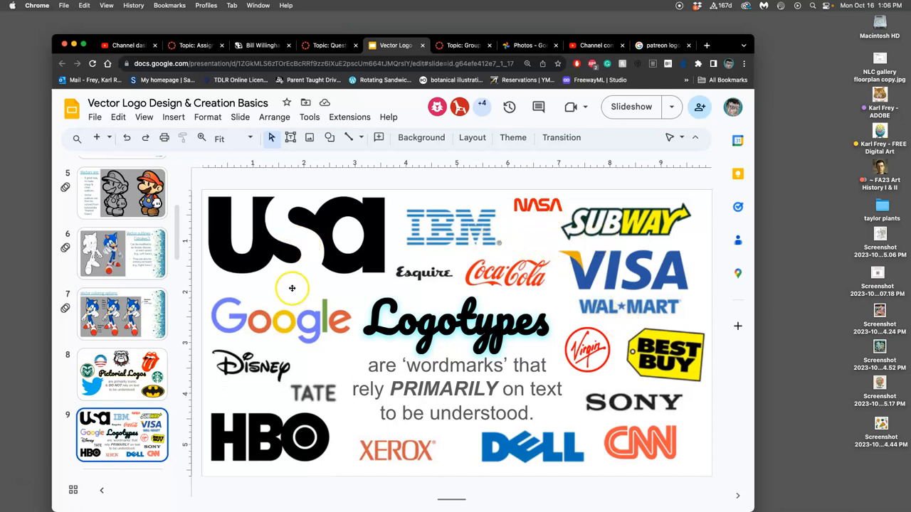
{"action": "mouse_move", "coordinate": [294, 286]}
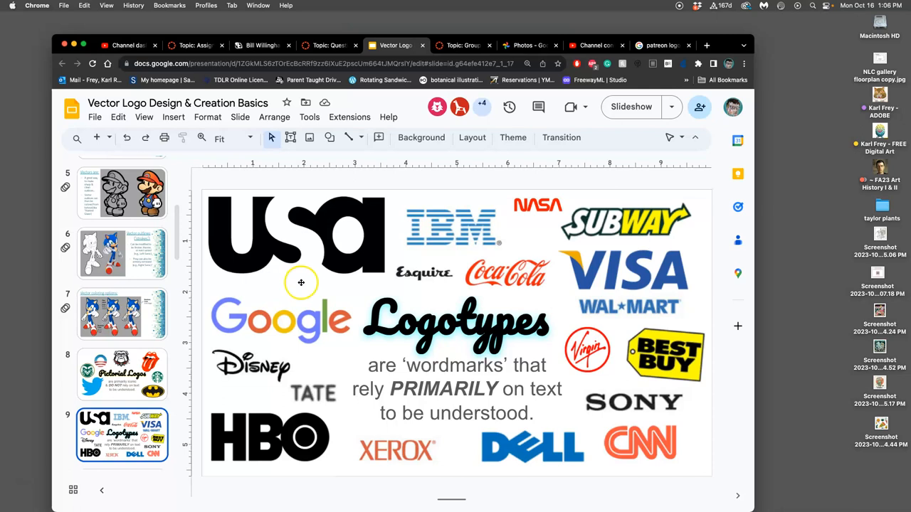
- Scroll the slide filmstrip down past the Pictorial Logos and Logotypes slides
{"action": "scroll", "scroll_direction": "down", "scroll_amount": 3}
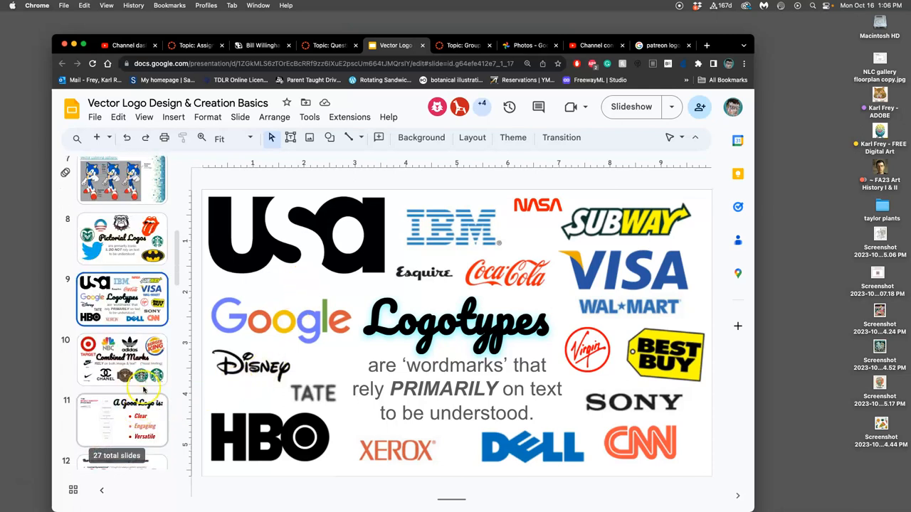
- Open the Combined Marks slide showing logos that use image and text
{"action": "left_click", "coordinate": [121, 359]}
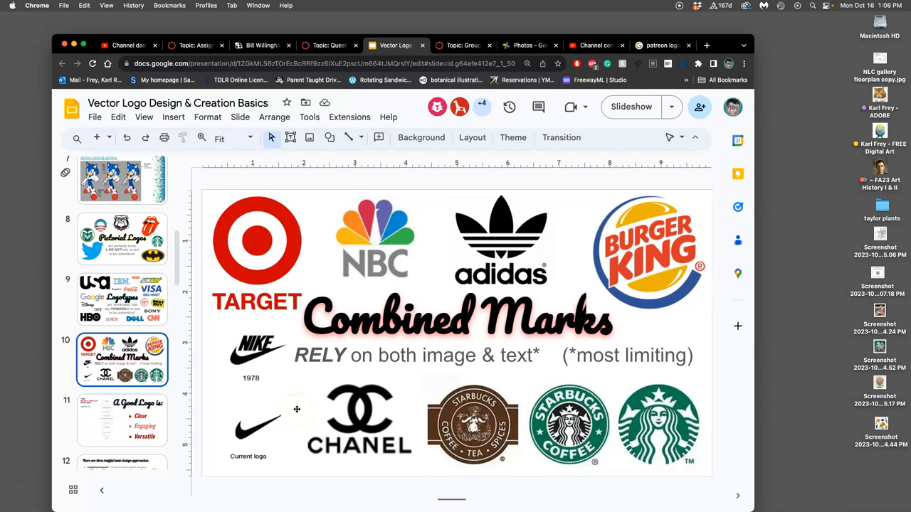
{"action": "mouse_move", "coordinate": [662, 263]}
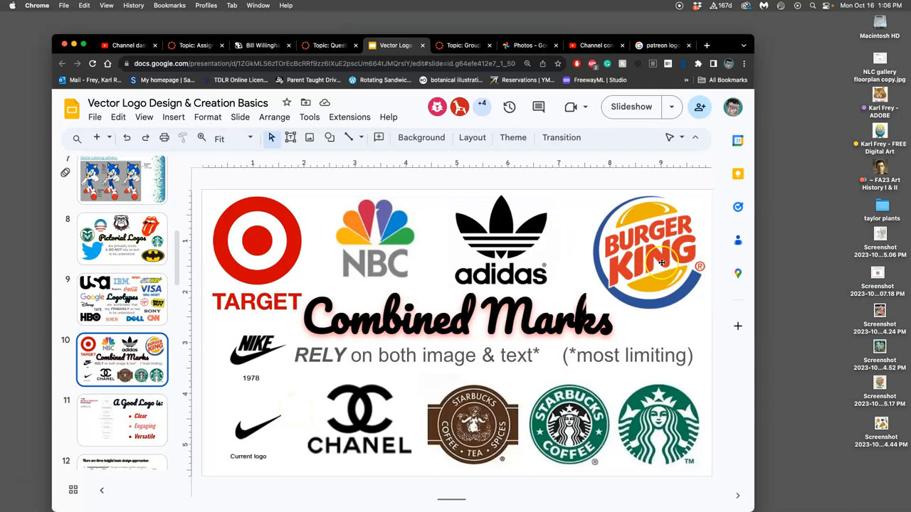
{"action": "mouse_move", "coordinate": [676, 297]}
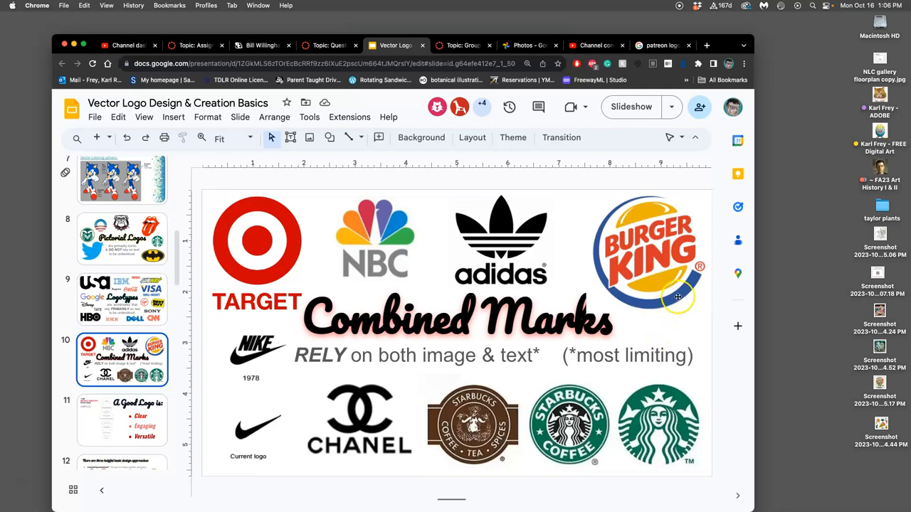
{"action": "mouse_move", "coordinate": [659, 328]}
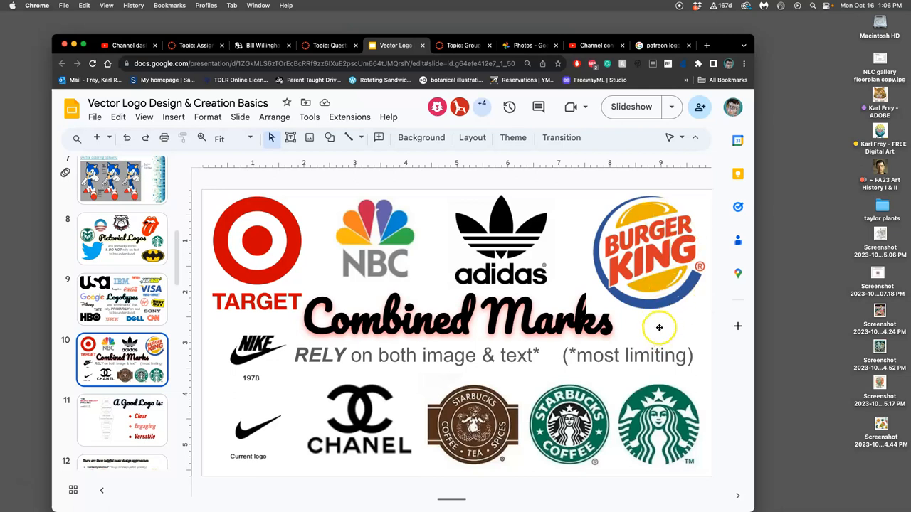
{"action": "mouse_move", "coordinate": [649, 281]}
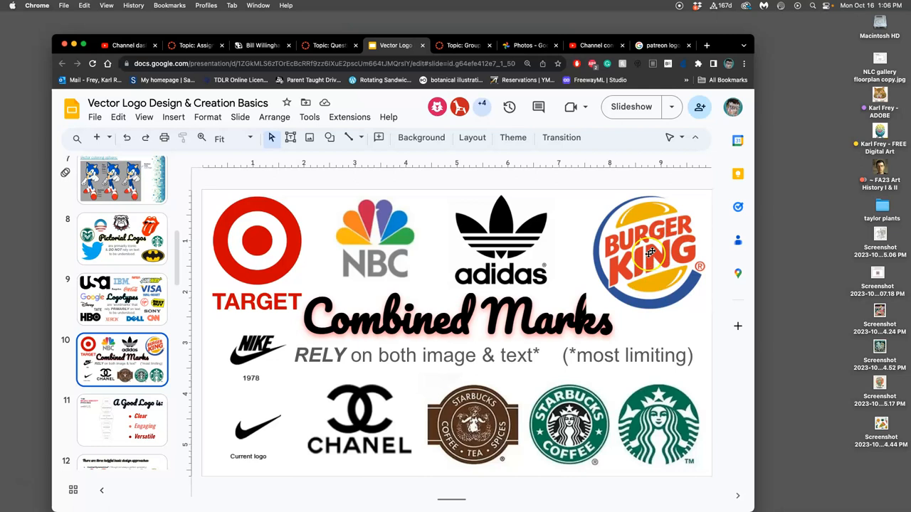
{"action": "mouse_move", "coordinate": [691, 373]}
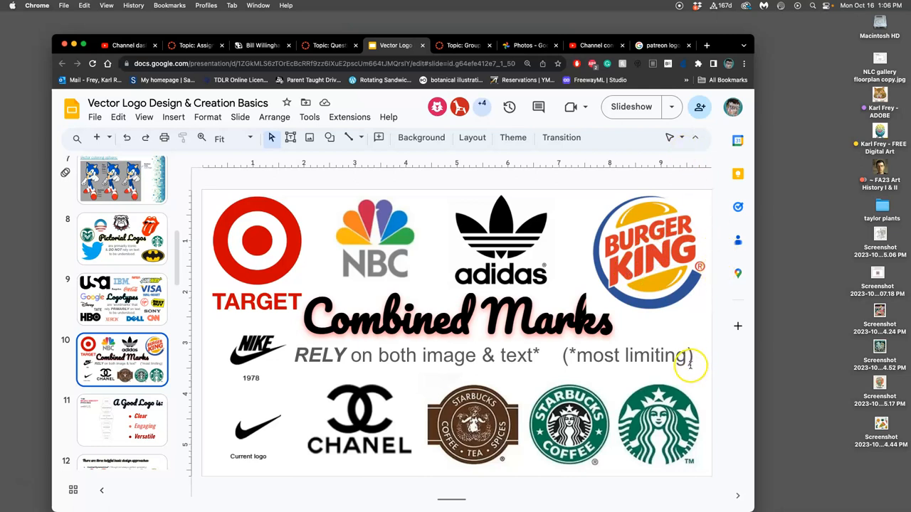
{"action": "mouse_move", "coordinate": [703, 278]}
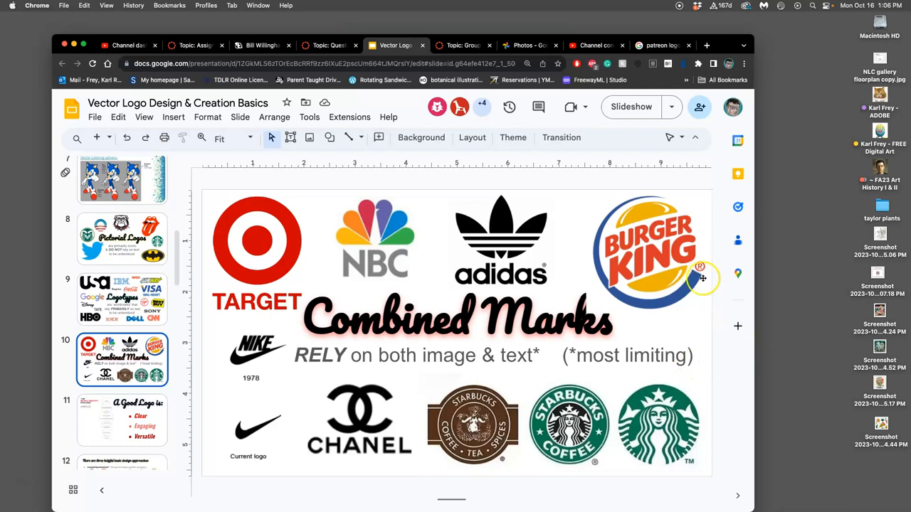
{"action": "mouse_move", "coordinate": [689, 309]}
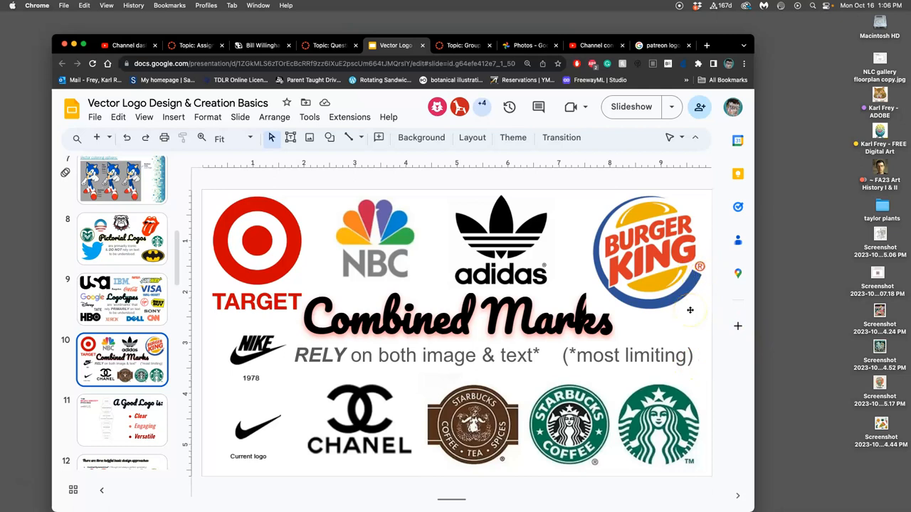
{"action": "mouse_move", "coordinate": [673, 264]}
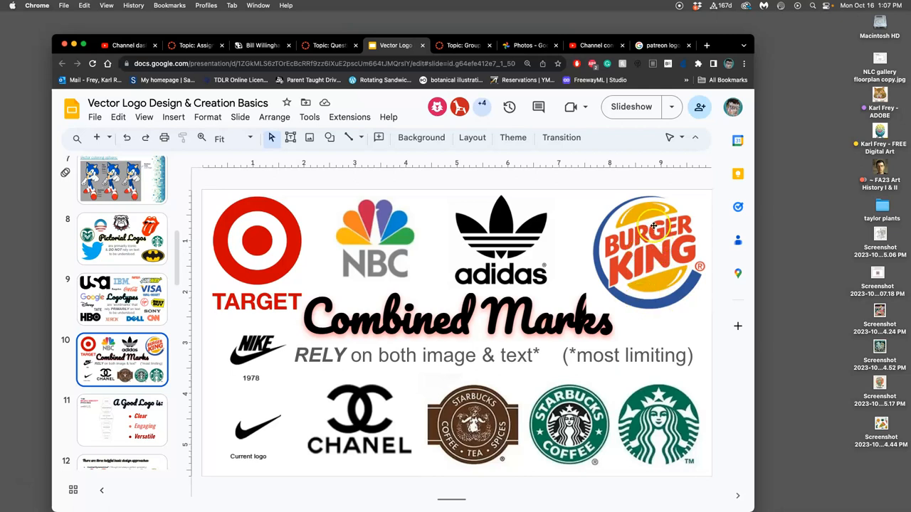
{"action": "mouse_move", "coordinate": [661, 267]}
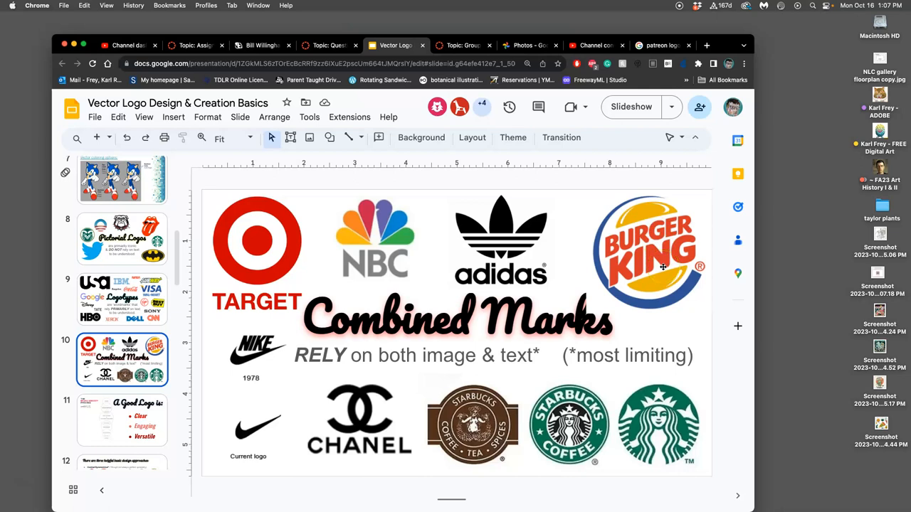
{"action": "mouse_move", "coordinate": [661, 267]}
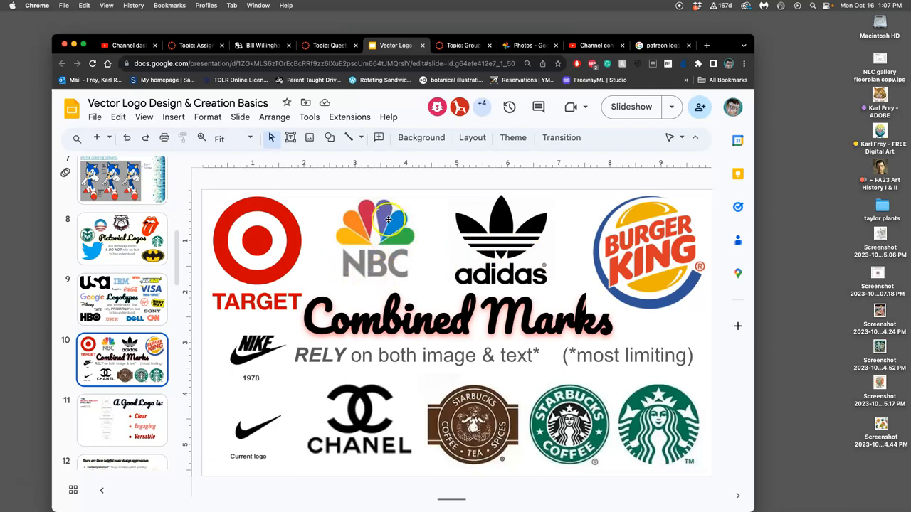
{"action": "mouse_move", "coordinate": [457, 262]}
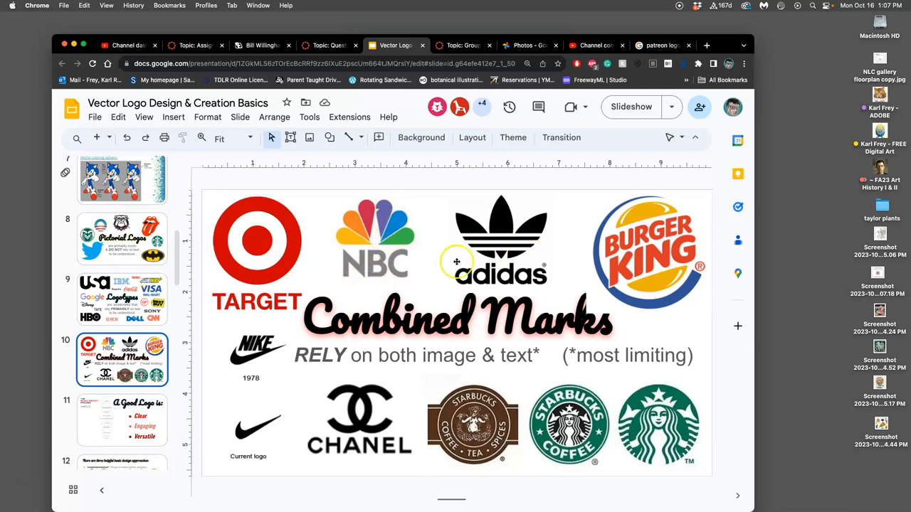
{"action": "mouse_move", "coordinate": [513, 242]}
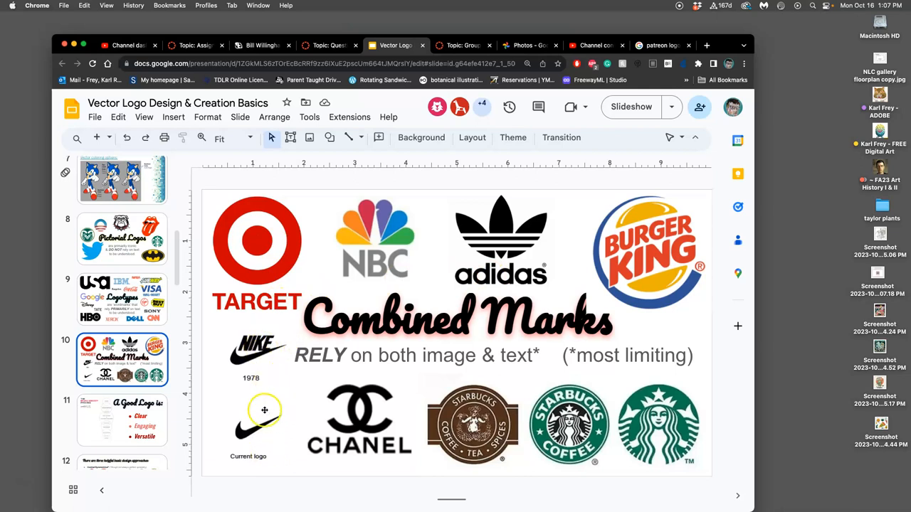
{"action": "mouse_move", "coordinate": [351, 420]}
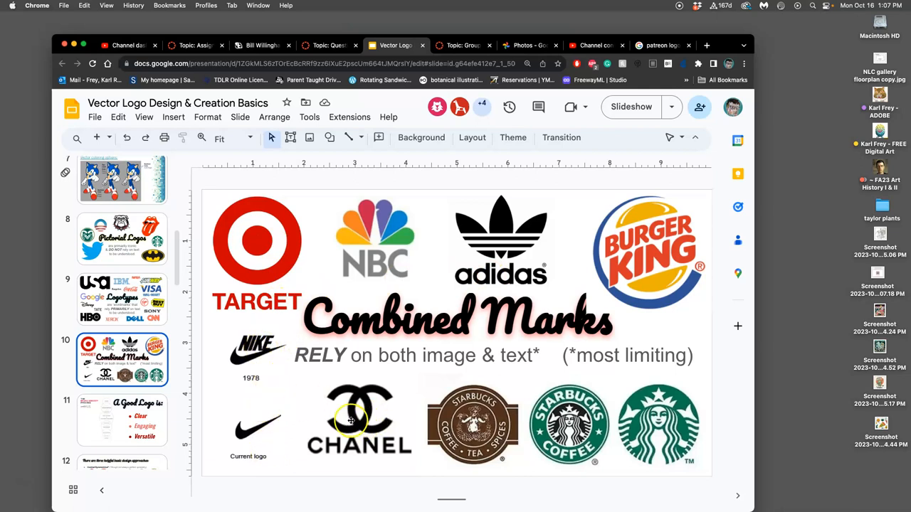
{"action": "mouse_move", "coordinate": [680, 408]}
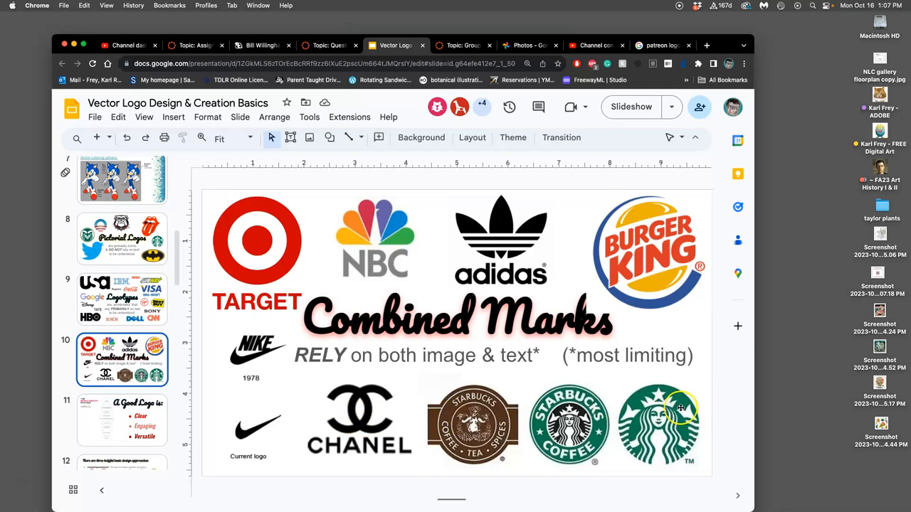
{"action": "mouse_move", "coordinate": [569, 423]}
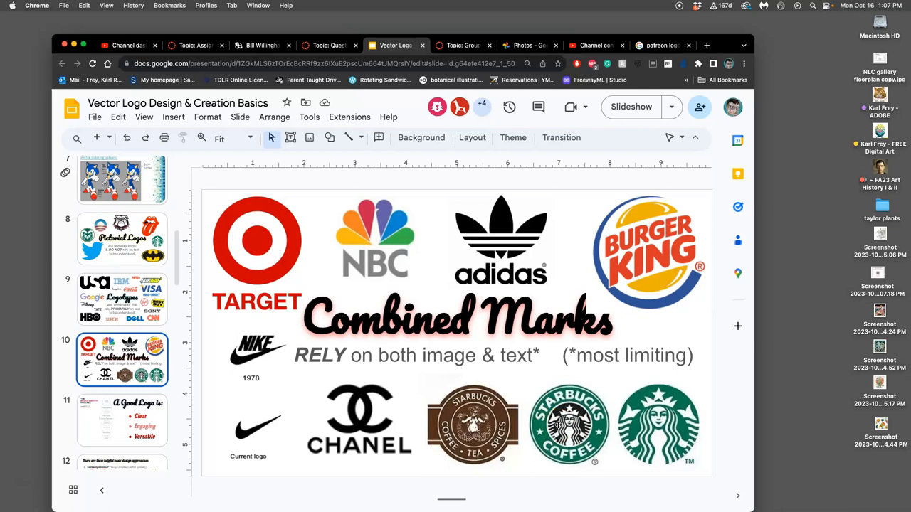
{"action": "mouse_move", "coordinate": [560, 420]}
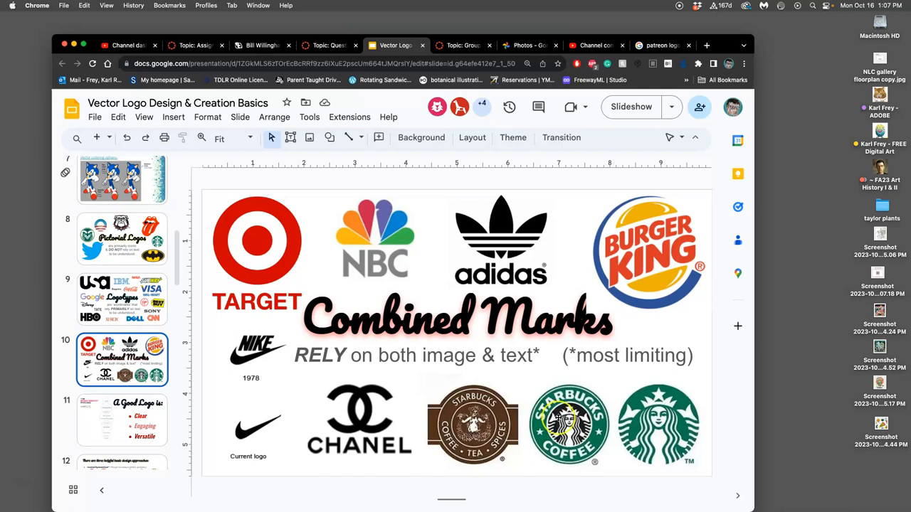
{"action": "mouse_move", "coordinate": [488, 249]}
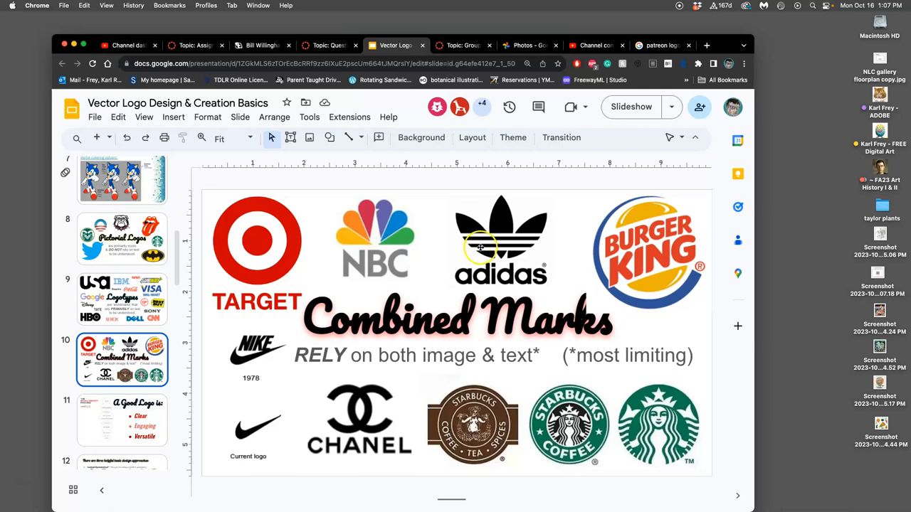
{"action": "mouse_move", "coordinate": [251, 348]}
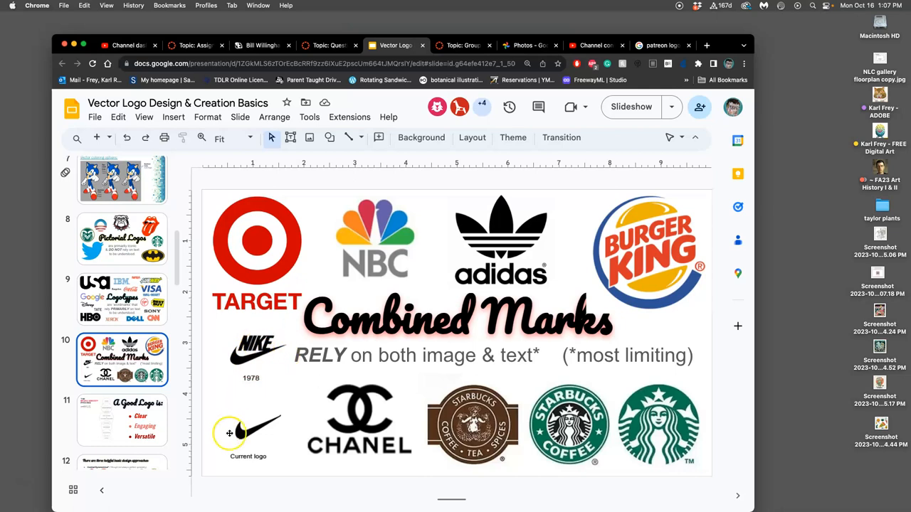
{"action": "mouse_move", "coordinate": [240, 445]}
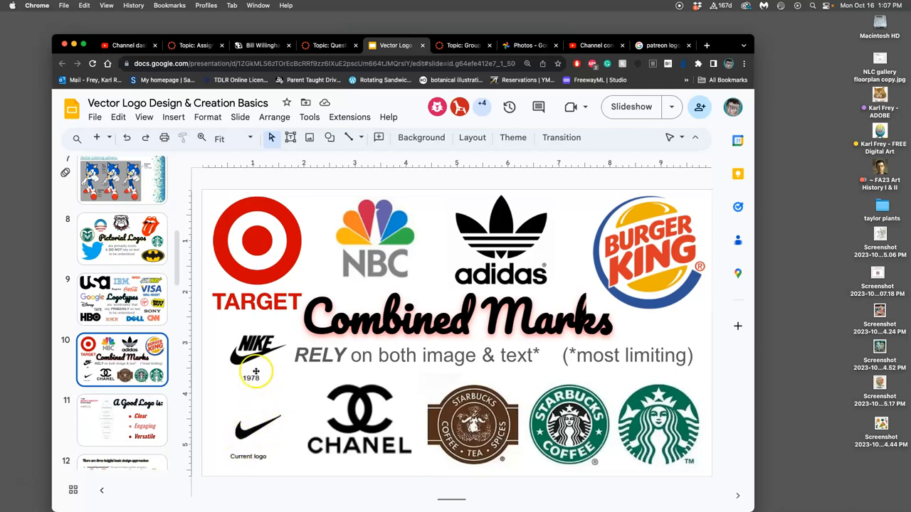
{"action": "mouse_move", "coordinate": [280, 350]}
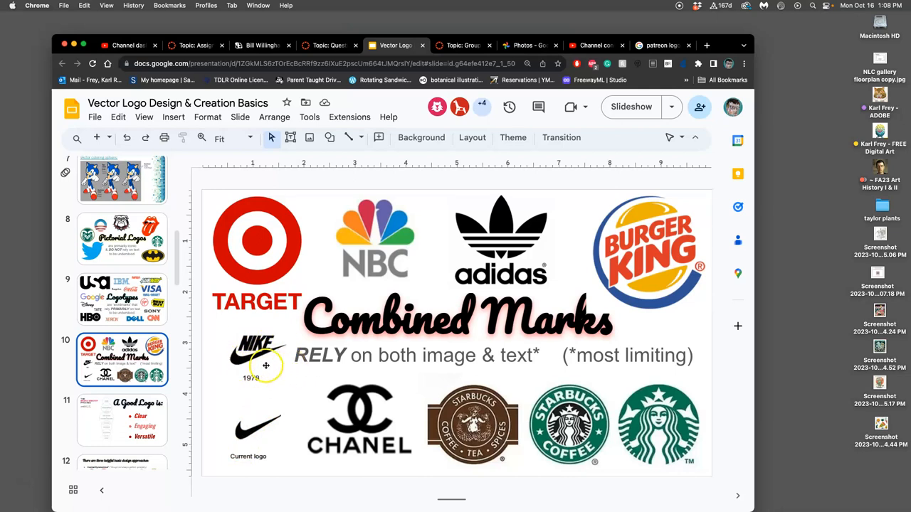
{"action": "mouse_move", "coordinate": [256, 363]}
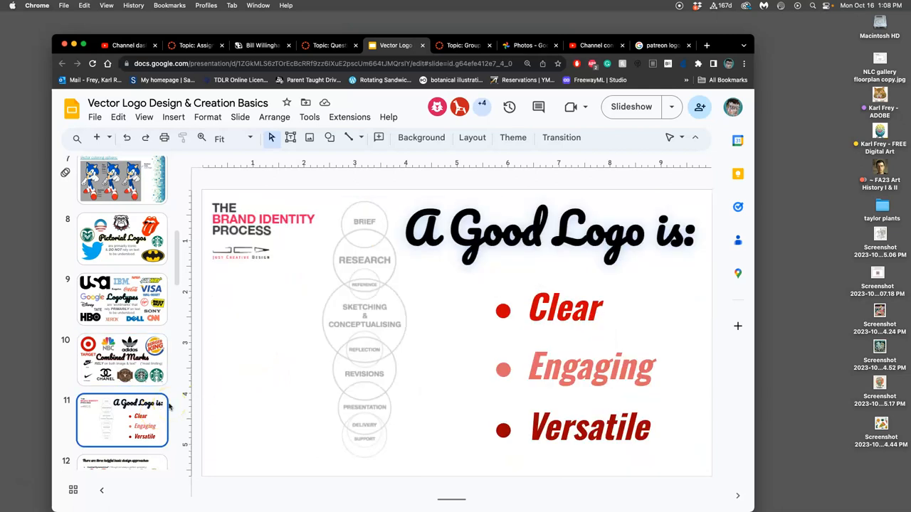
{"action": "left_click", "coordinate": [122, 359]}
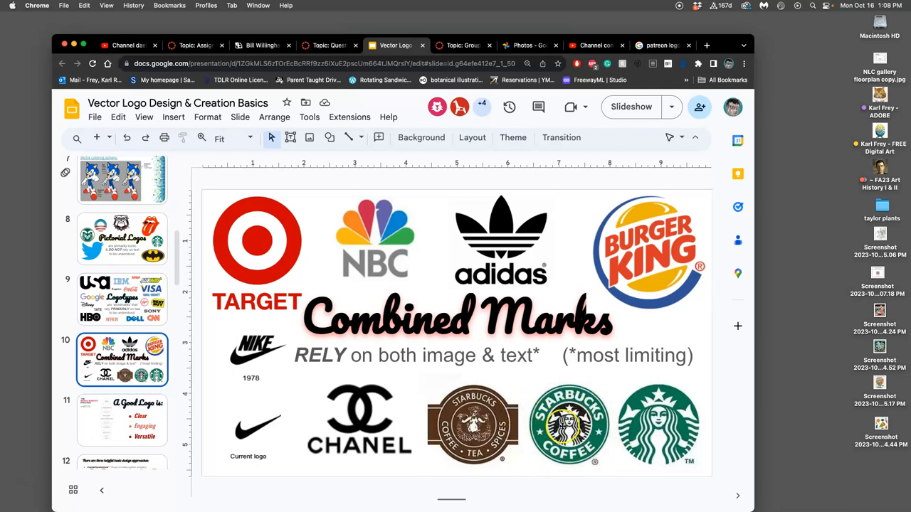
{"action": "mouse_move", "coordinate": [577, 388]}
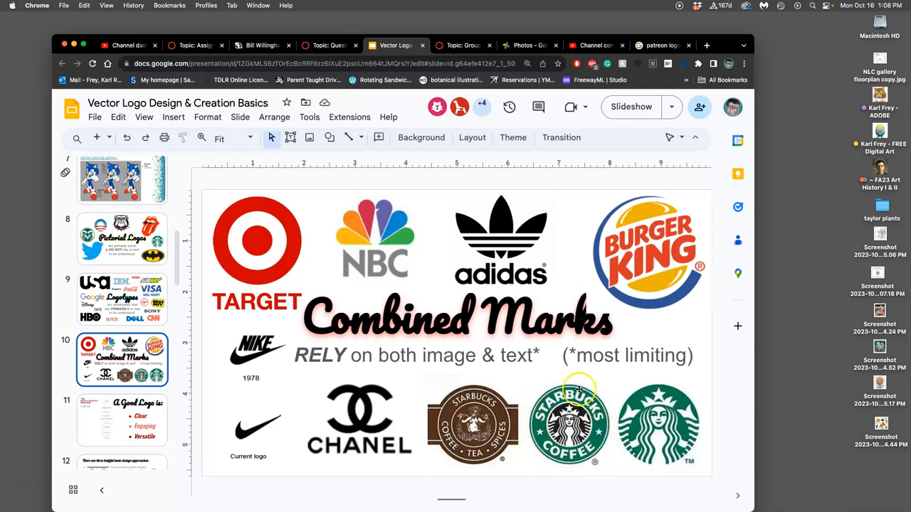
{"action": "mouse_move", "coordinate": [556, 441]}
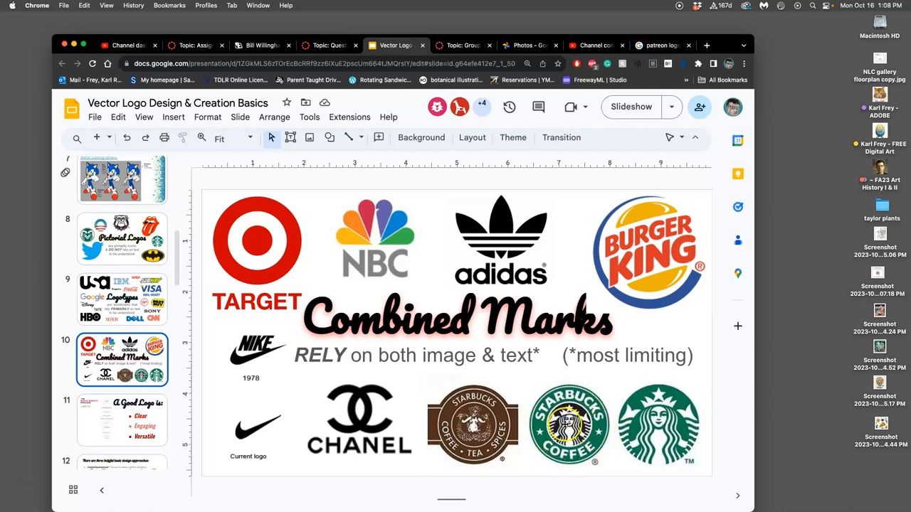
{"action": "mouse_move", "coordinate": [690, 425]}
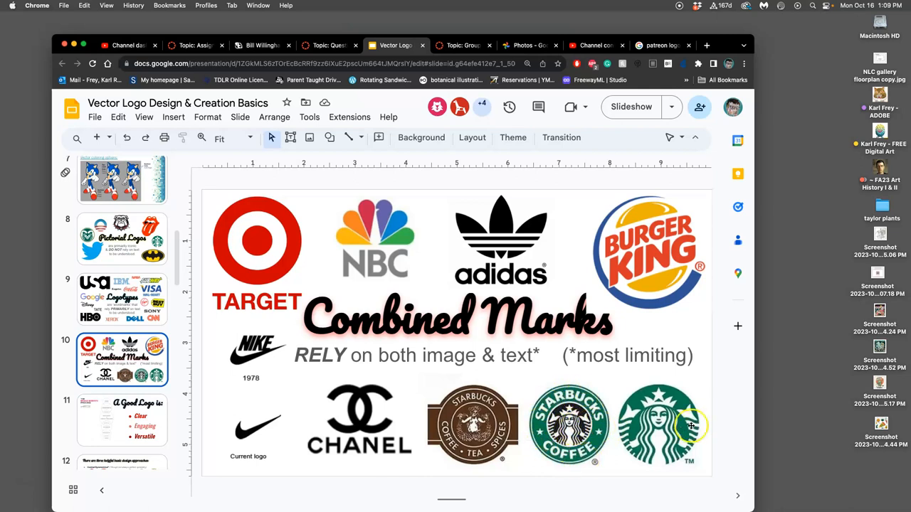
{"action": "mouse_move", "coordinate": [666, 433]}
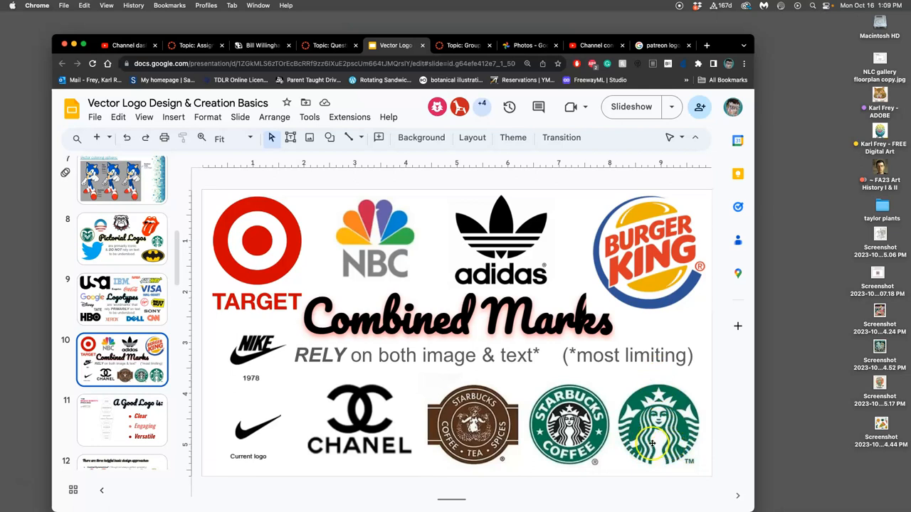
{"action": "mouse_move", "coordinate": [688, 434]}
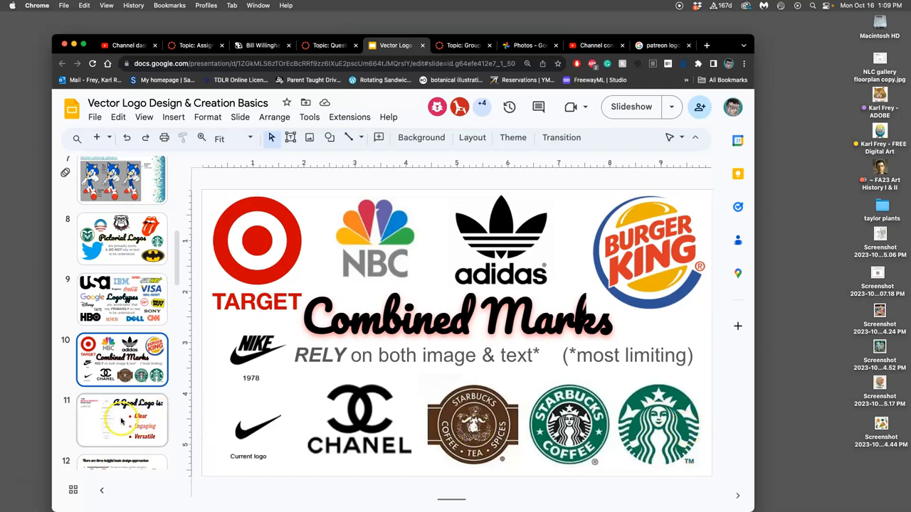
{"action": "left_click", "coordinate": [122, 420]}
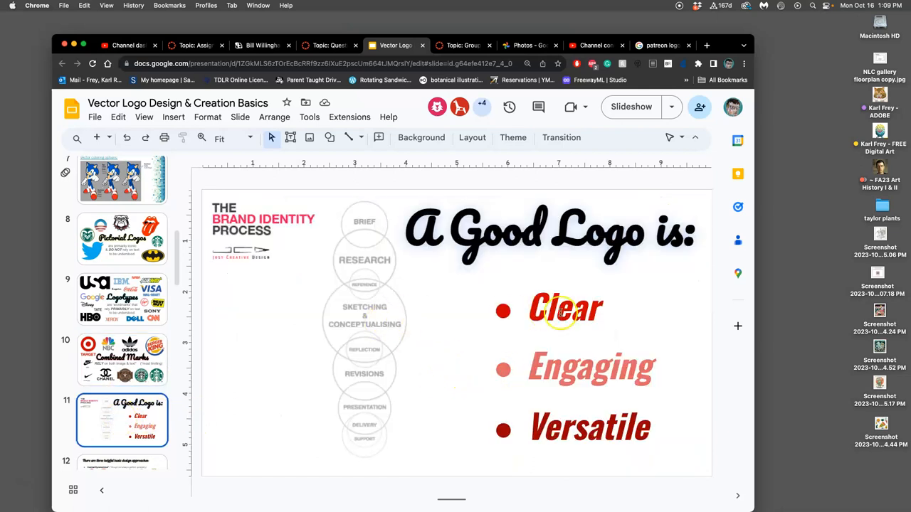
- Select the next filmstrip thumbnail, staying on 'A Good Logo is: Clear, Engaging, Versatile'
{"action": "left_click", "coordinate": [121, 360]}
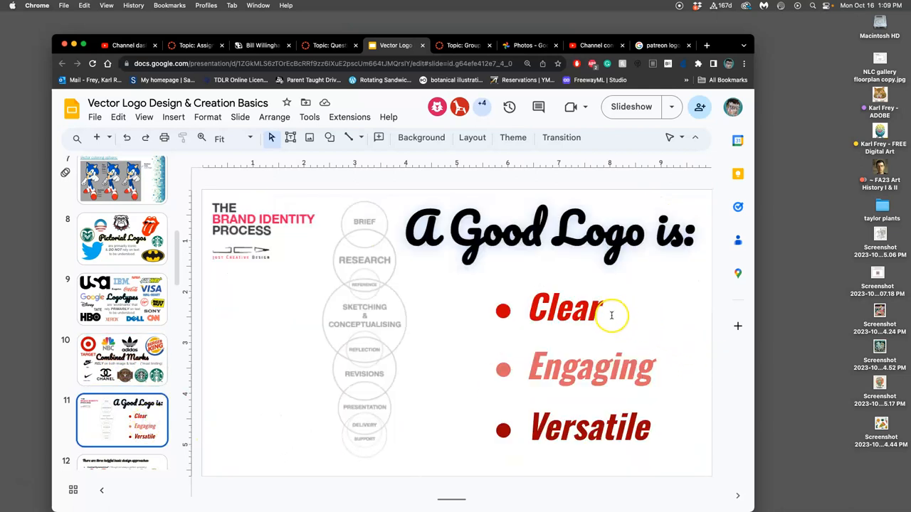
{"action": "mouse_move", "coordinate": [618, 427]}
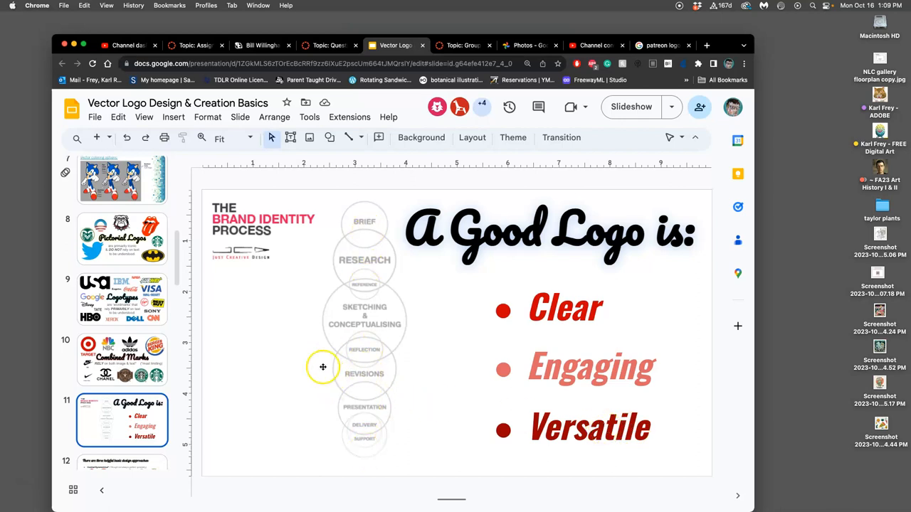
{"action": "mouse_move", "coordinate": [360, 245]}
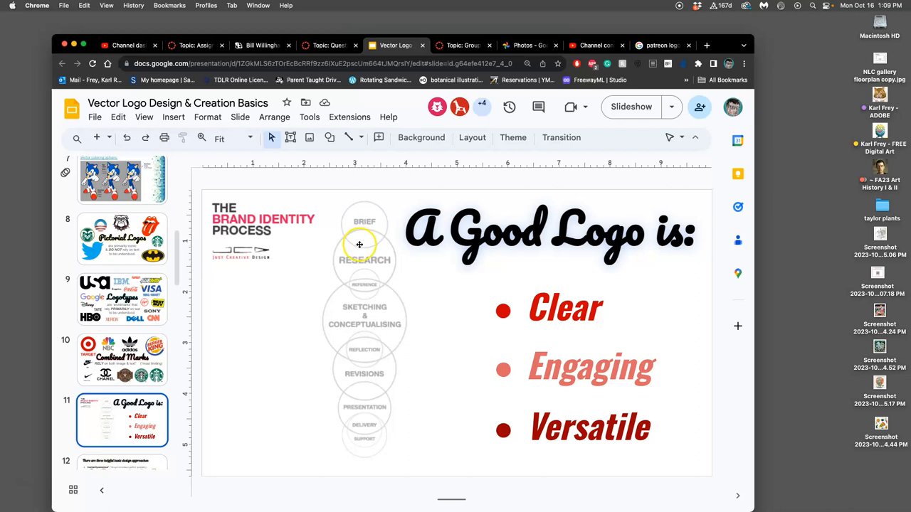
{"action": "mouse_move", "coordinate": [367, 348]}
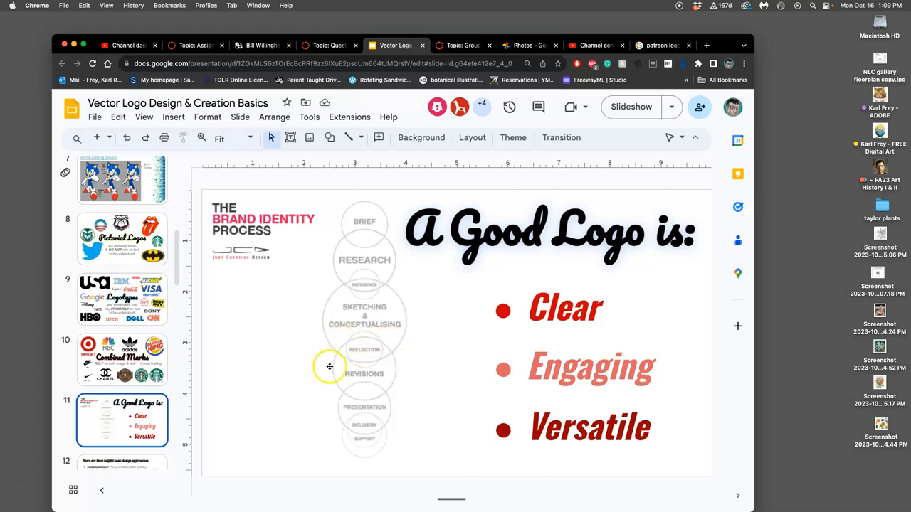
{"action": "mouse_move", "coordinate": [352, 368]}
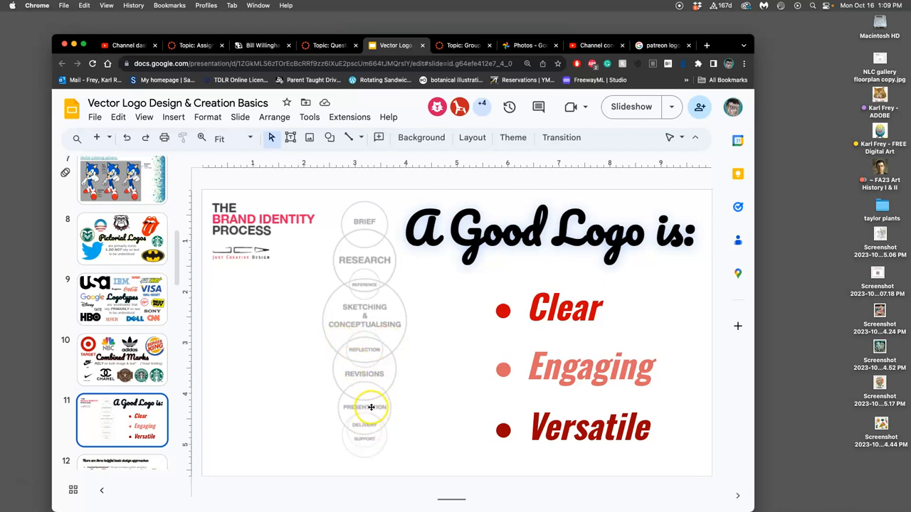
{"action": "mouse_move", "coordinate": [372, 435]}
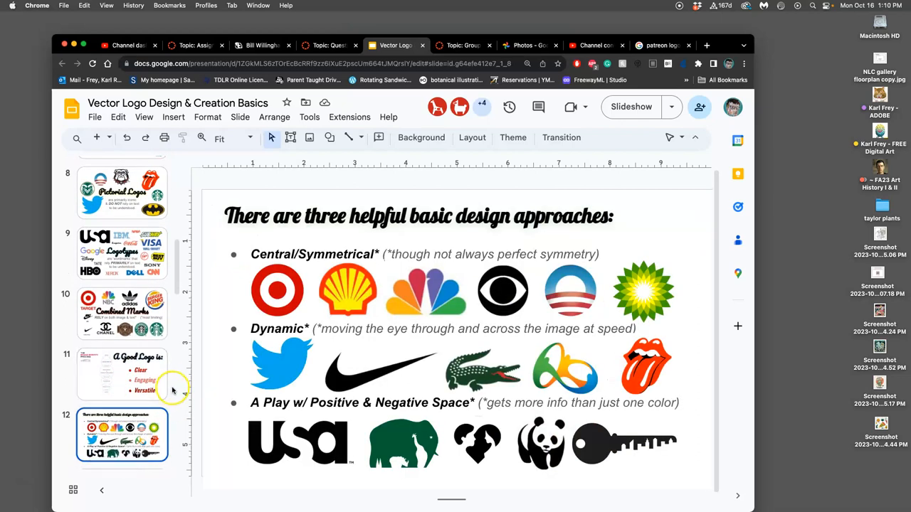
{"action": "mouse_move", "coordinate": [218, 341]}
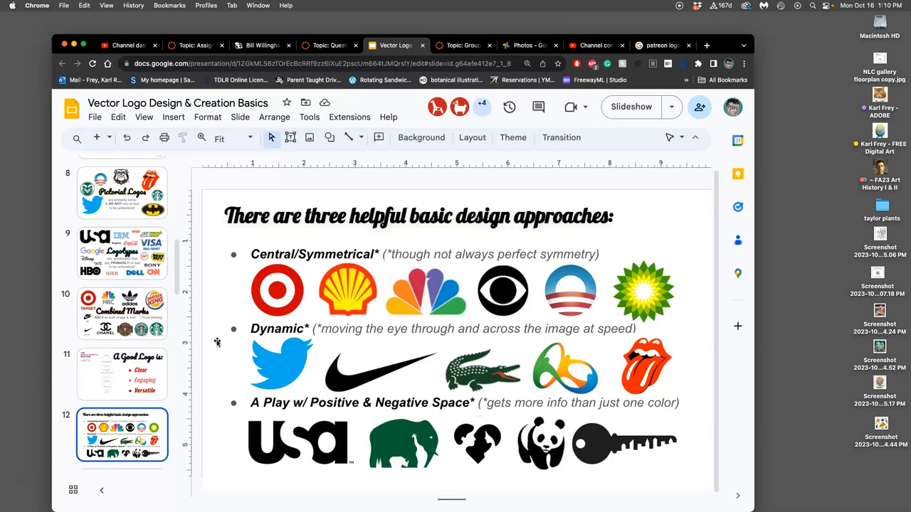
{"action": "mouse_move", "coordinate": [312, 286]}
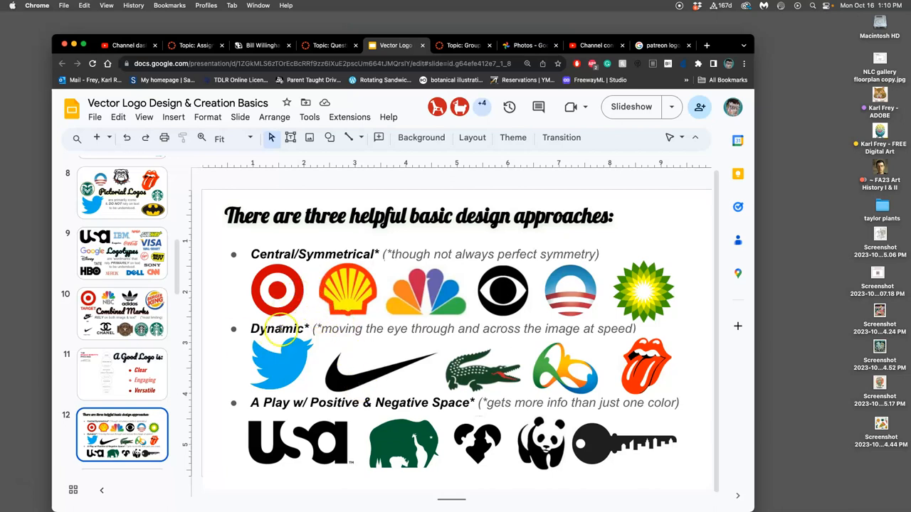
{"action": "mouse_move", "coordinate": [531, 277]}
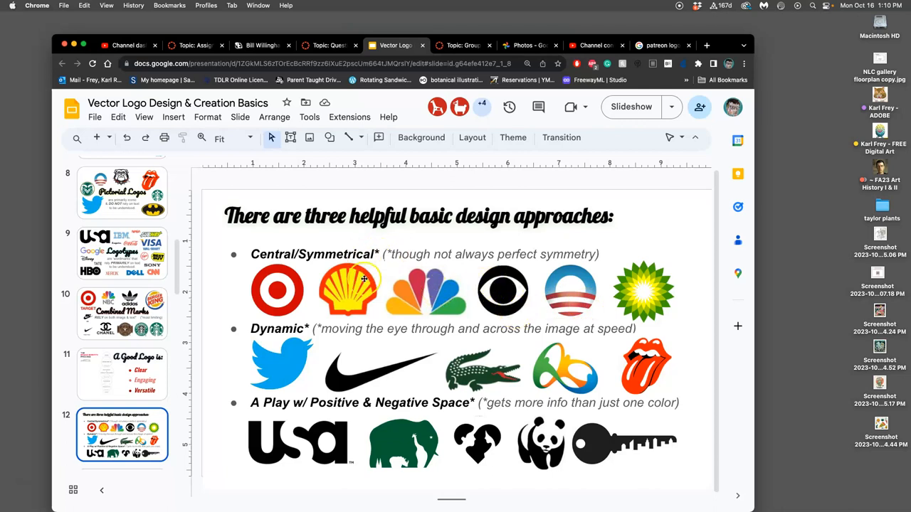
{"action": "mouse_move", "coordinate": [573, 279]}
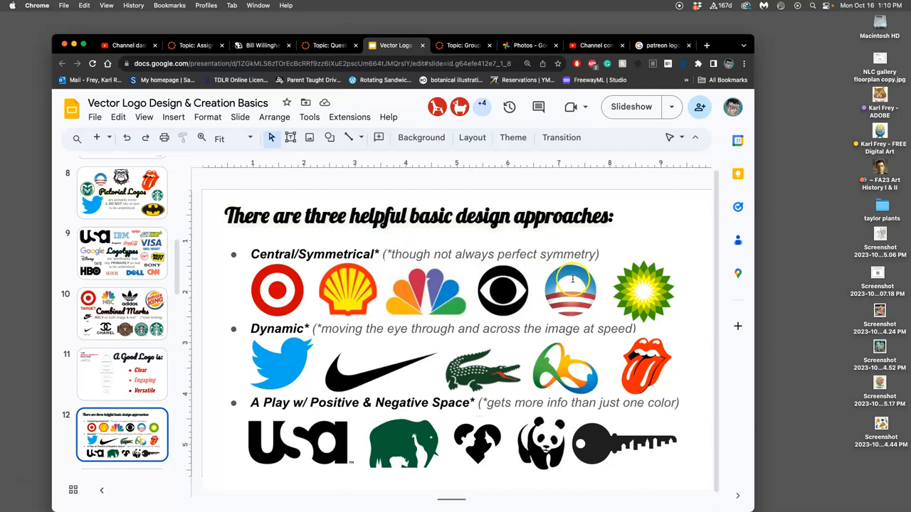
{"action": "mouse_move", "coordinate": [536, 275]}
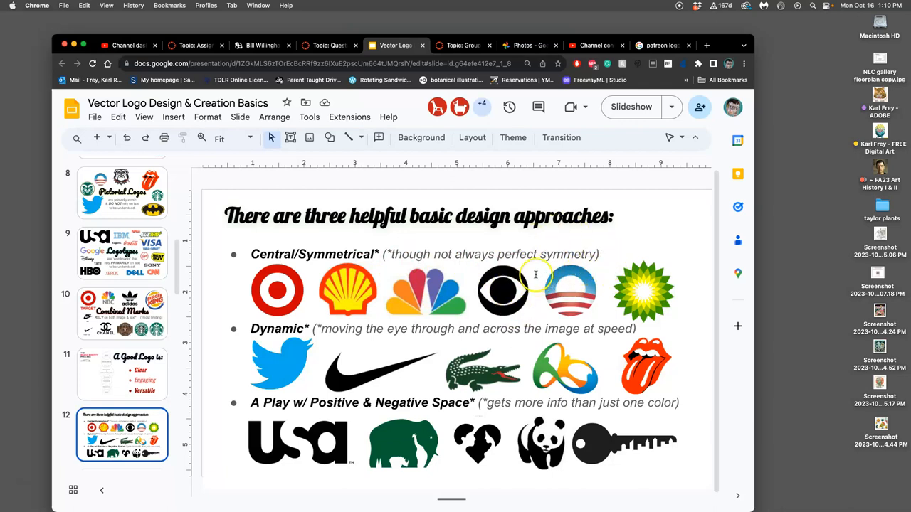
{"action": "mouse_move", "coordinate": [537, 271]}
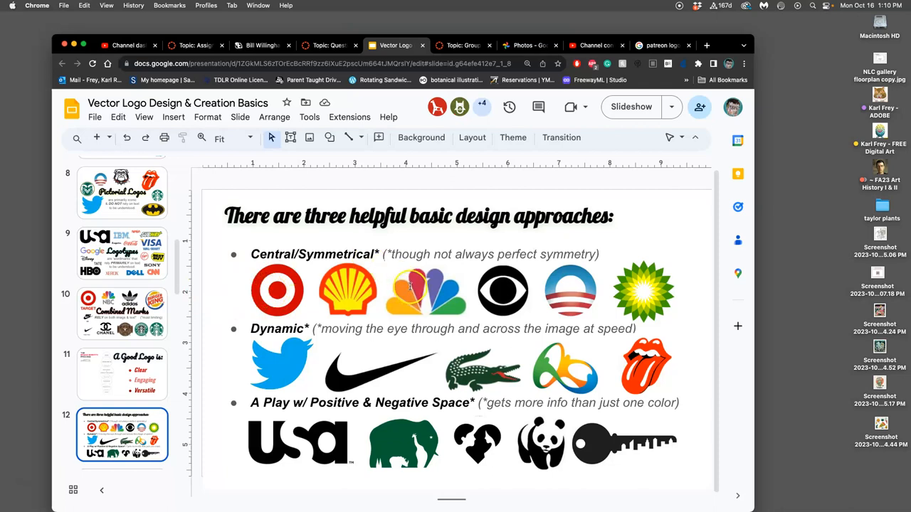
{"action": "mouse_move", "coordinate": [603, 268]}
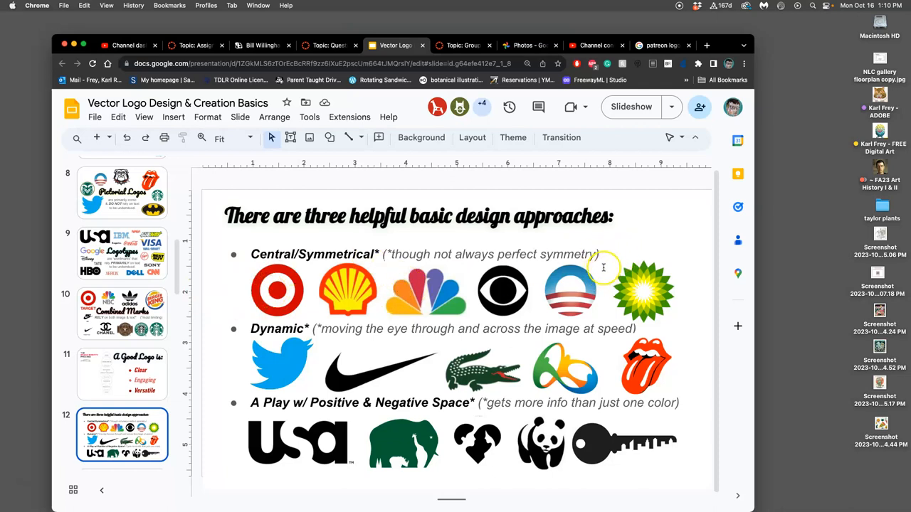
{"action": "mouse_move", "coordinate": [343, 370]}
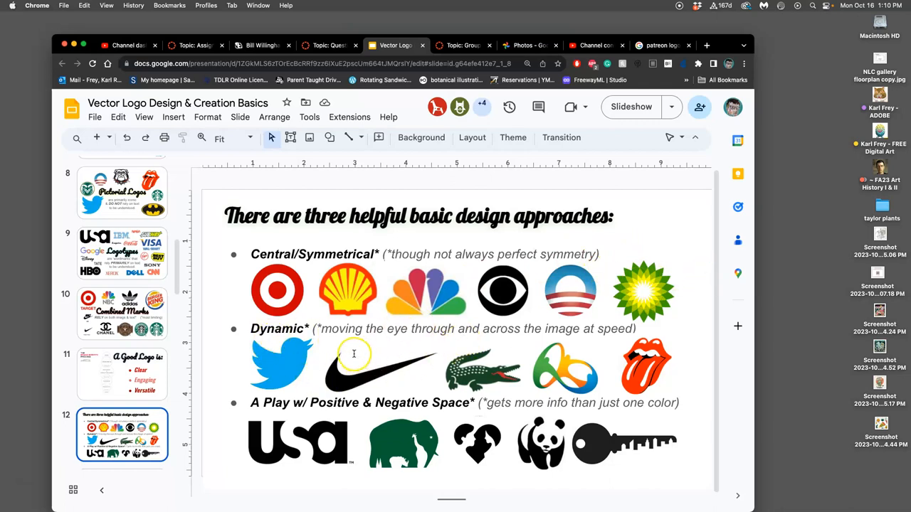
{"action": "mouse_move", "coordinate": [449, 347]}
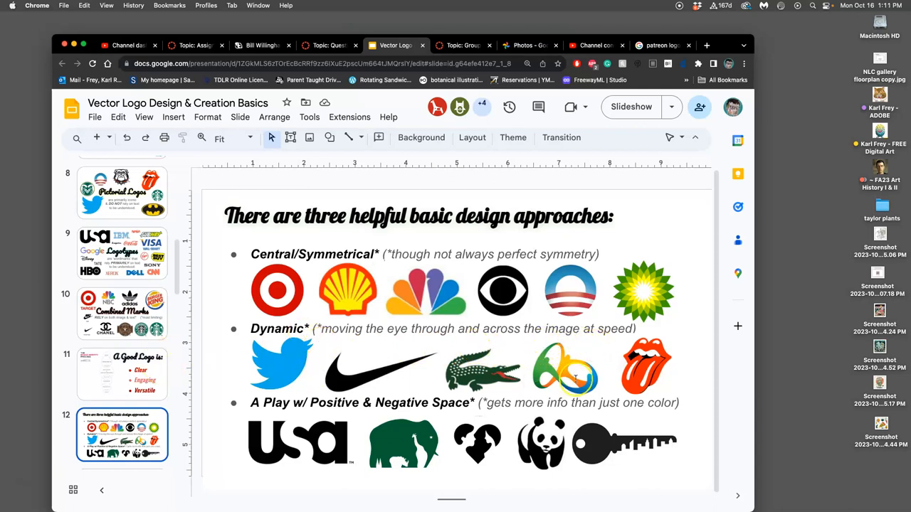
{"action": "mouse_move", "coordinate": [701, 345]}
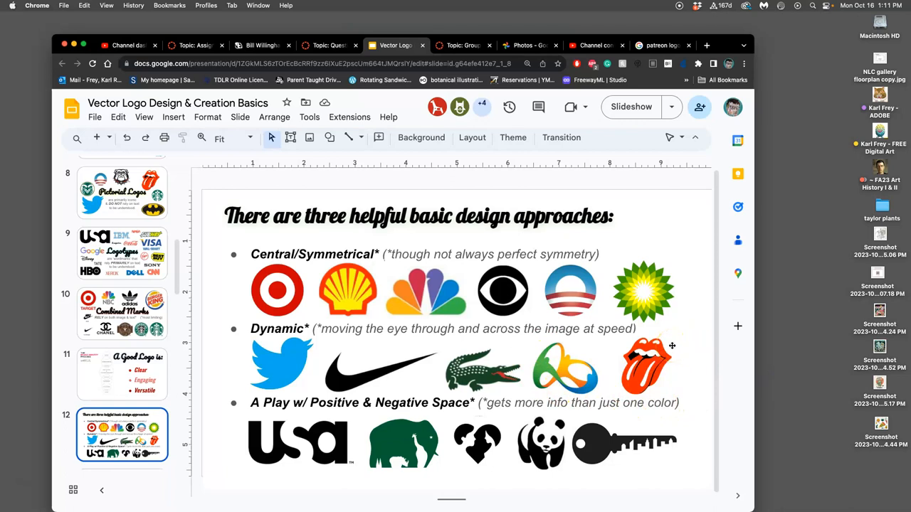
{"action": "left_click", "coordinate": [648, 365]}
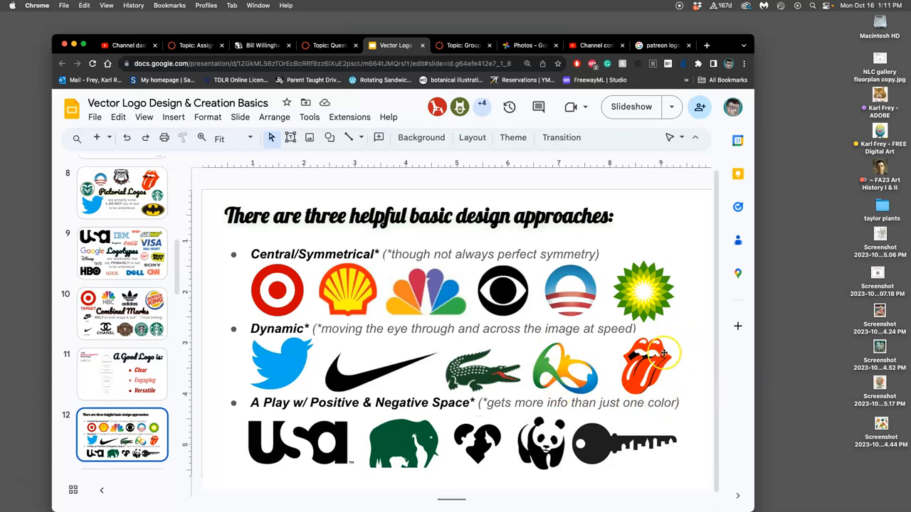
{"action": "mouse_move", "coordinate": [559, 393]}
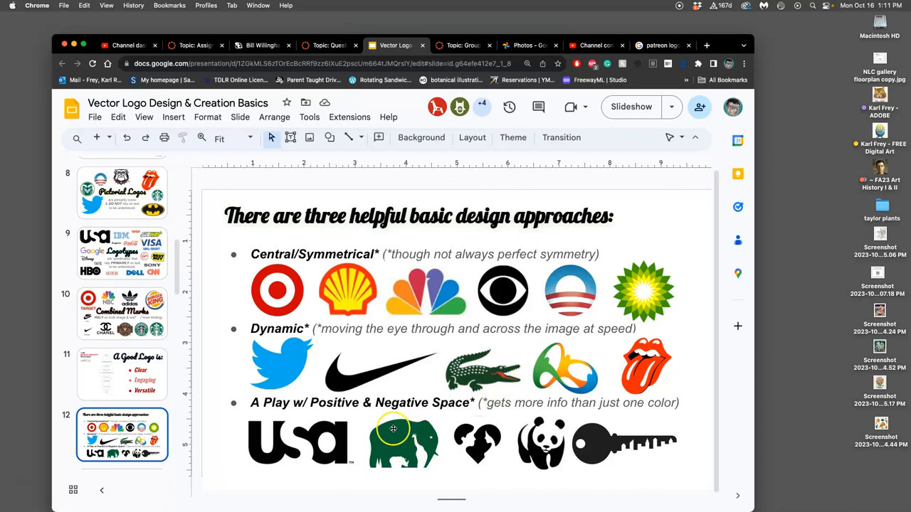
{"action": "mouse_move", "coordinate": [308, 455]}
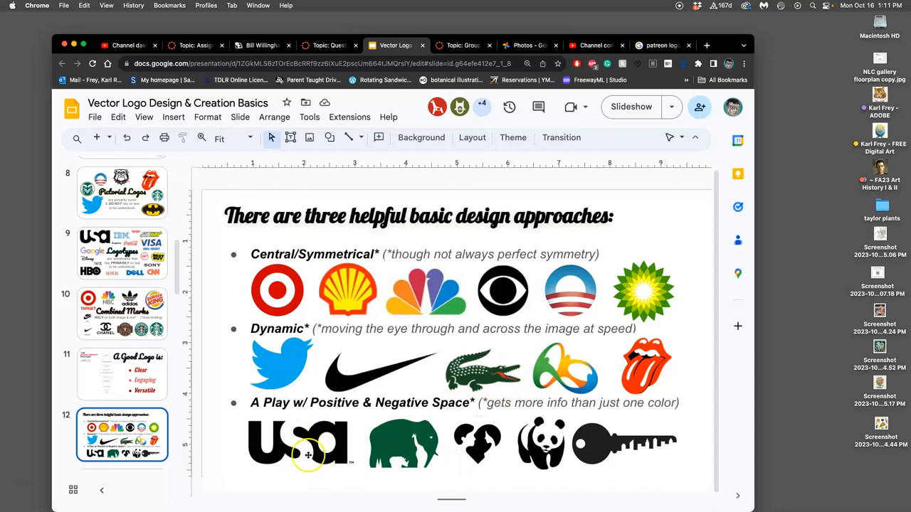
{"action": "mouse_move", "coordinate": [413, 448]}
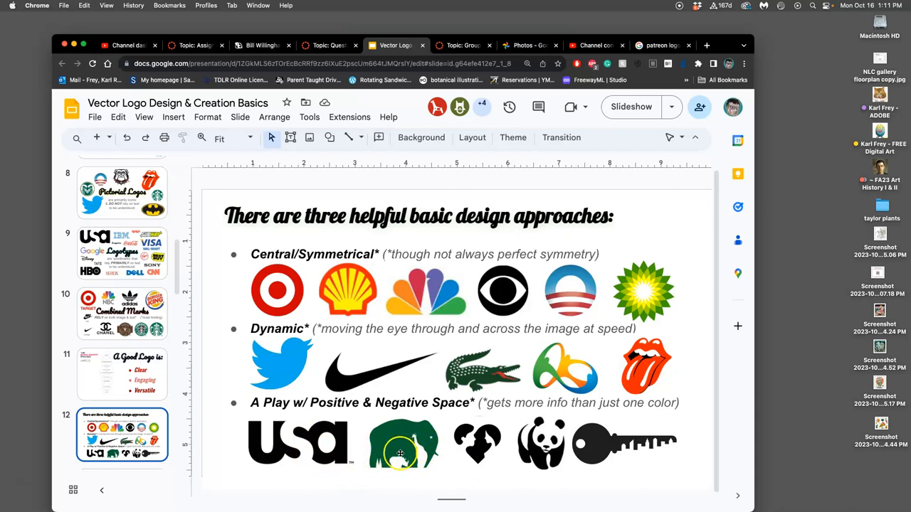
{"action": "mouse_move", "coordinate": [595, 462]}
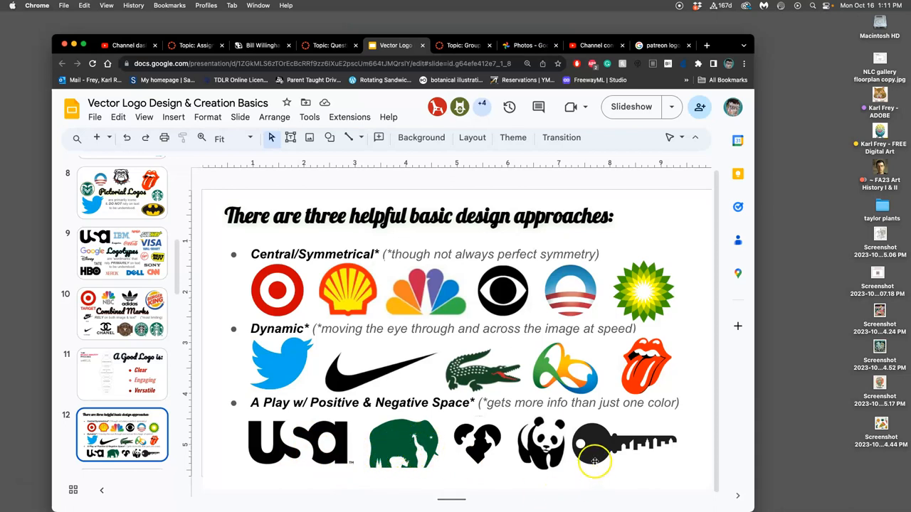
{"action": "mouse_move", "coordinate": [580, 447]}
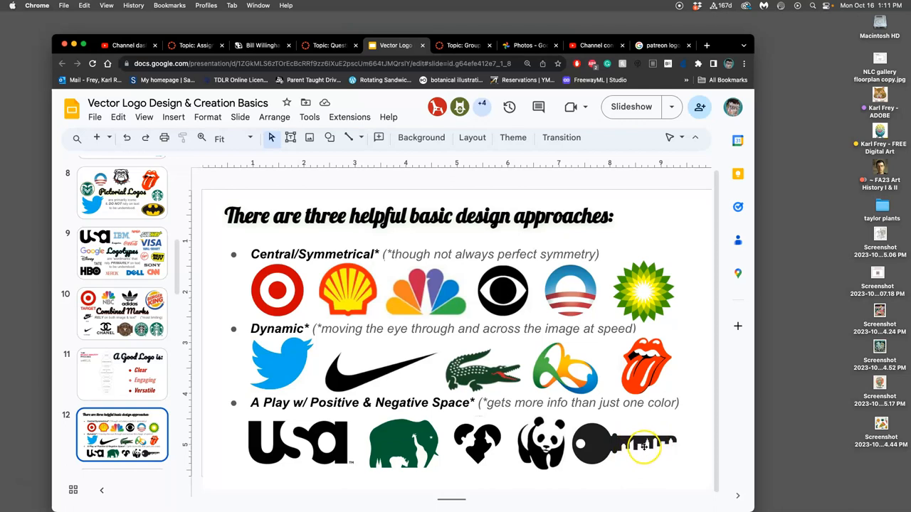
{"action": "mouse_move", "coordinate": [660, 447]}
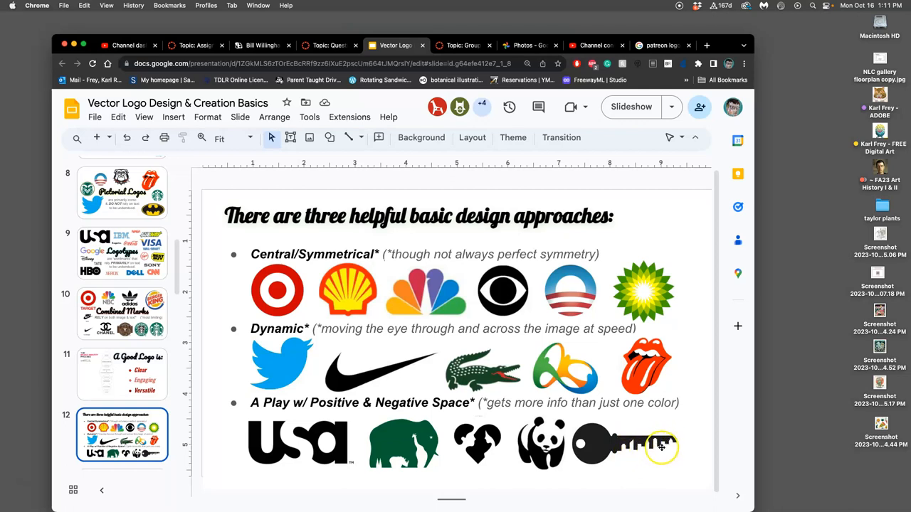
{"action": "mouse_move", "coordinate": [621, 454]}
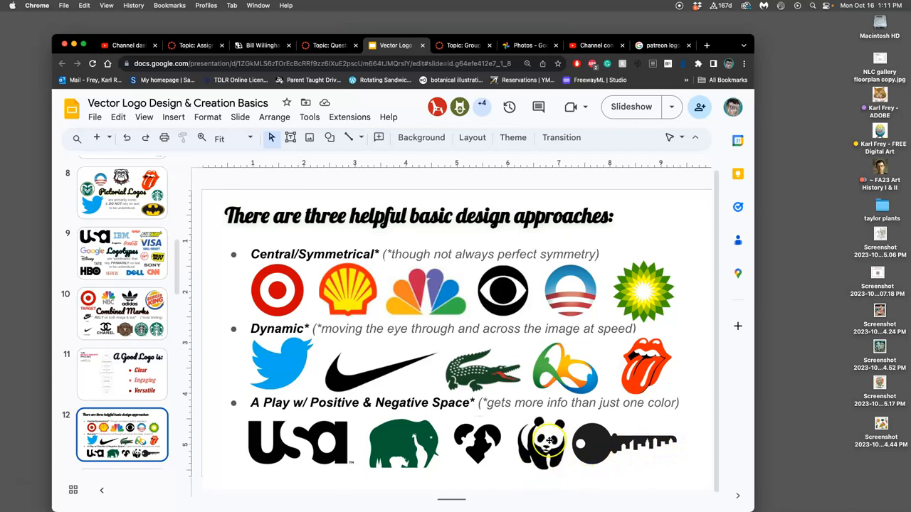
{"action": "mouse_move", "coordinate": [547, 427]}
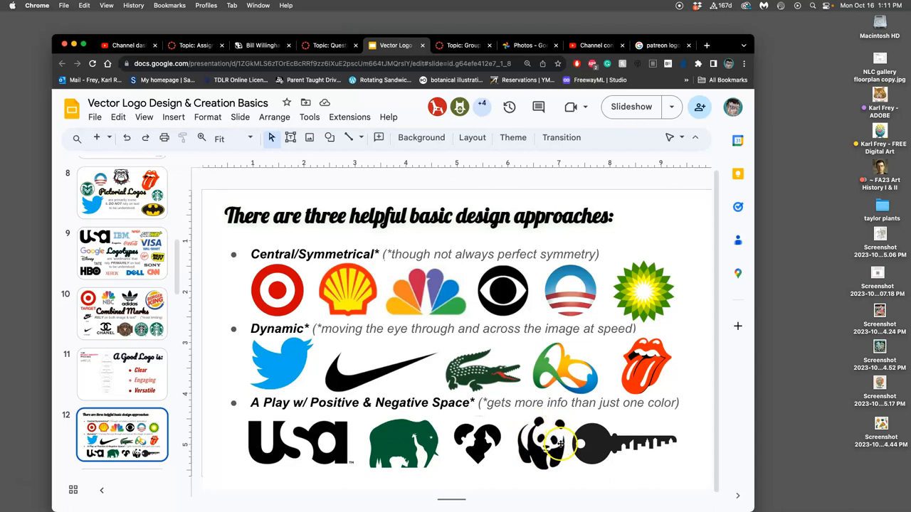
{"action": "mouse_move", "coordinate": [558, 461]}
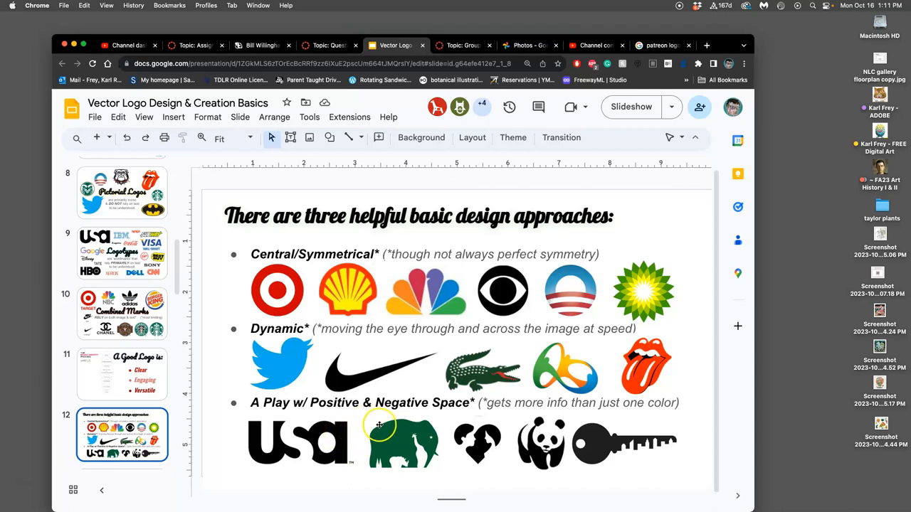
{"action": "mouse_move", "coordinate": [384, 432]}
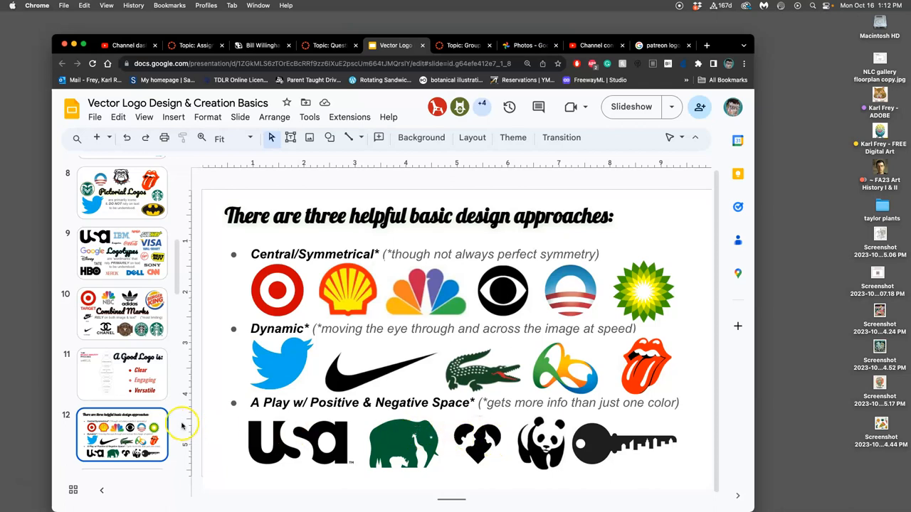
- Open slide 13, 'Try sketching your idea with all 3 basic design approaches'
{"action": "left_click", "coordinate": [122, 403]}
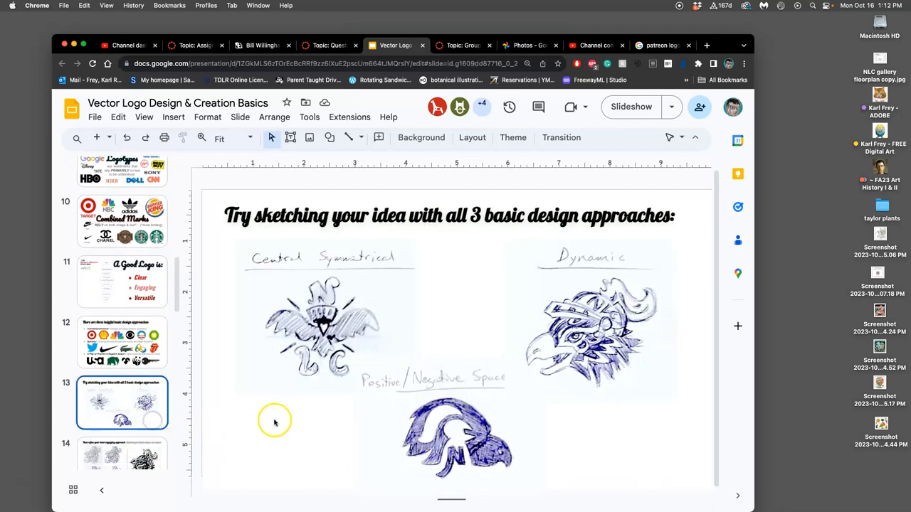
{"action": "mouse_move", "coordinate": [285, 411]}
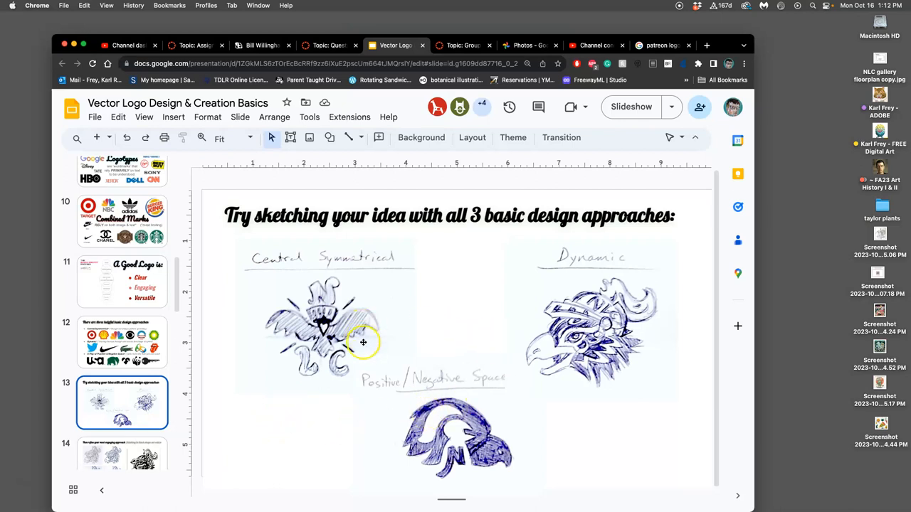
{"action": "mouse_move", "coordinate": [399, 344]}
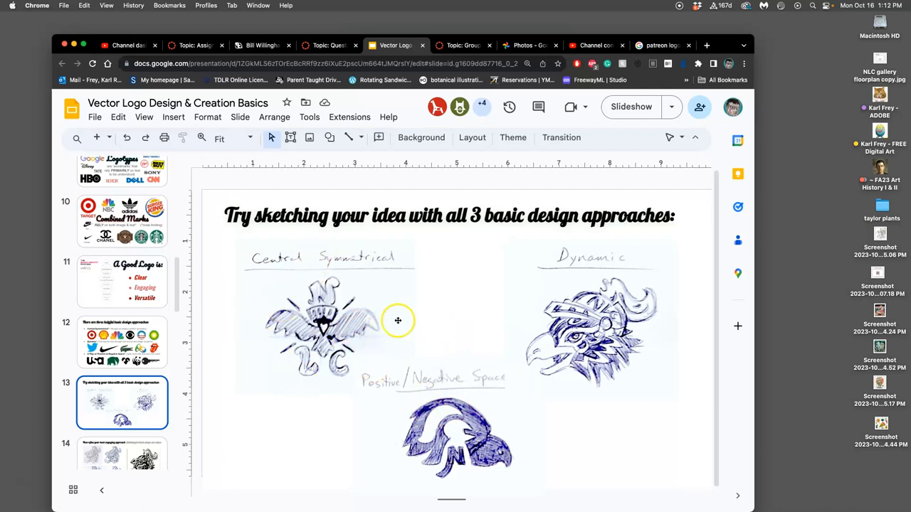
{"action": "mouse_move", "coordinate": [604, 313]}
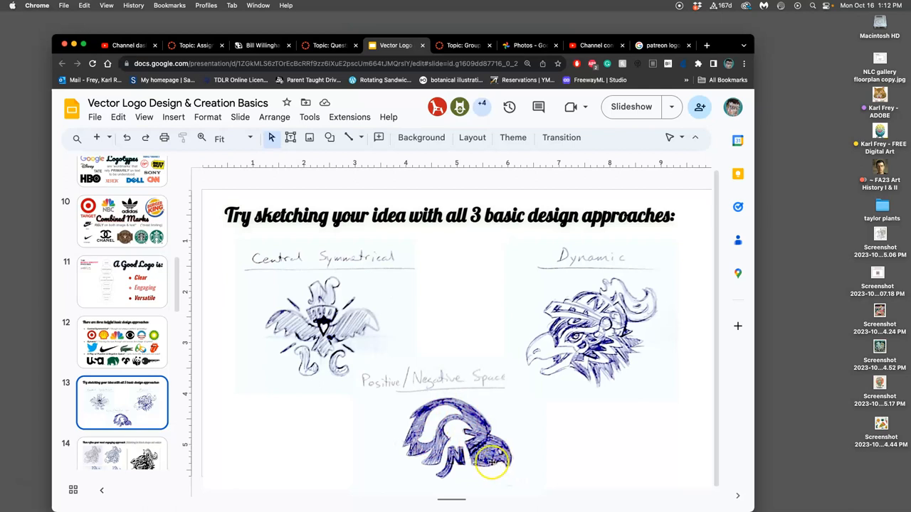
{"action": "mouse_move", "coordinate": [638, 272]}
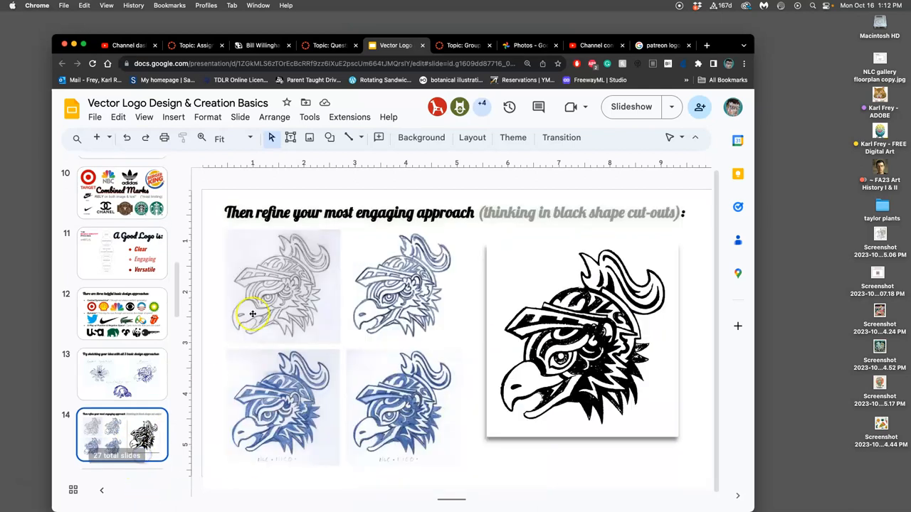
{"action": "mouse_move", "coordinate": [376, 429]}
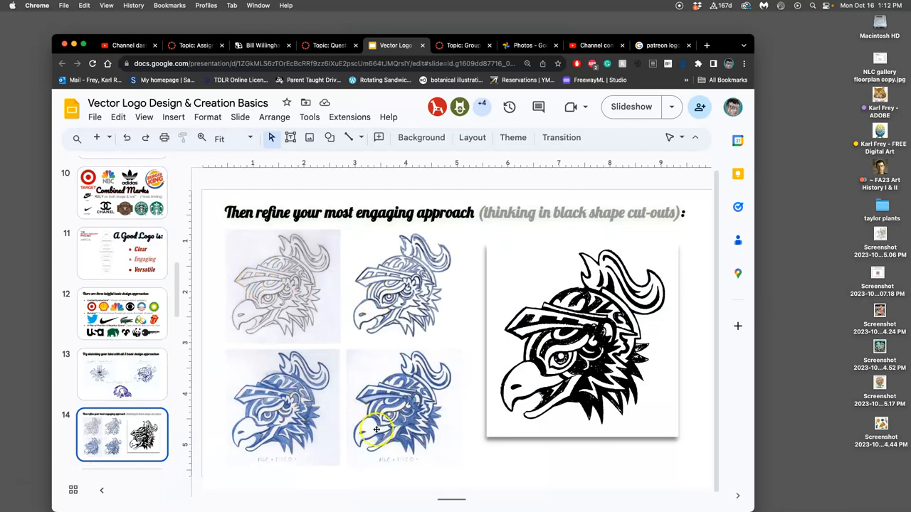
{"action": "mouse_move", "coordinate": [659, 377]}
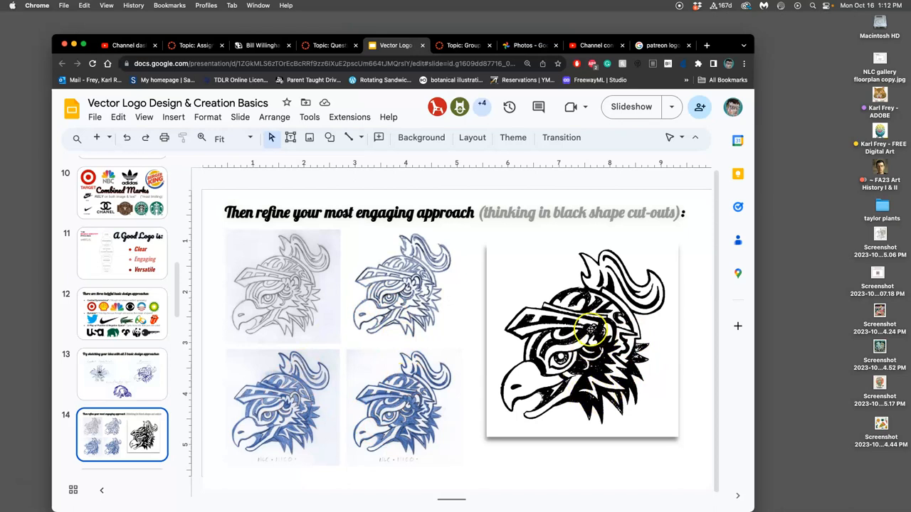
{"action": "mouse_move", "coordinate": [584, 402]}
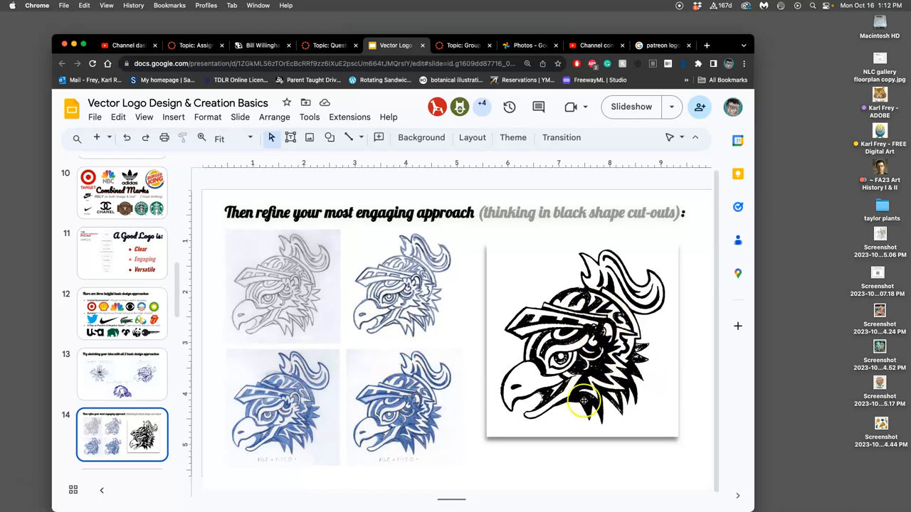
{"action": "mouse_move", "coordinate": [595, 353]}
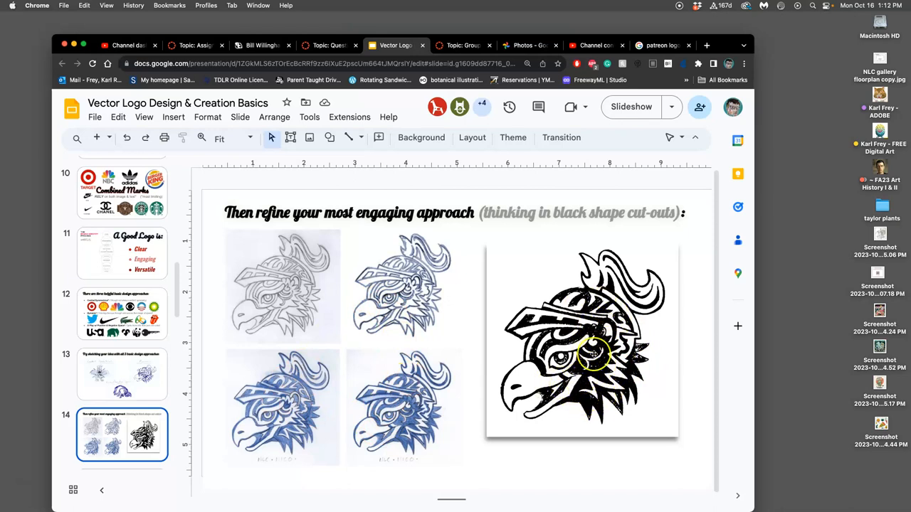
- View slide 15 on Adobe Illustrator logos, then return to slide 11, 'A Good Logo is'
{"action": "left_click", "coordinate": [223, 138]}
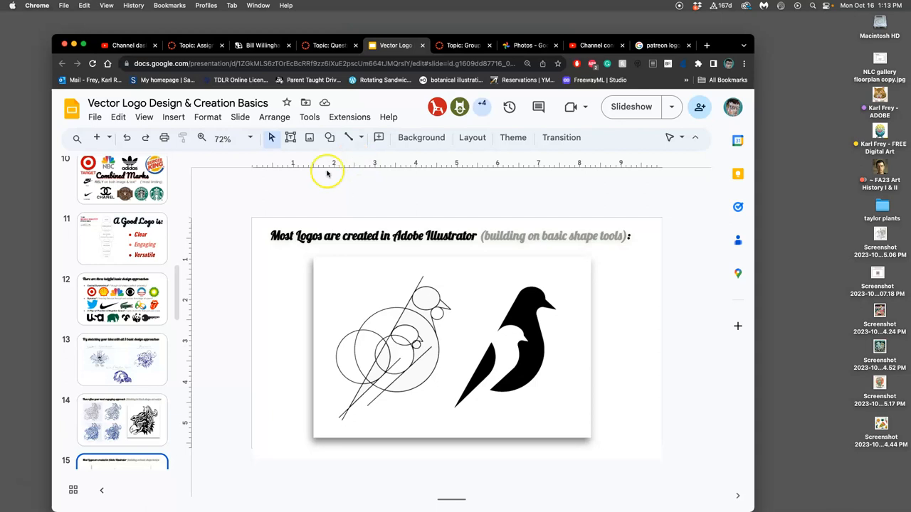
{"action": "left_click", "coordinate": [121, 361]}
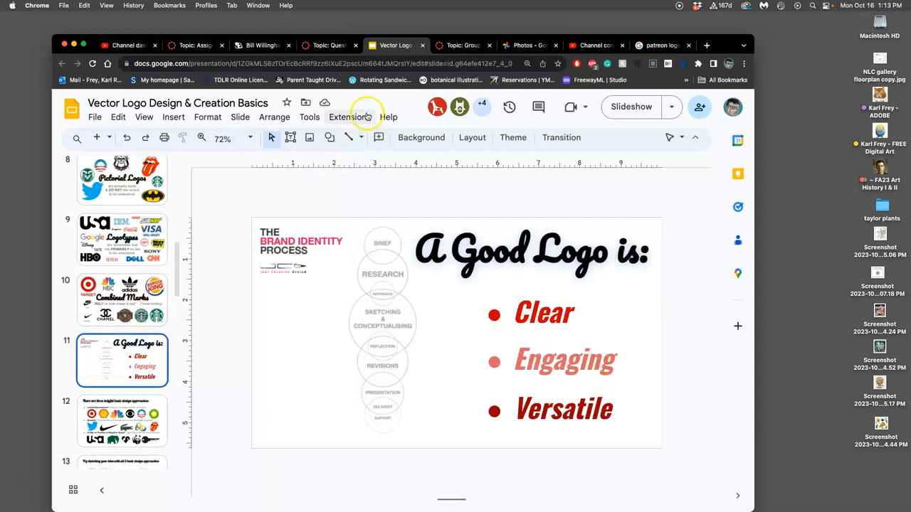
- Scroll through the Canvas Assignment #4 past-examples page and advance to the next page
{"action": "left_click", "coordinate": [327, 45]}
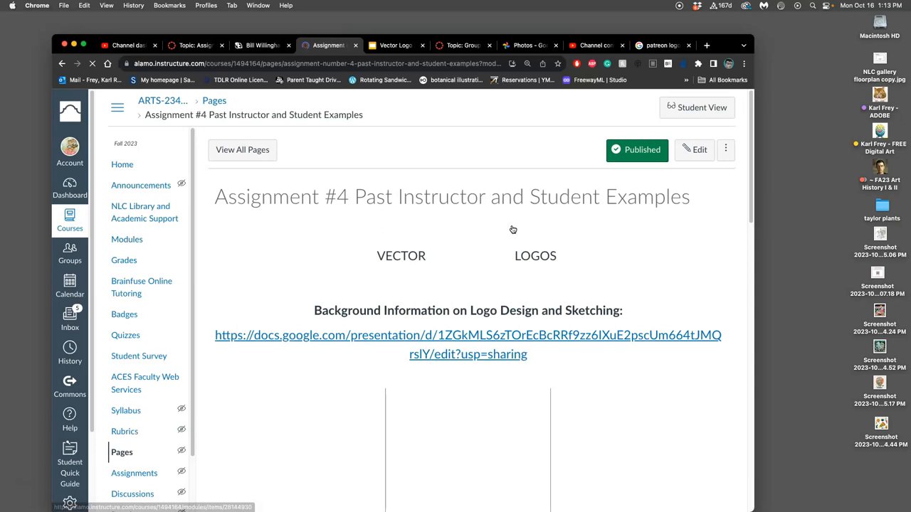
{"action": "scroll", "scroll_direction": "down", "scroll_amount": 3}
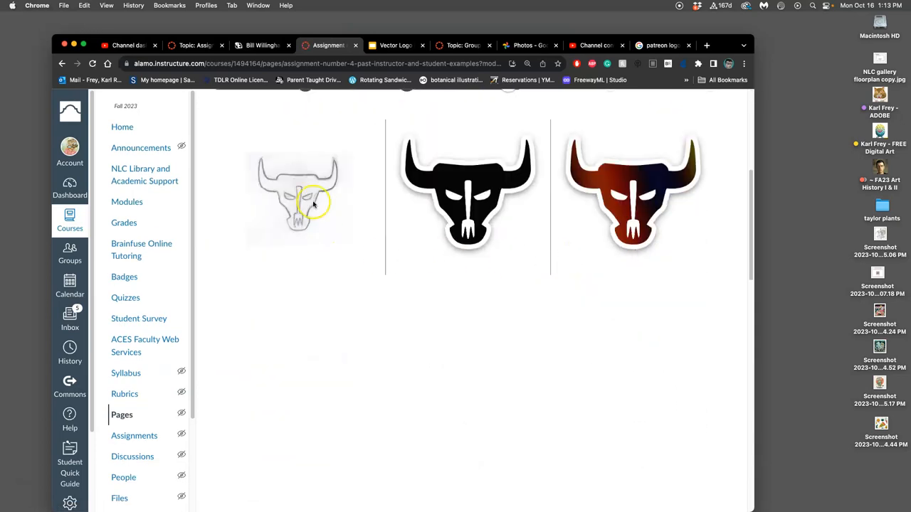
{"action": "scroll", "scroll_direction": "down", "scroll_amount": 3}
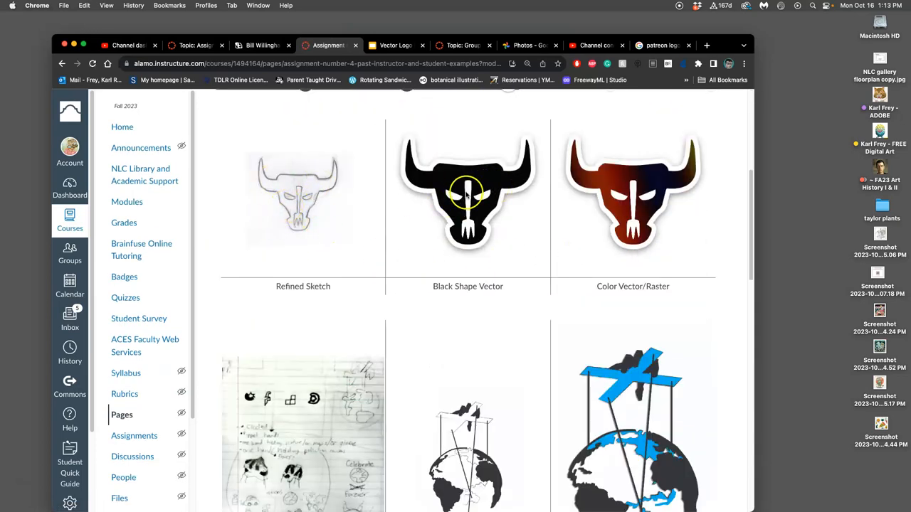
{"action": "scroll", "scroll_direction": "down", "scroll_amount": 3}
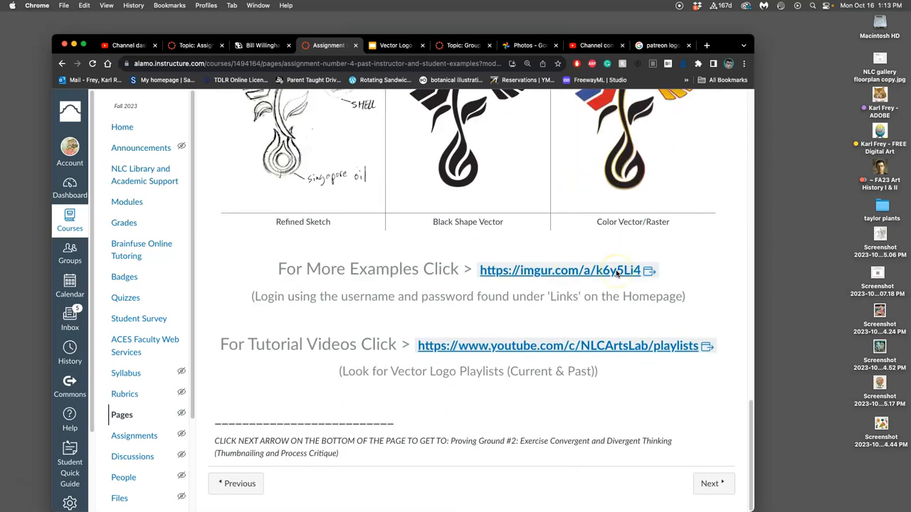
{"action": "left_click", "coordinate": [713, 483]}
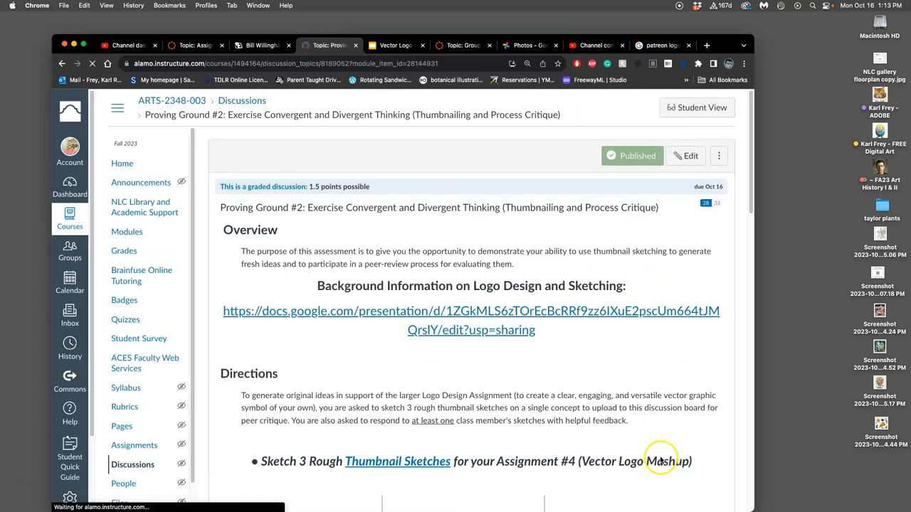
- Scroll past the fork-and-bull sketches to the two criteria and thumbnailing rubric
{"action": "scroll", "scroll_direction": "down", "scroll_amount": 3}
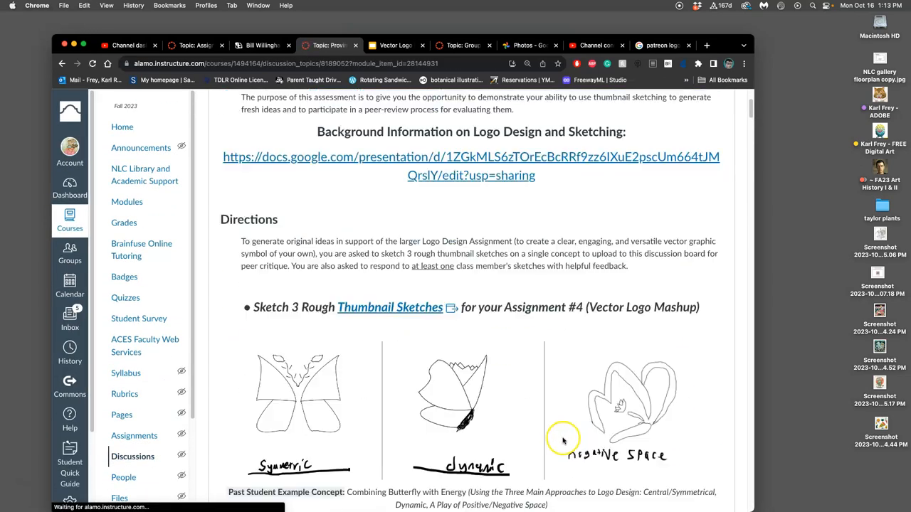
{"action": "scroll", "scroll_direction": "down", "scroll_amount": 3}
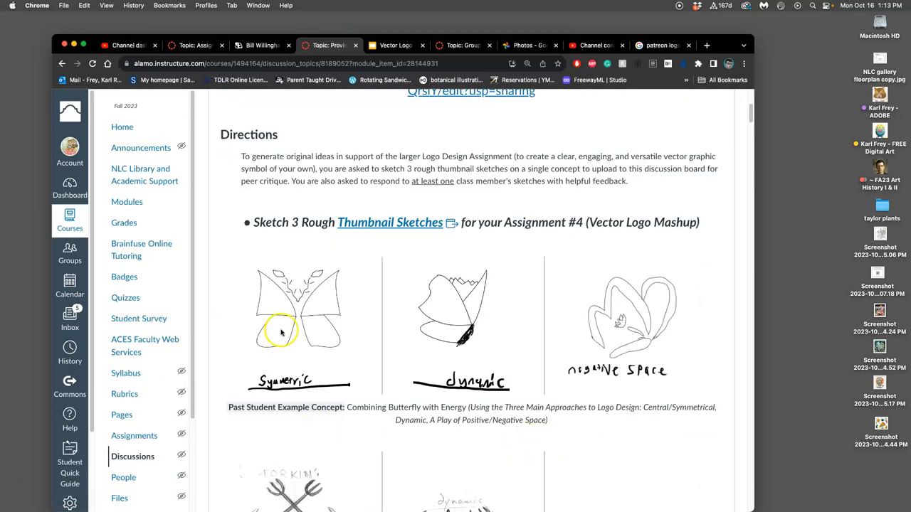
{"action": "mouse_move", "coordinate": [511, 253]}
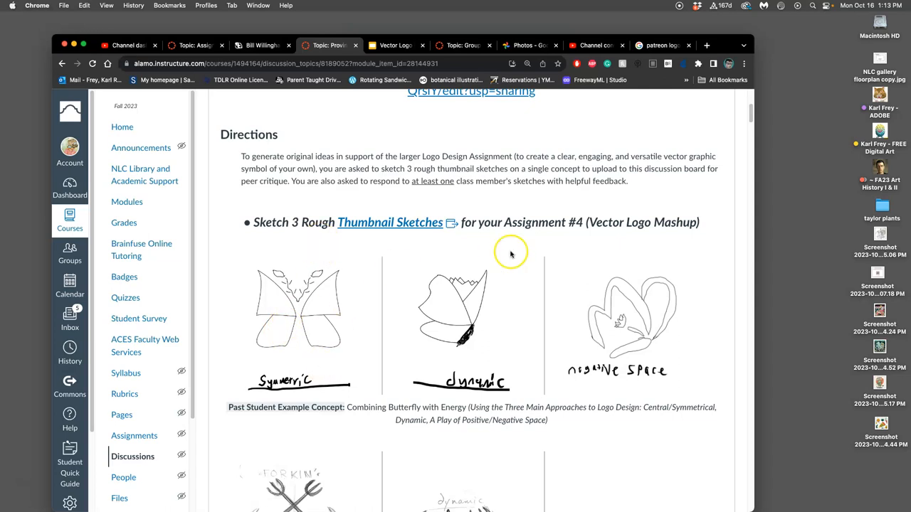
{"action": "mouse_move", "coordinate": [317, 353]}
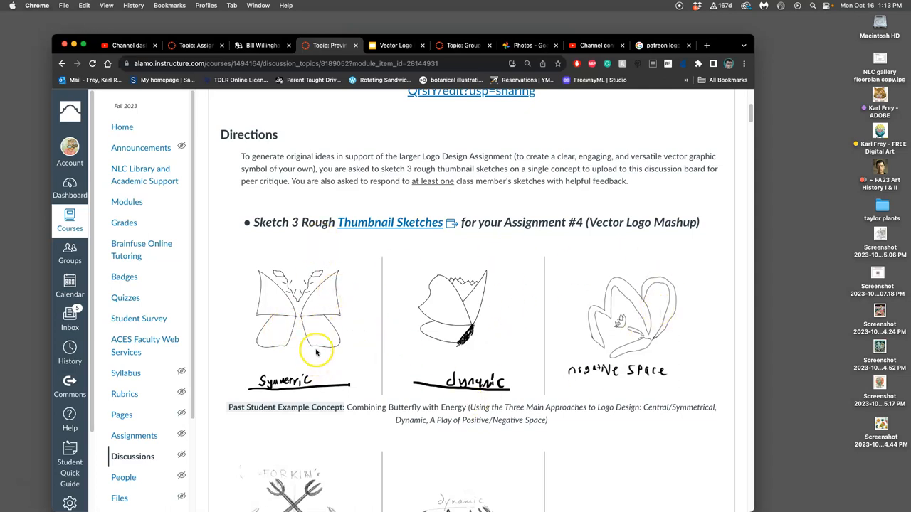
{"action": "mouse_move", "coordinate": [611, 317]}
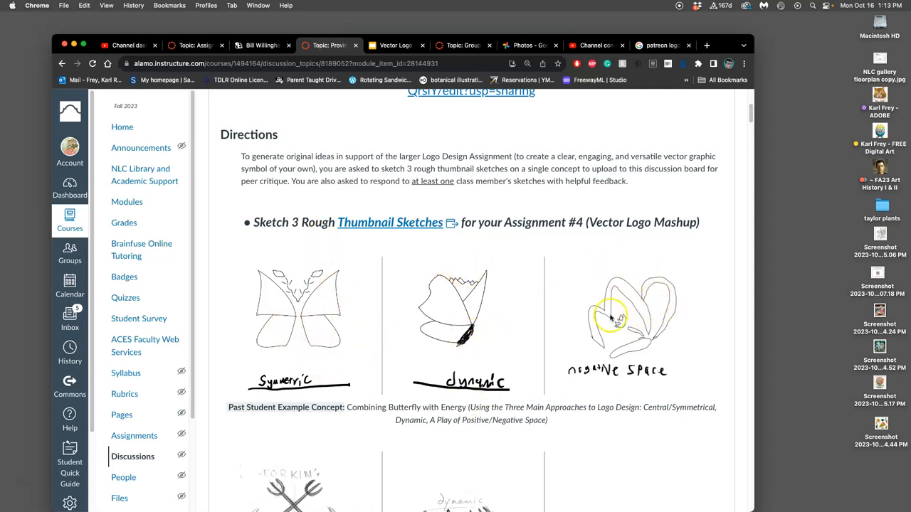
{"action": "scroll", "scroll_direction": "down", "scroll_amount": 3}
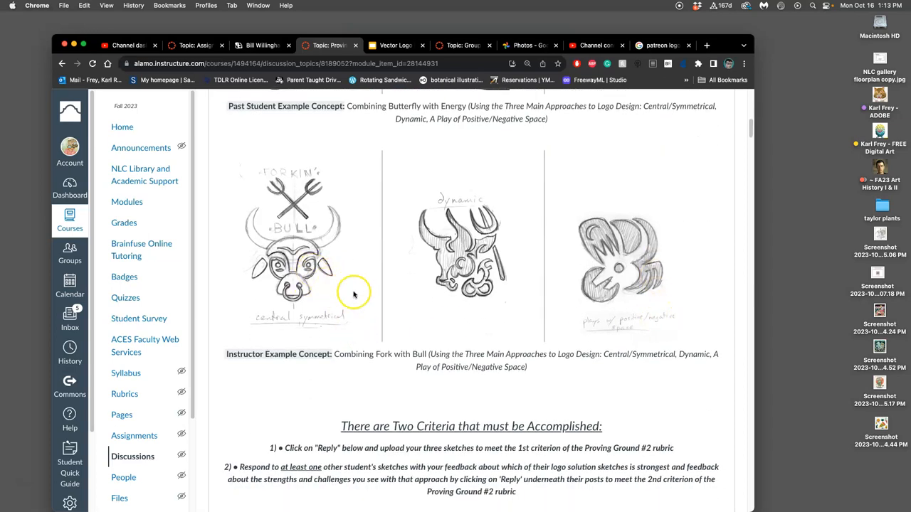
{"action": "mouse_move", "coordinate": [362, 291]}
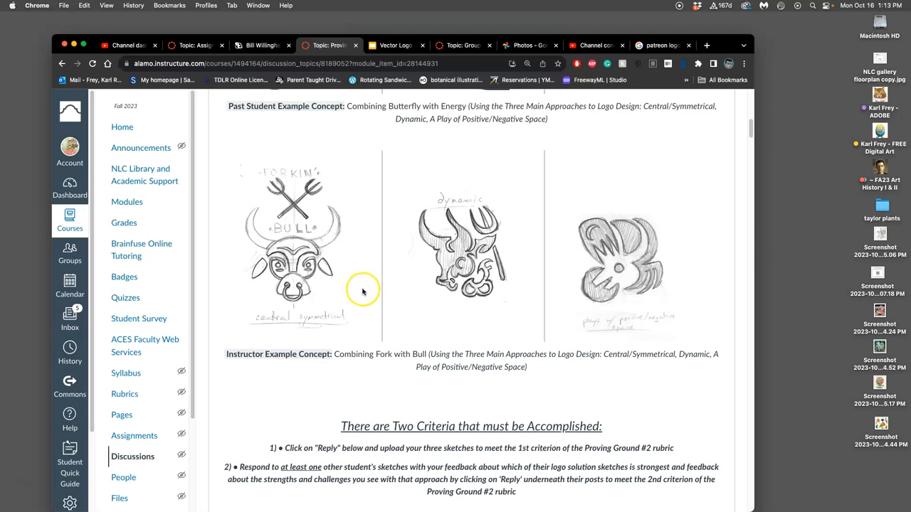
{"action": "mouse_move", "coordinate": [585, 263]}
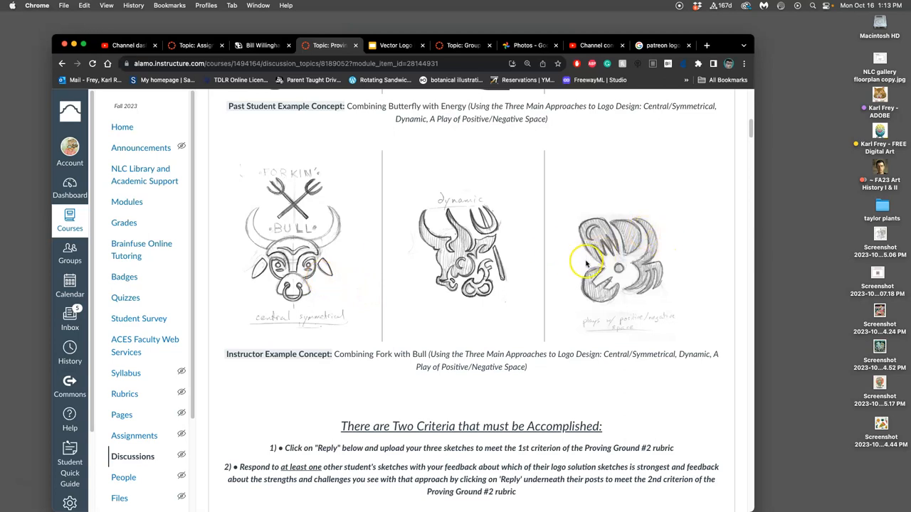
{"action": "mouse_move", "coordinate": [333, 274]}
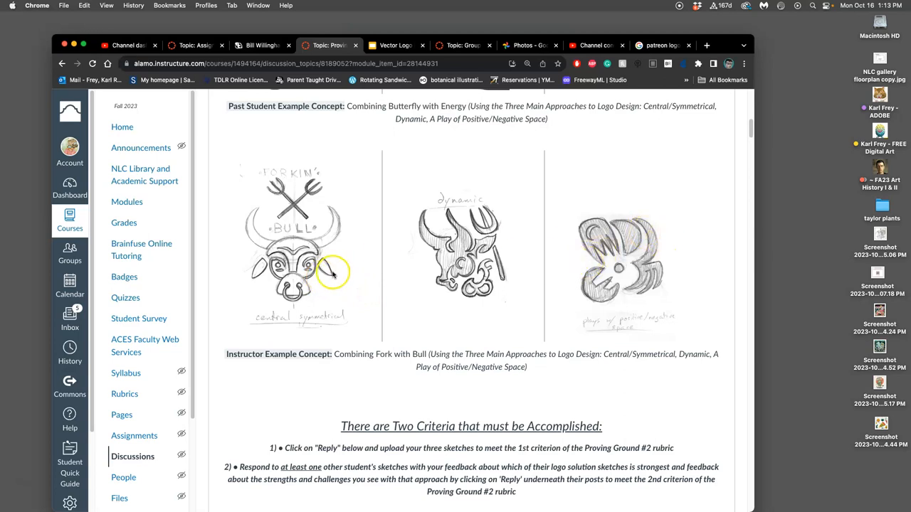
{"action": "mouse_move", "coordinate": [295, 274]}
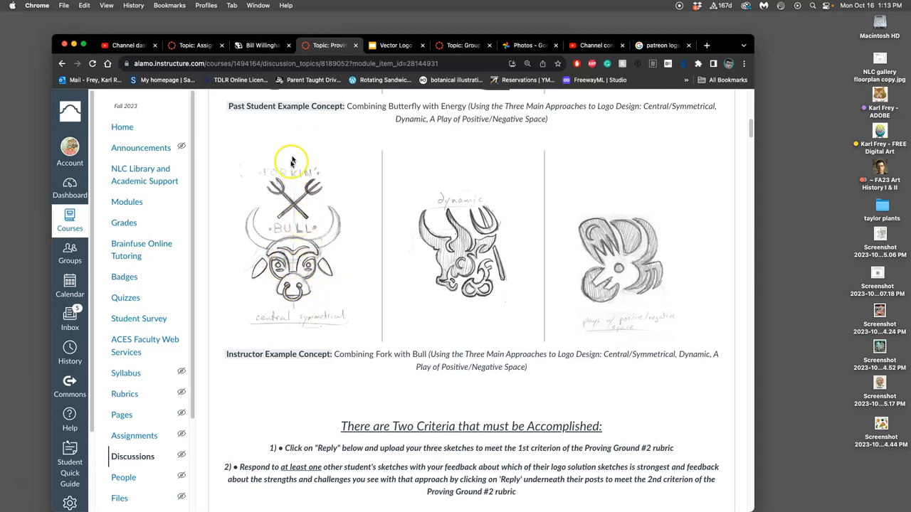
{"action": "mouse_move", "coordinate": [386, 252]}
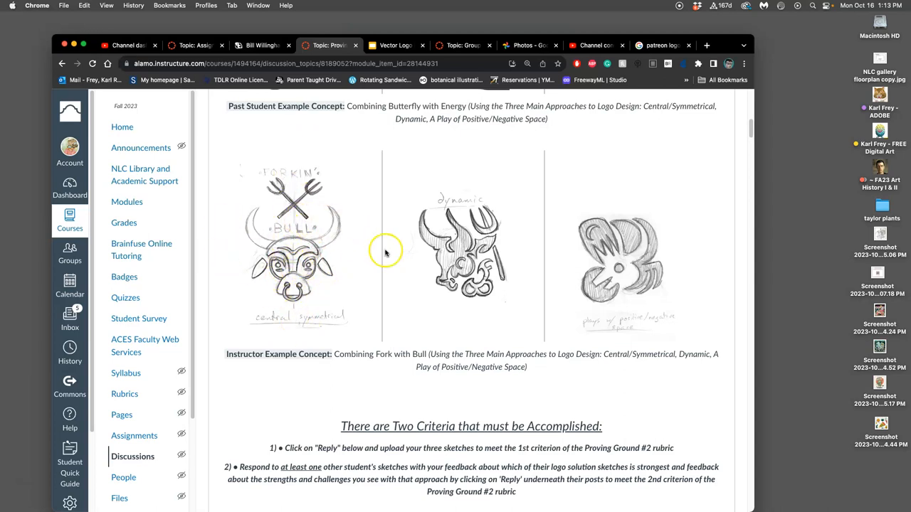
{"action": "mouse_move", "coordinate": [339, 260]}
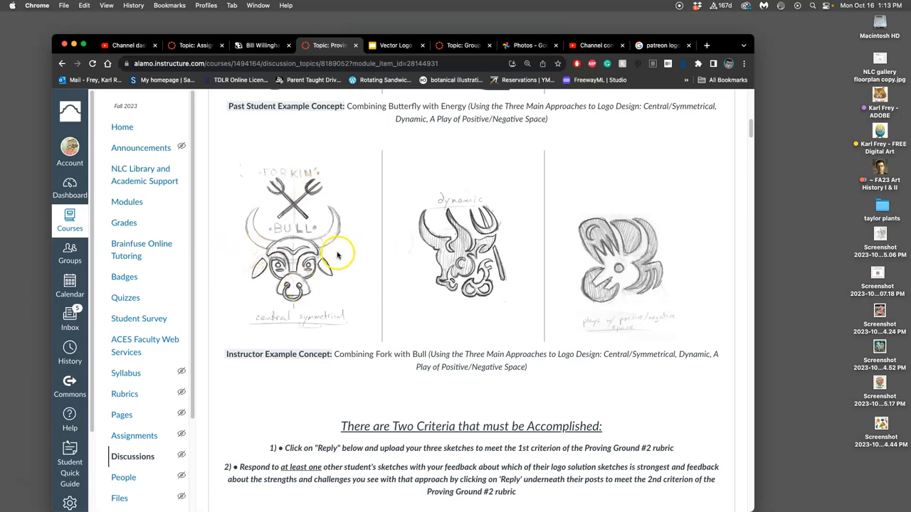
{"action": "mouse_move", "coordinate": [299, 210]}
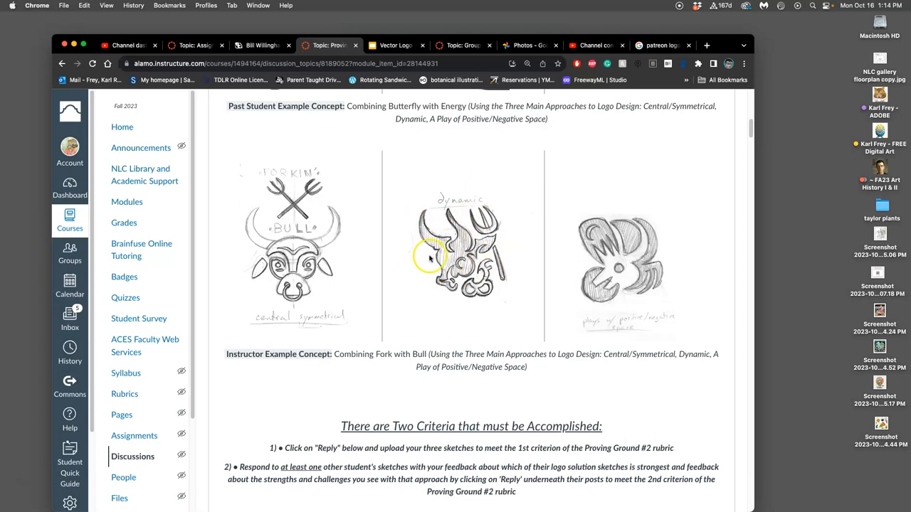
{"action": "mouse_move", "coordinate": [630, 269]}
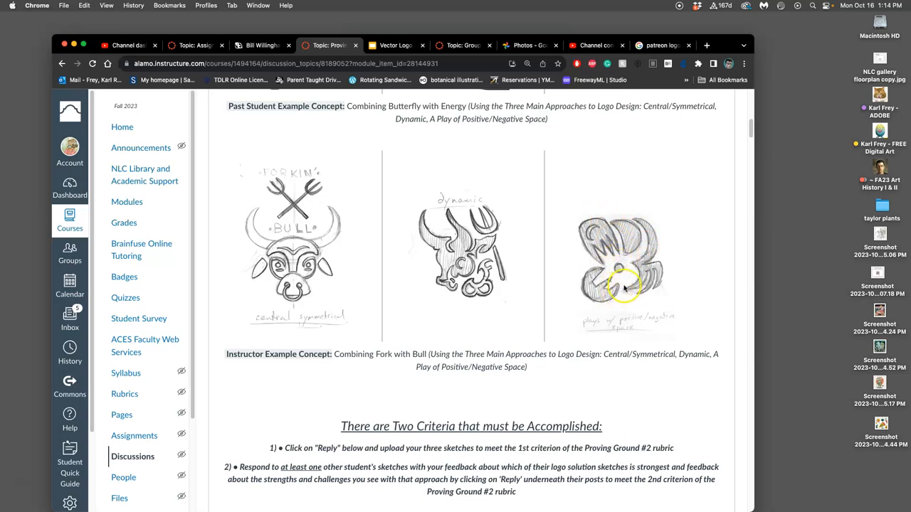
{"action": "mouse_move", "coordinate": [634, 228]}
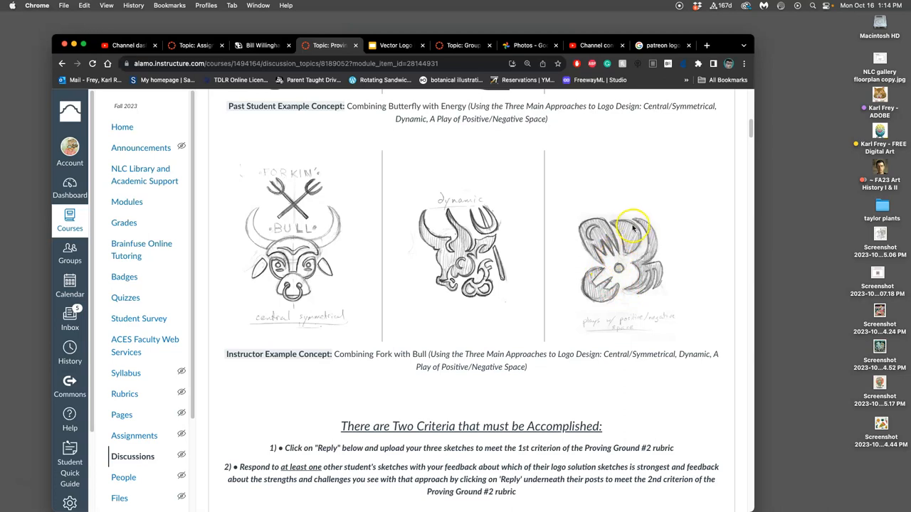
{"action": "mouse_move", "coordinate": [659, 288]}
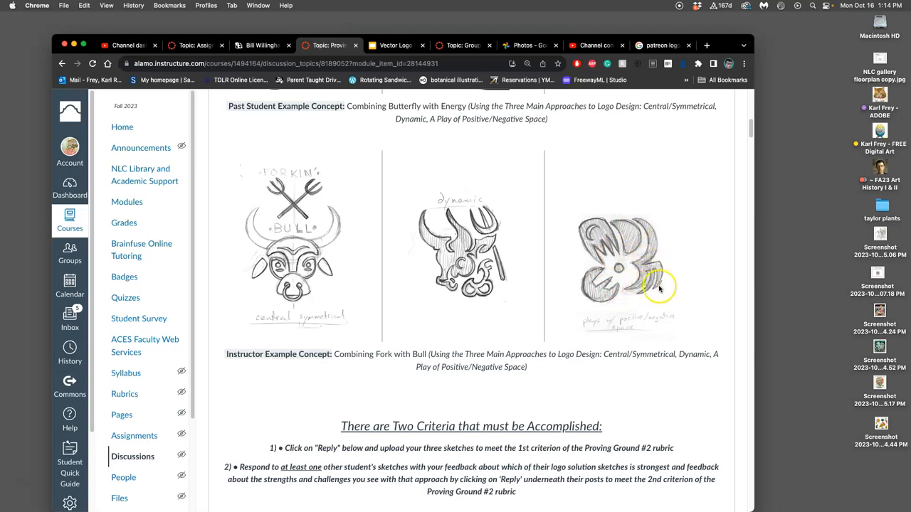
{"action": "scroll", "scroll_direction": "down", "scroll_amount": 3}
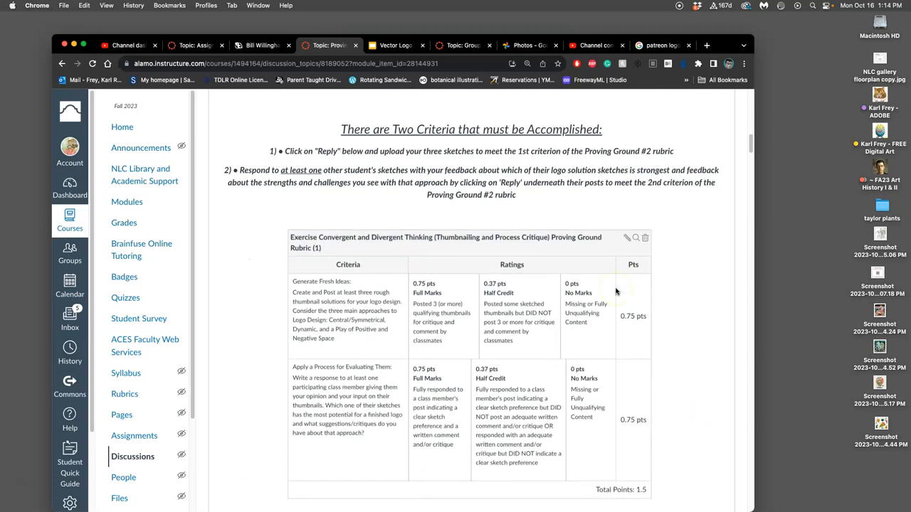
{"action": "scroll", "scroll_direction": "down", "scroll_amount": 3}
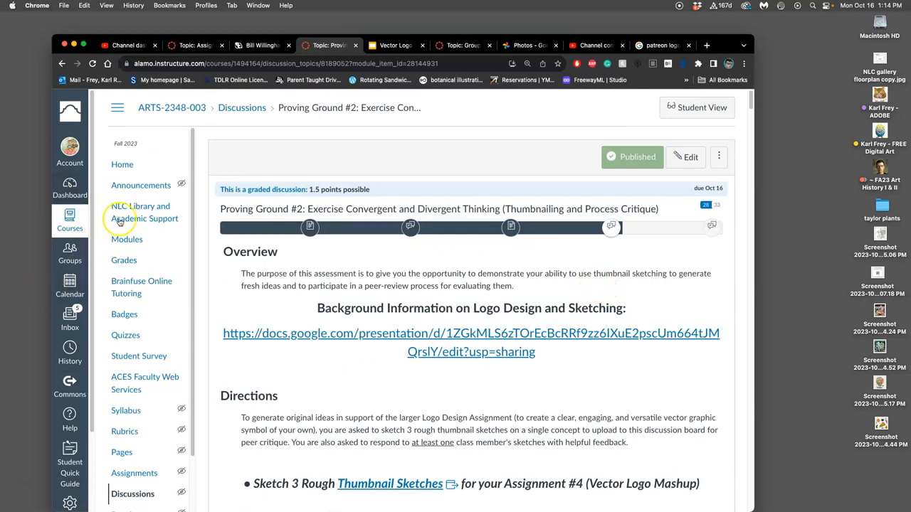
{"action": "mouse_move", "coordinate": [166, 266]}
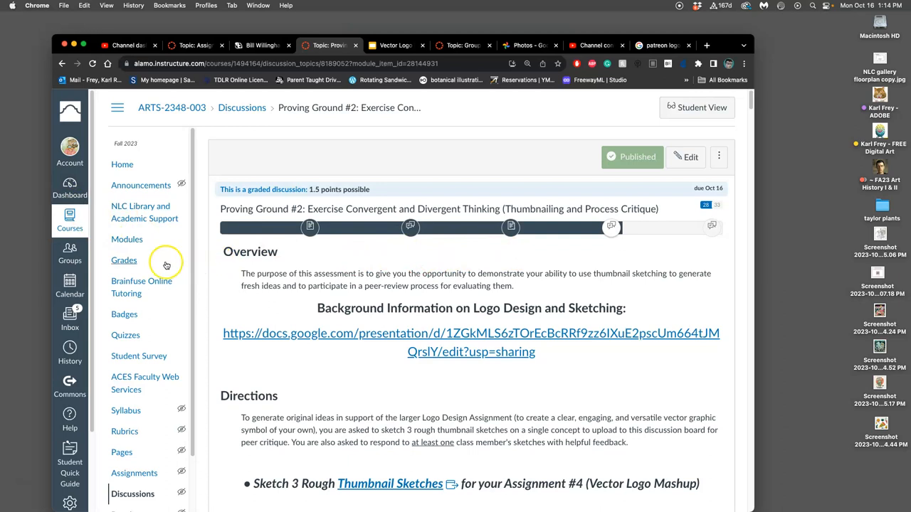
{"action": "mouse_move", "coordinate": [32, 479]}
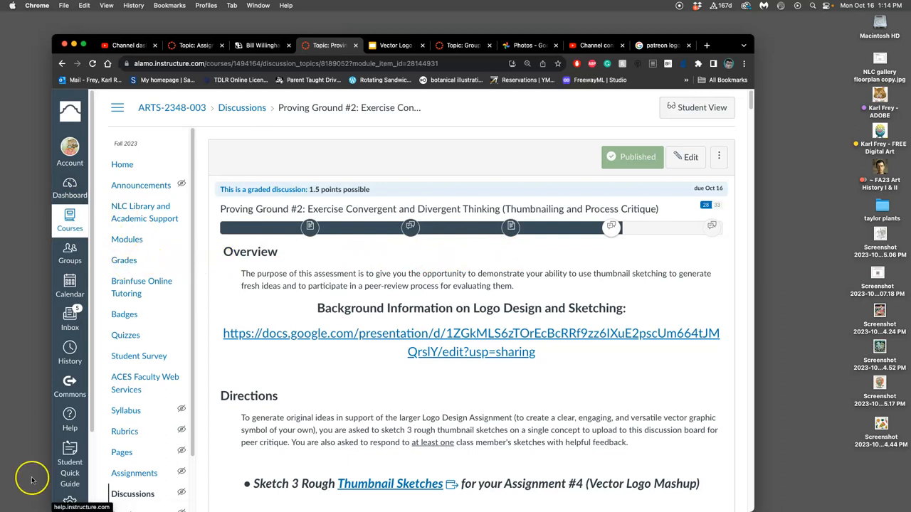
{"action": "left_click", "coordinate": [70, 216]}
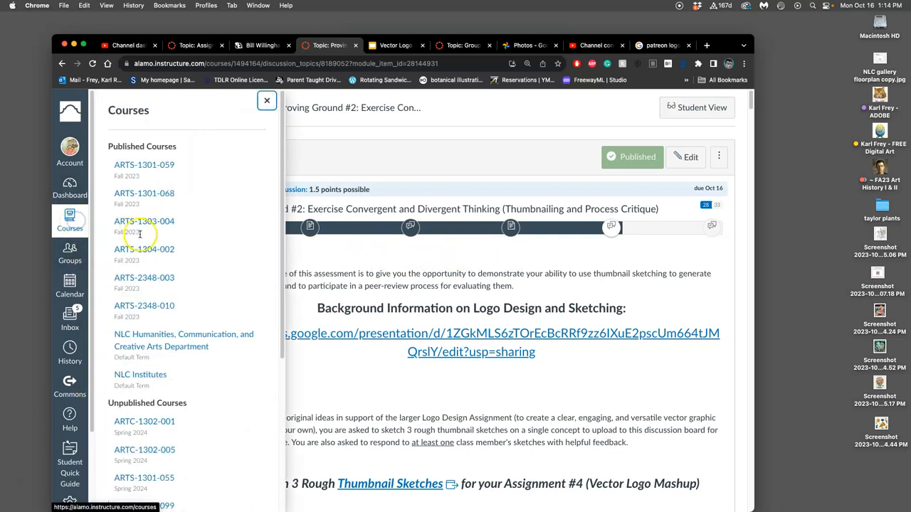
- Open ARTS-2348-010 in a new tab and scroll its Assignment Sheets to Assignments #6 and #7
{"action": "right_click", "coordinate": [144, 306]}
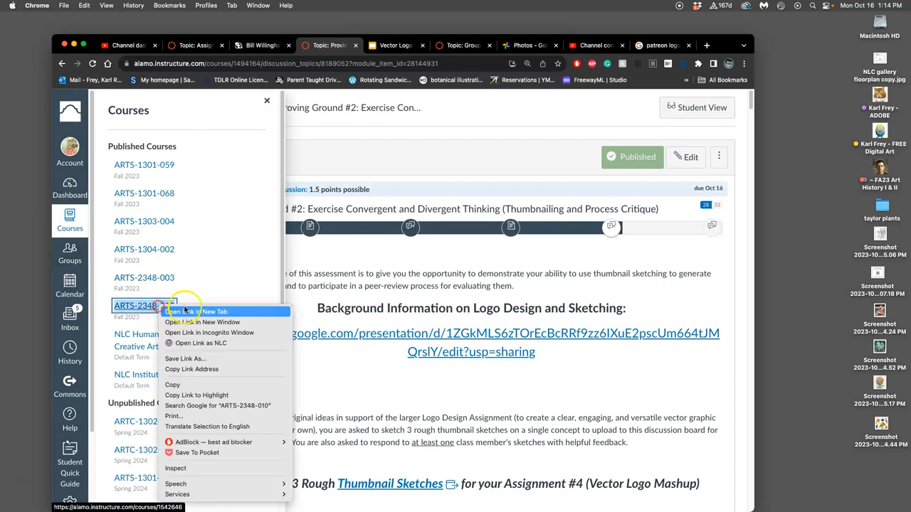
{"action": "left_click", "coordinate": [197, 311]}
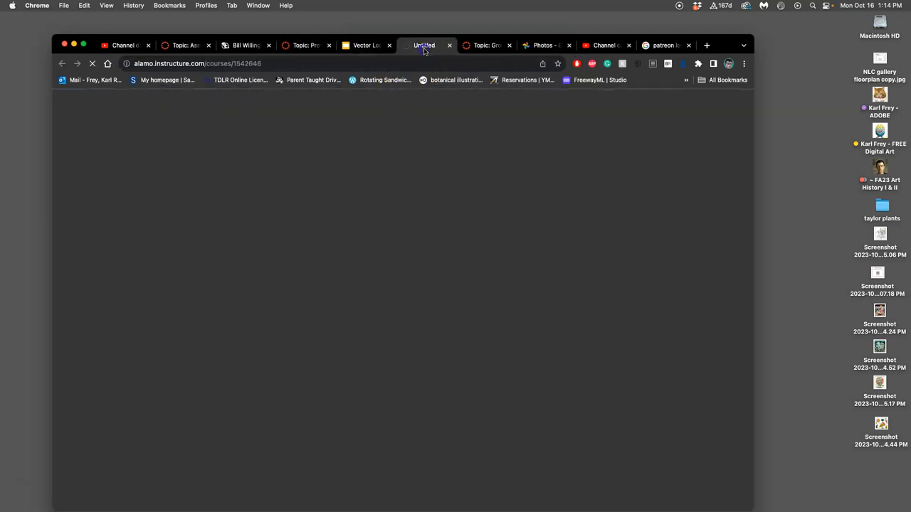
{"action": "left_click", "coordinate": [424, 45]}
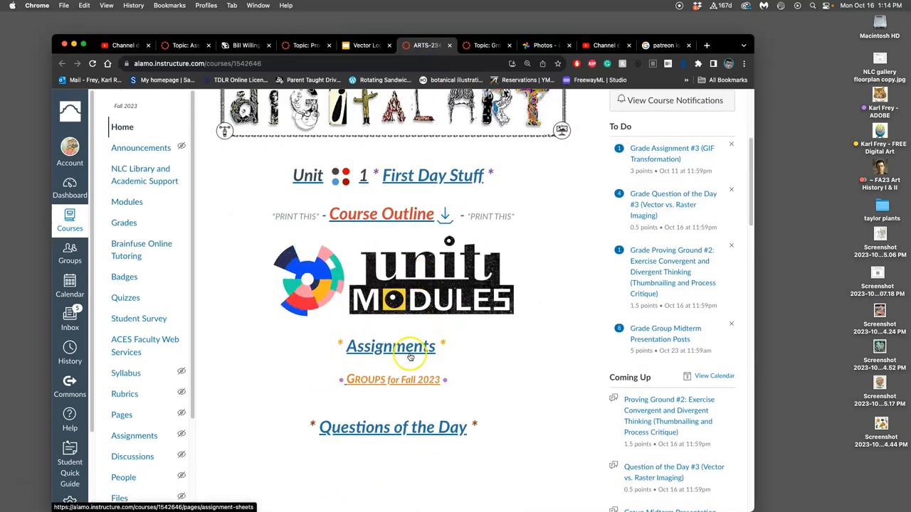
{"action": "left_click", "coordinate": [390, 347]}
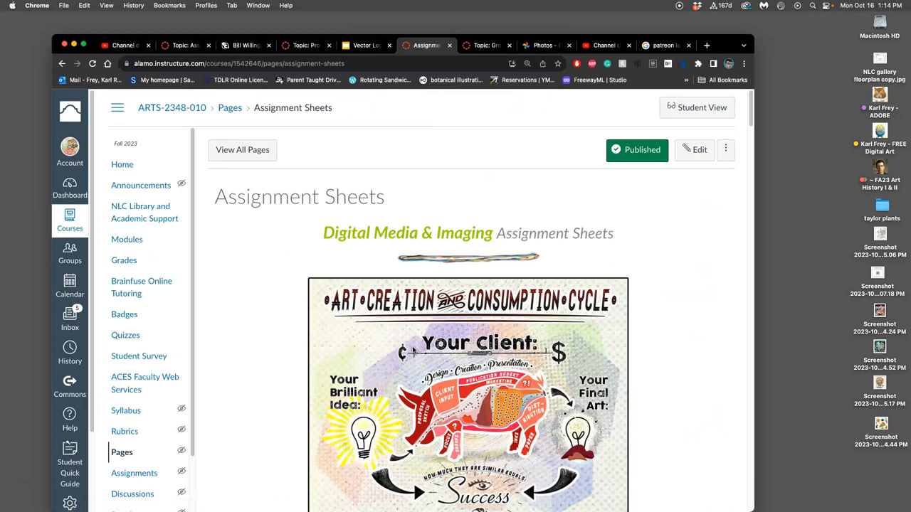
{"action": "scroll", "scroll_direction": "down", "scroll_amount": 3}
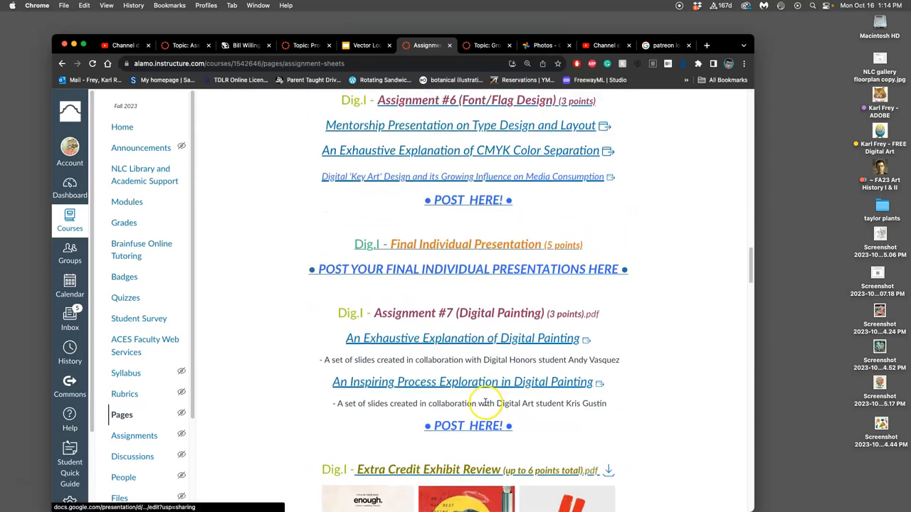
- Scroll the ARTS-2348-010 Proving Ground #2 discussion to the Day of the Dead Nighthawk sketches
{"action": "scroll", "scroll_direction": "up", "scroll_amount": 3}
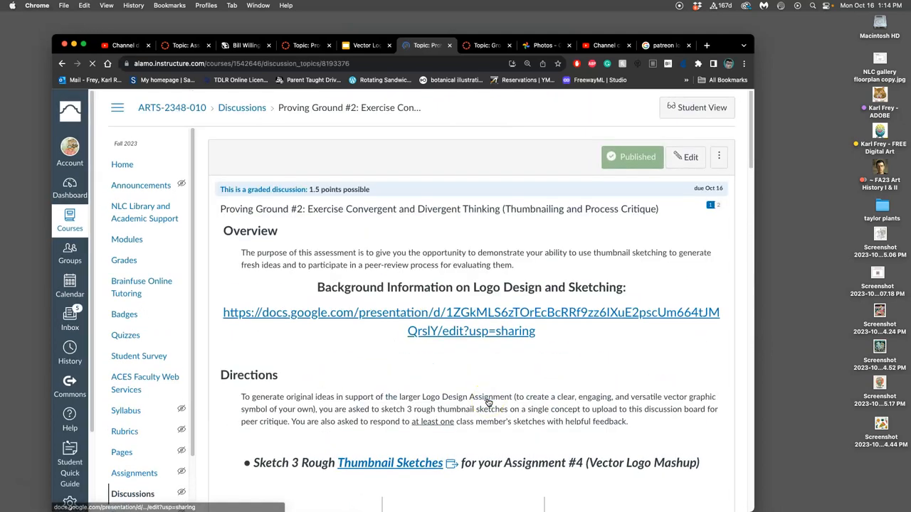
{"action": "scroll", "scroll_direction": "down", "scroll_amount": 3}
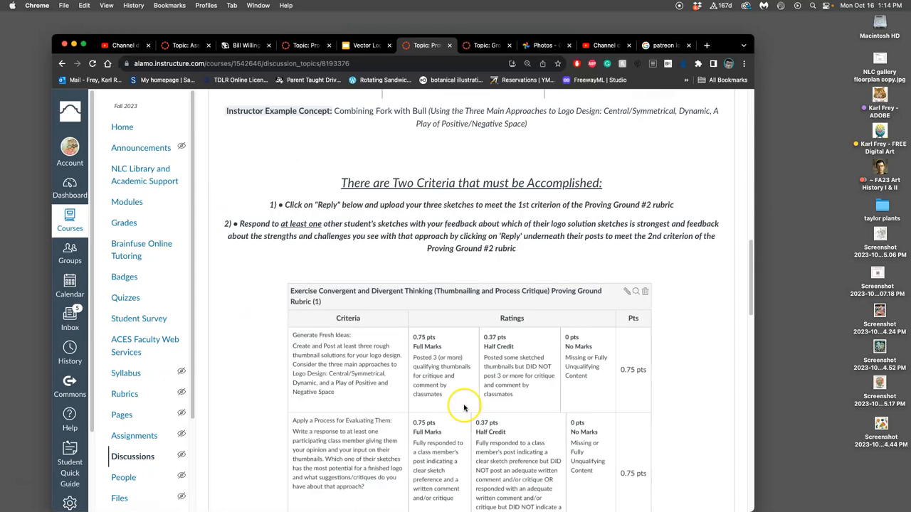
{"action": "scroll", "scroll_direction": "down", "scroll_amount": 3}
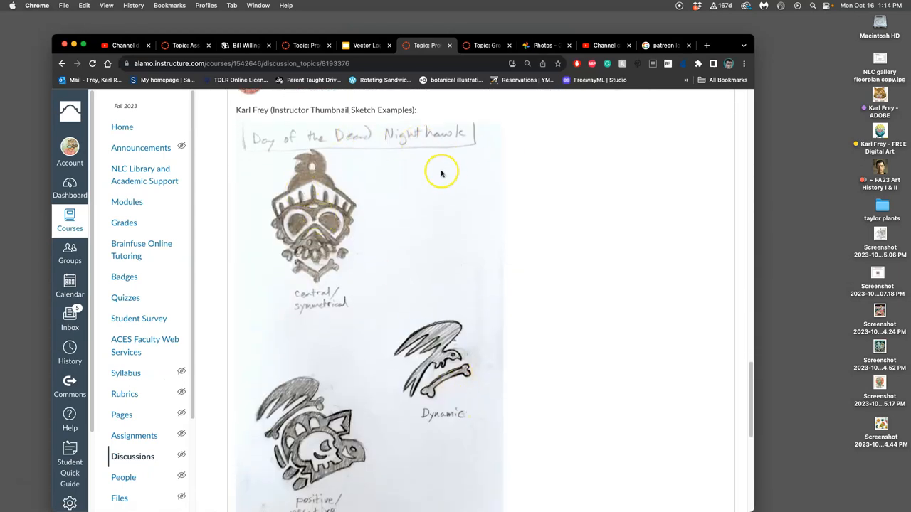
{"action": "mouse_move", "coordinate": [494, 185]}
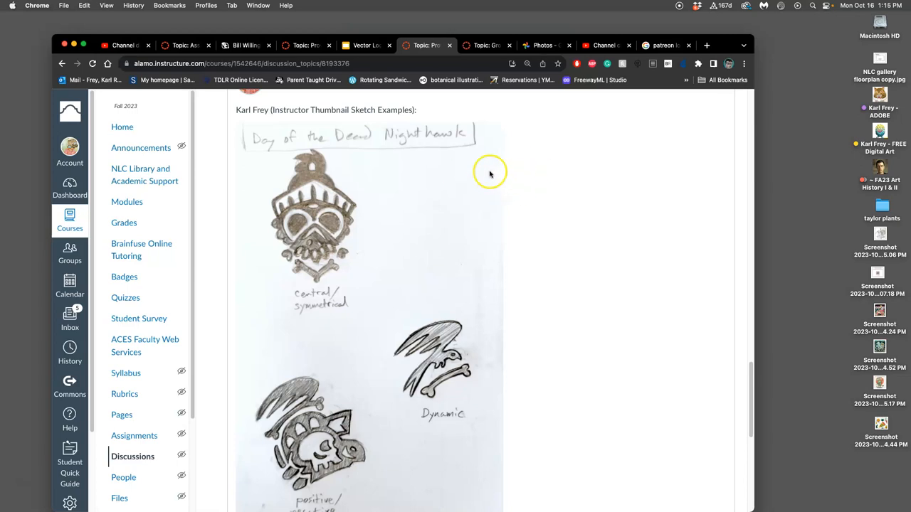
{"action": "mouse_move", "coordinate": [415, 238]}
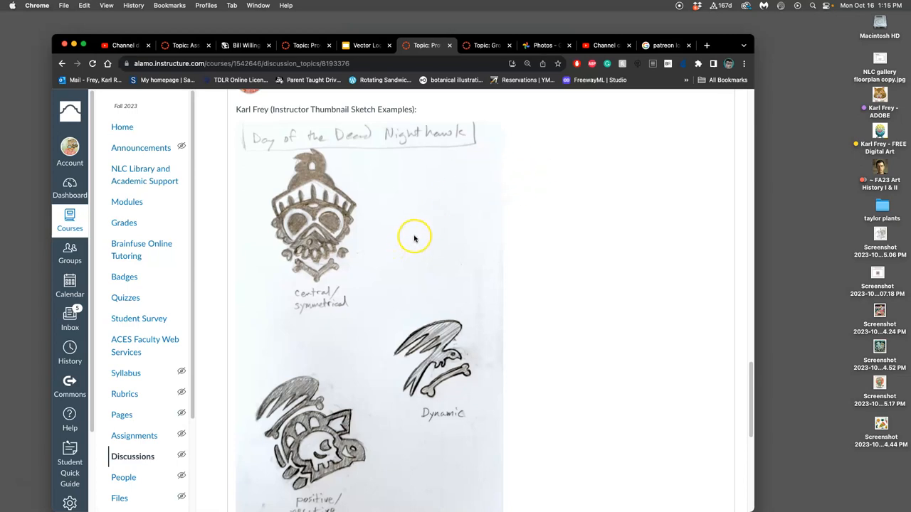
{"action": "scroll", "scroll_direction": "down", "scroll_amount": 3}
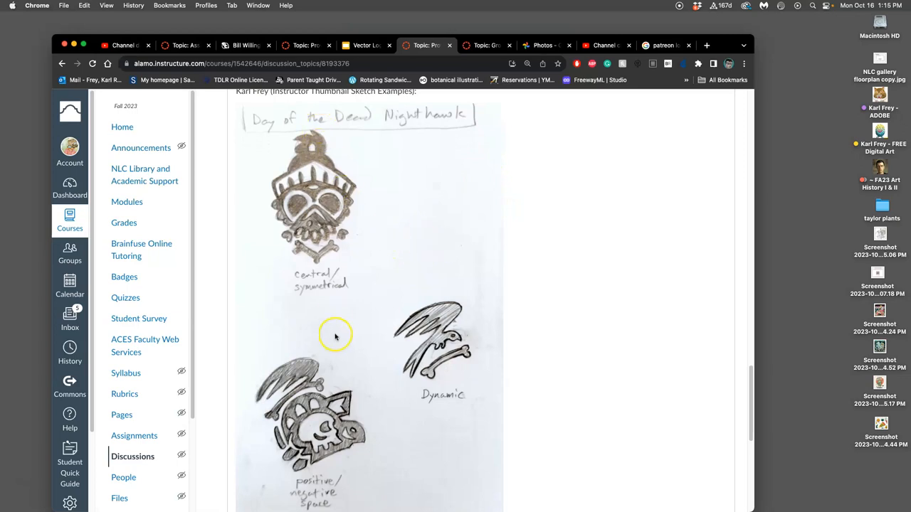
{"action": "mouse_move", "coordinate": [274, 214]}
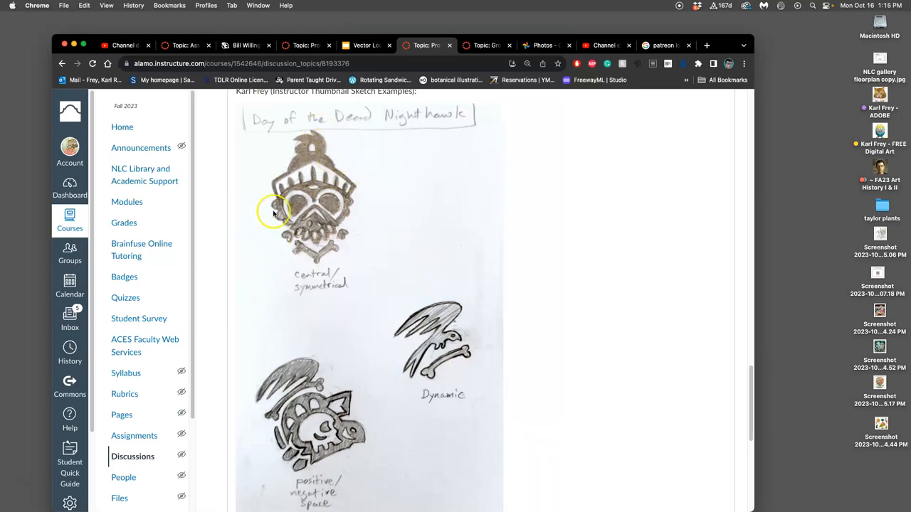
{"action": "mouse_move", "coordinate": [370, 172]}
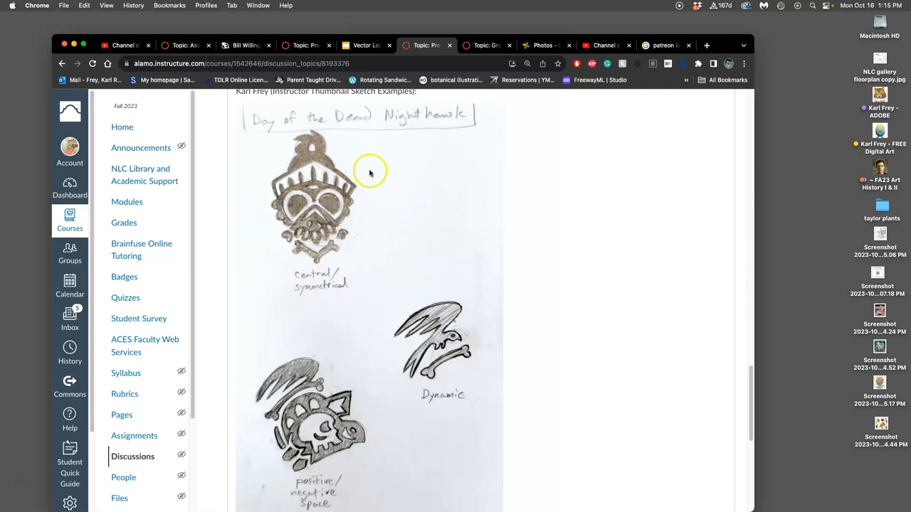
{"action": "mouse_move", "coordinate": [318, 247]}
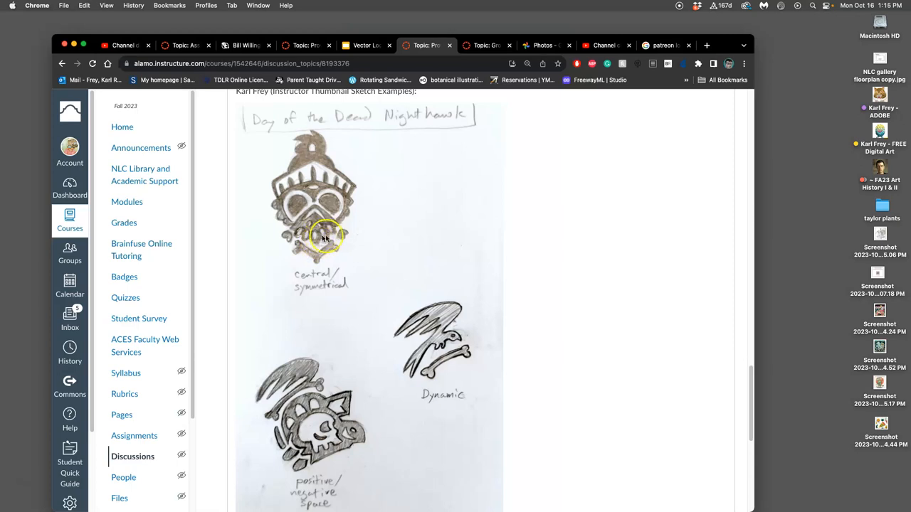
{"action": "mouse_move", "coordinate": [419, 320]}
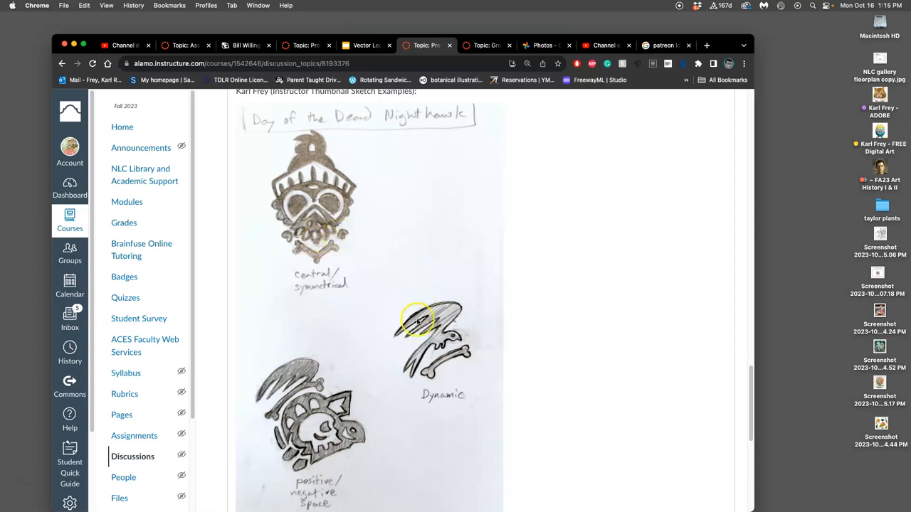